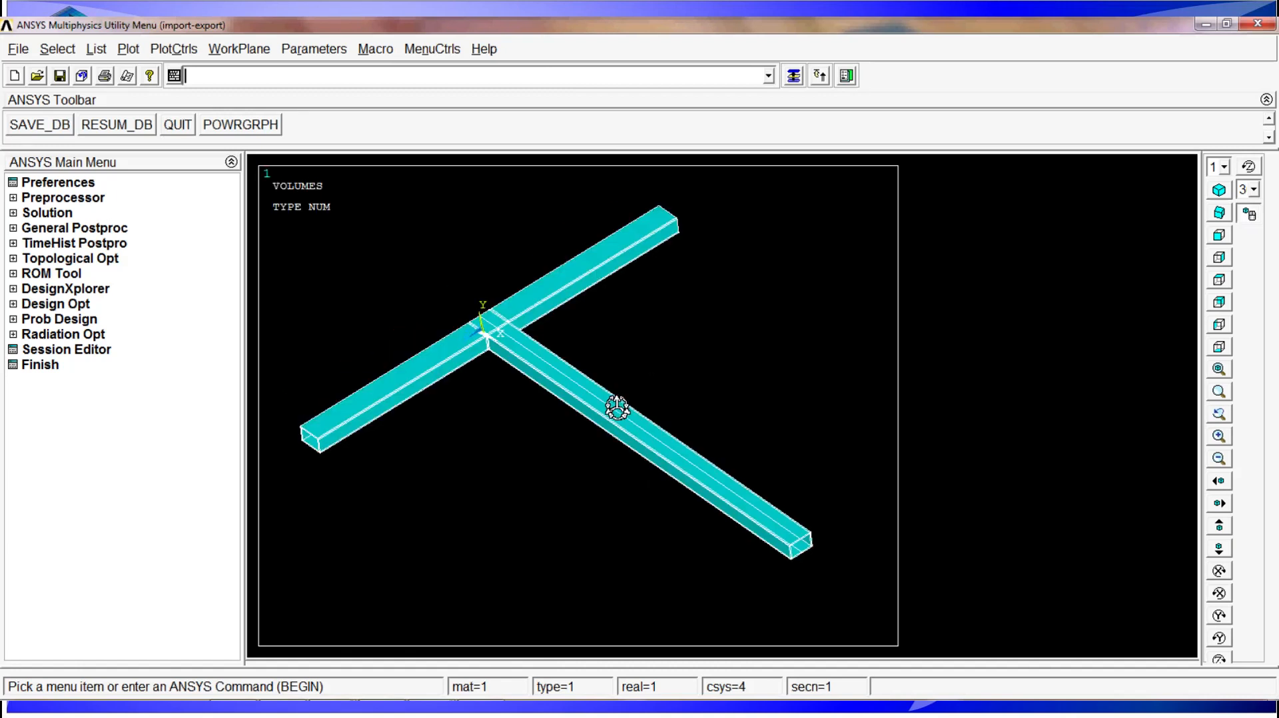
mouse_move(365, 435)
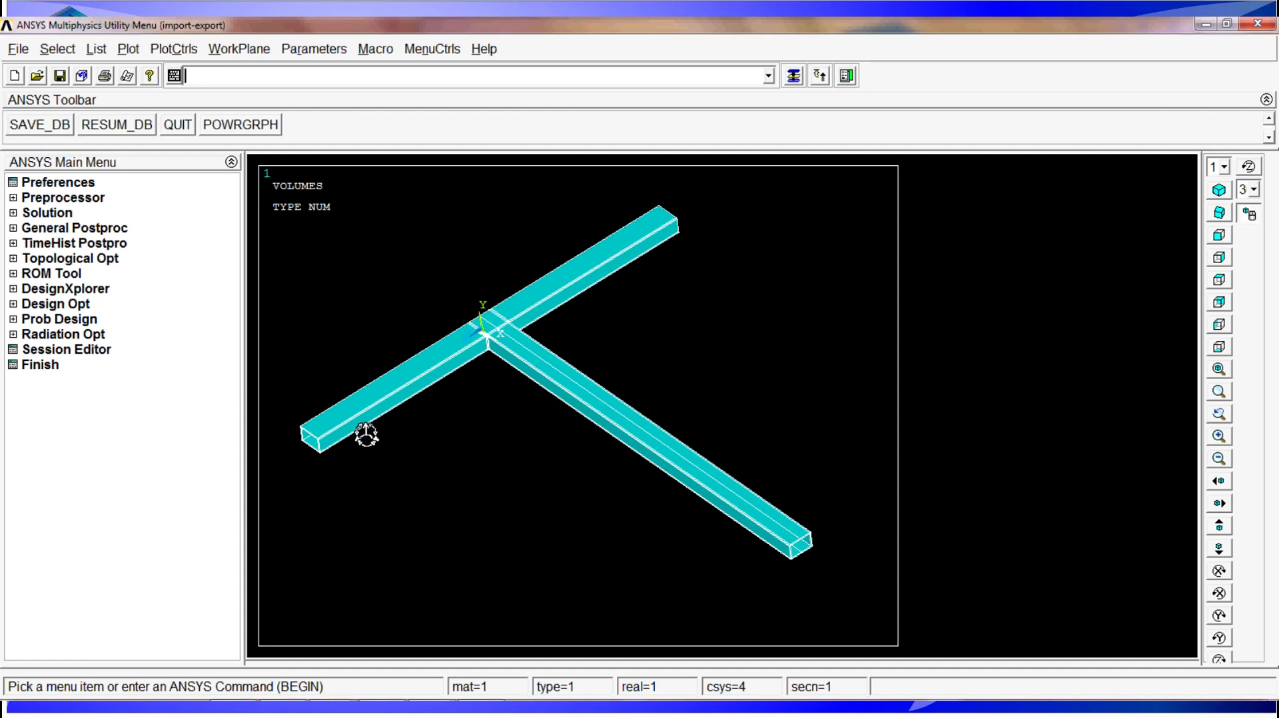
mouse_move(373, 438)
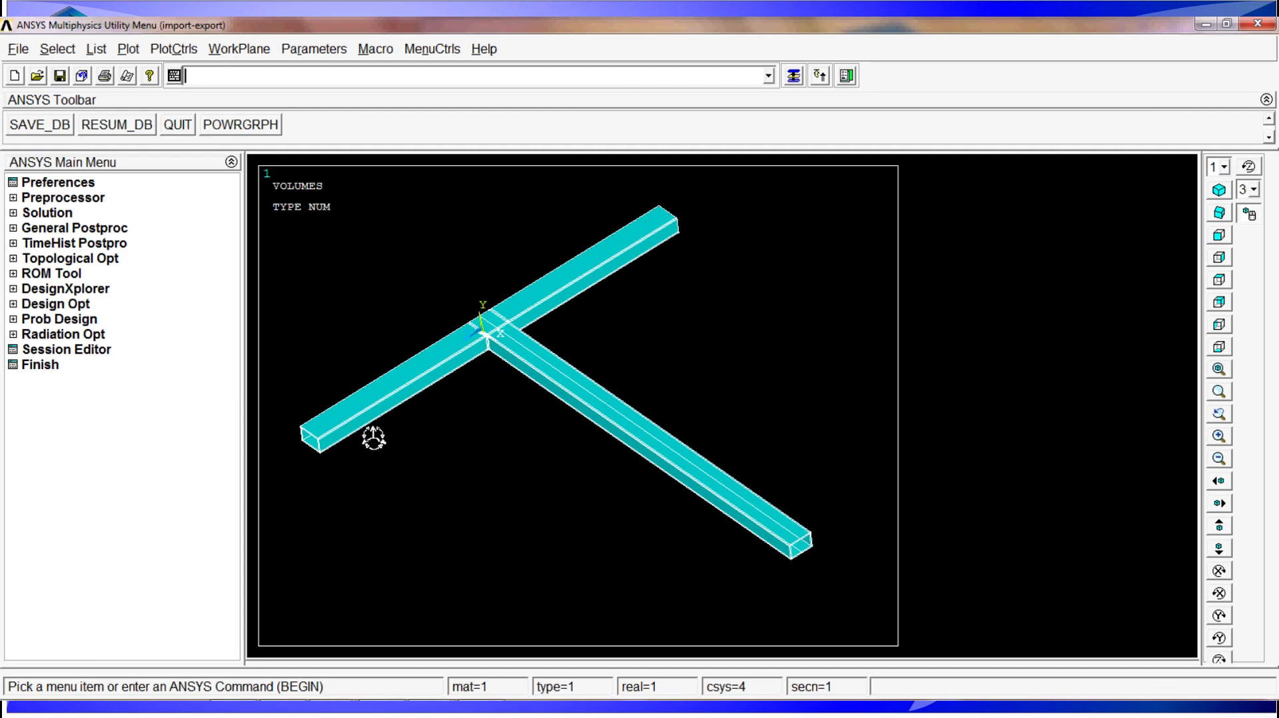
mouse_move(368, 446)
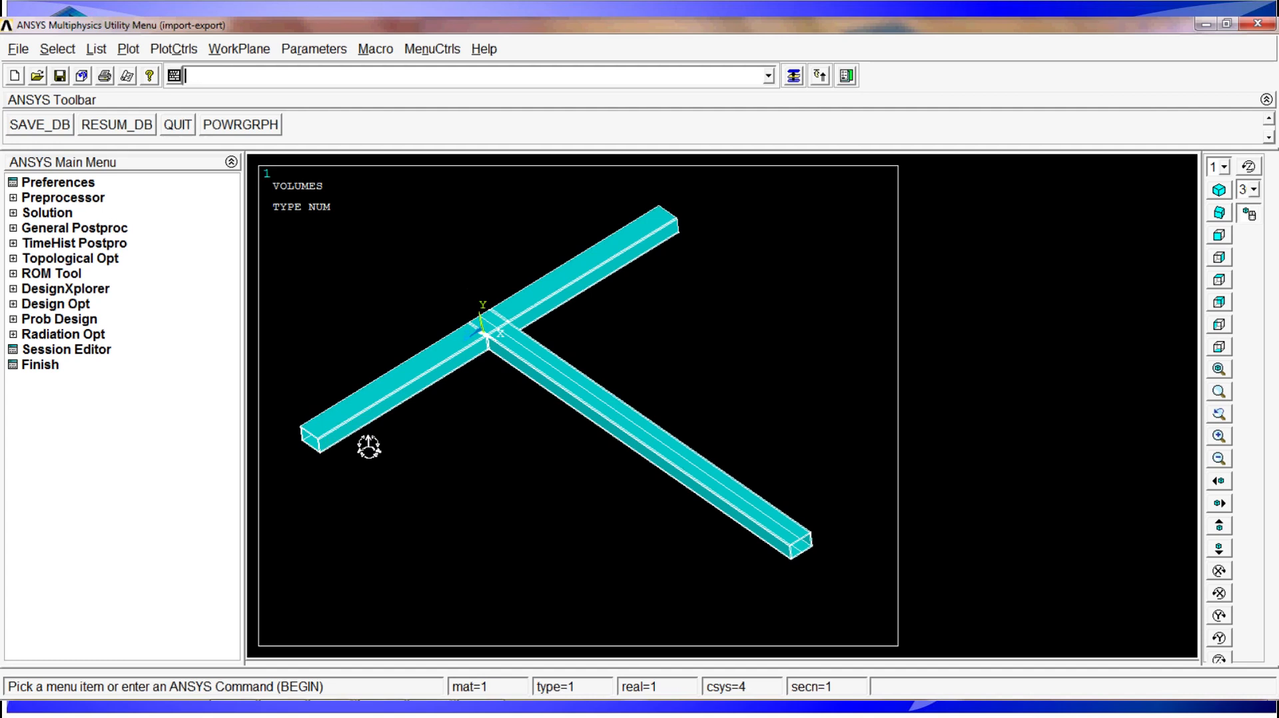
mouse_move(366, 441)
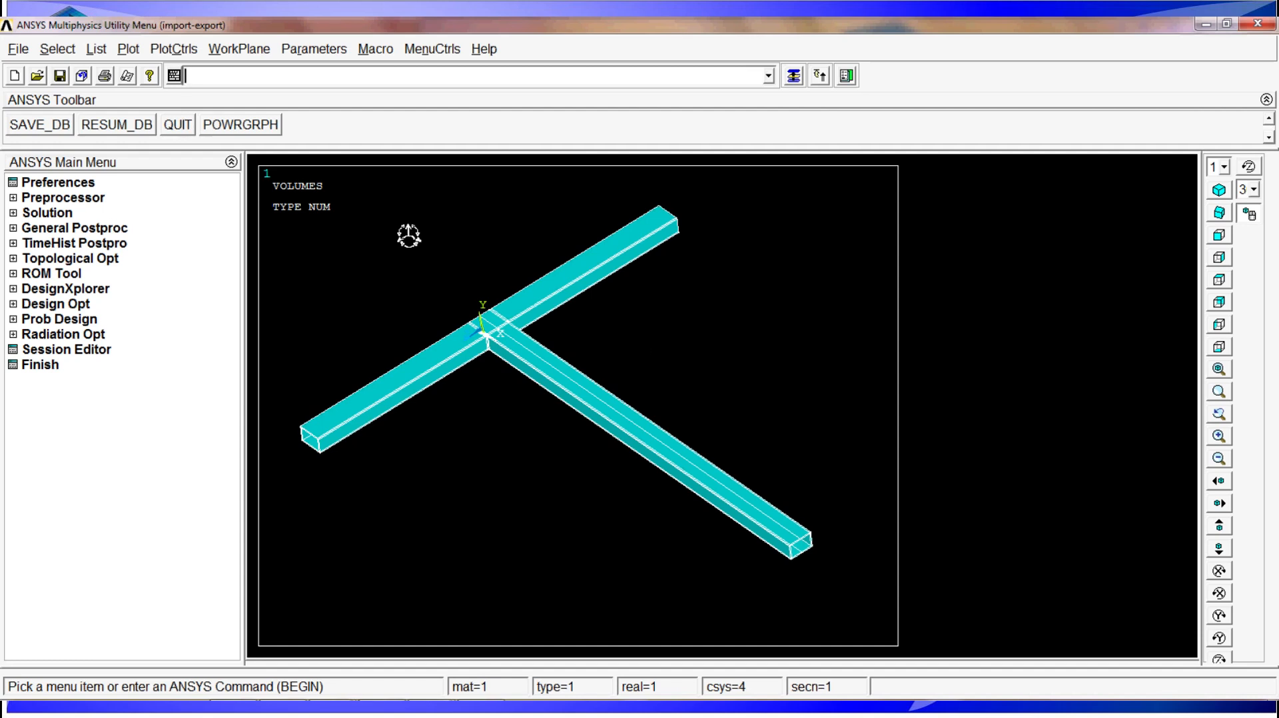
mouse_move(646, 498)
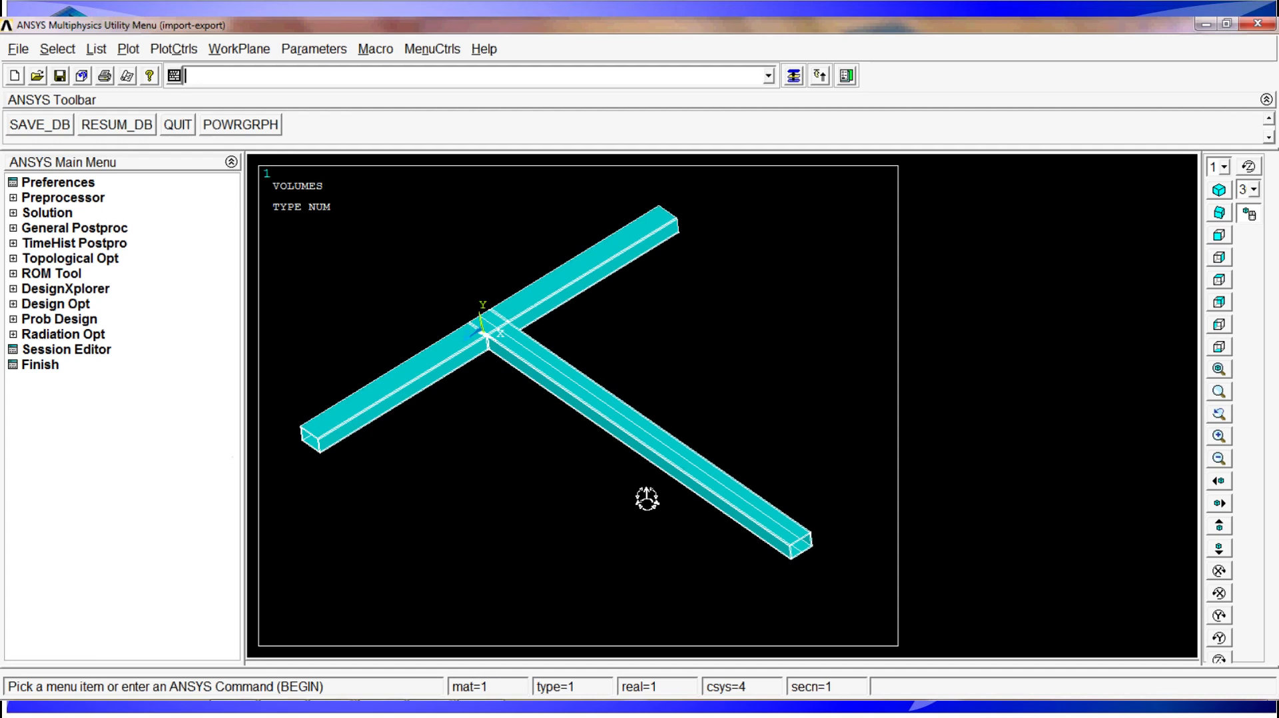
mouse_move(638, 519)
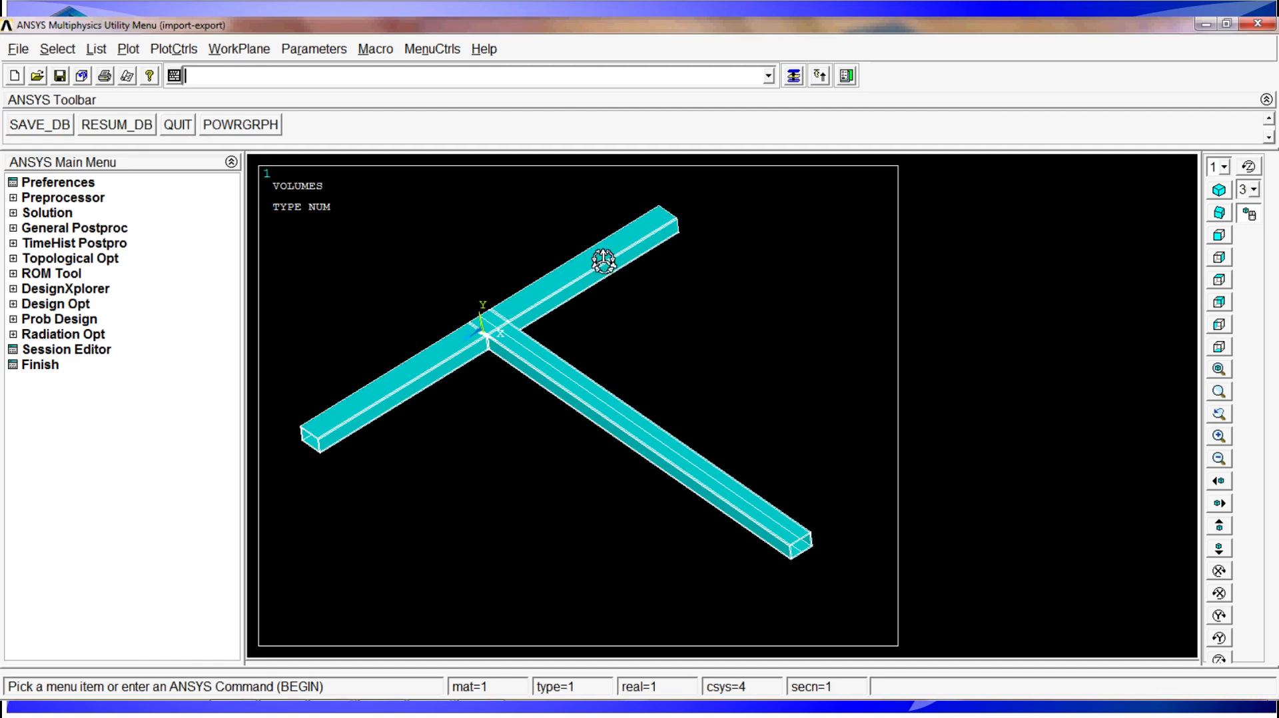
mouse_move(524, 487)
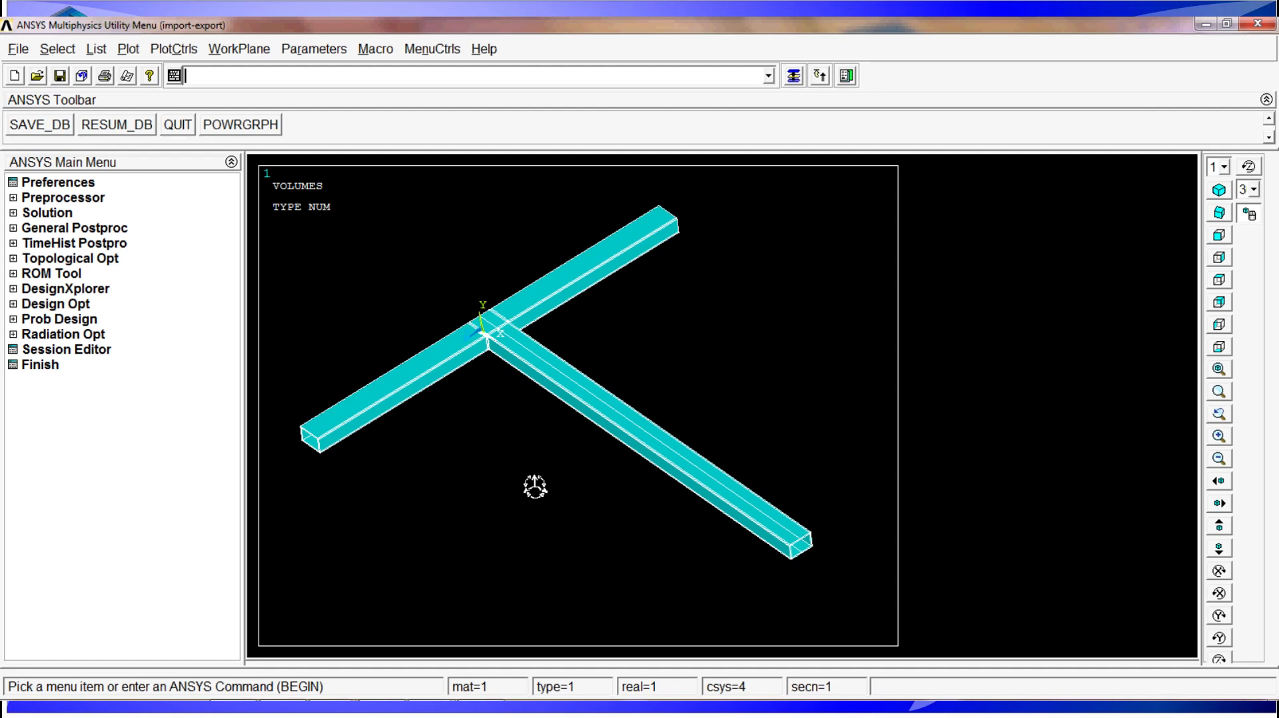
mouse_move(542, 491)
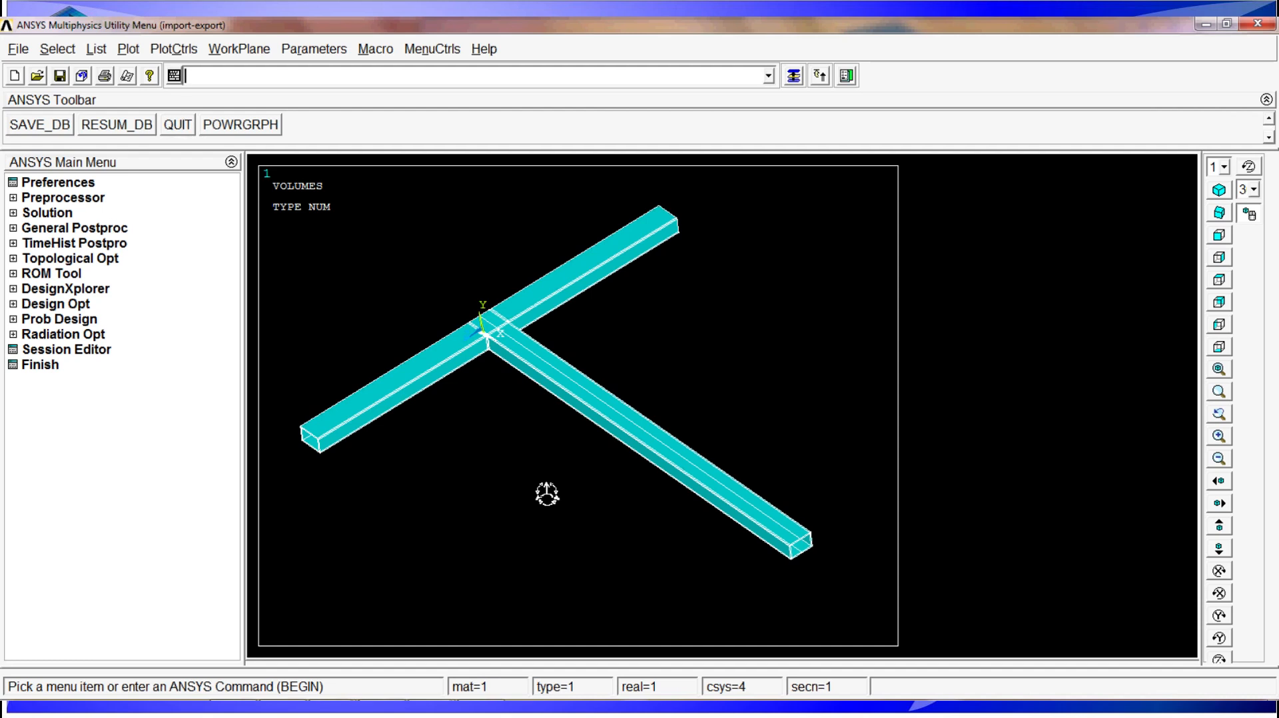
mouse_move(556, 511)
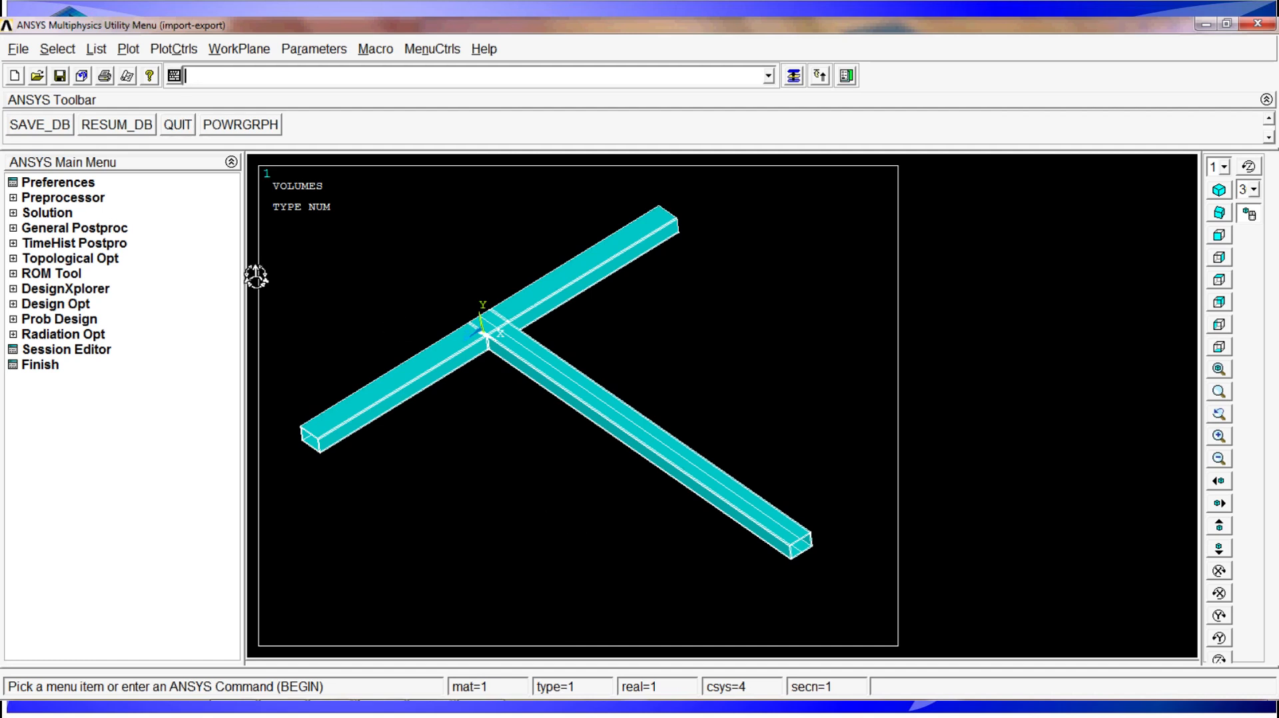
mouse_move(537, 391)
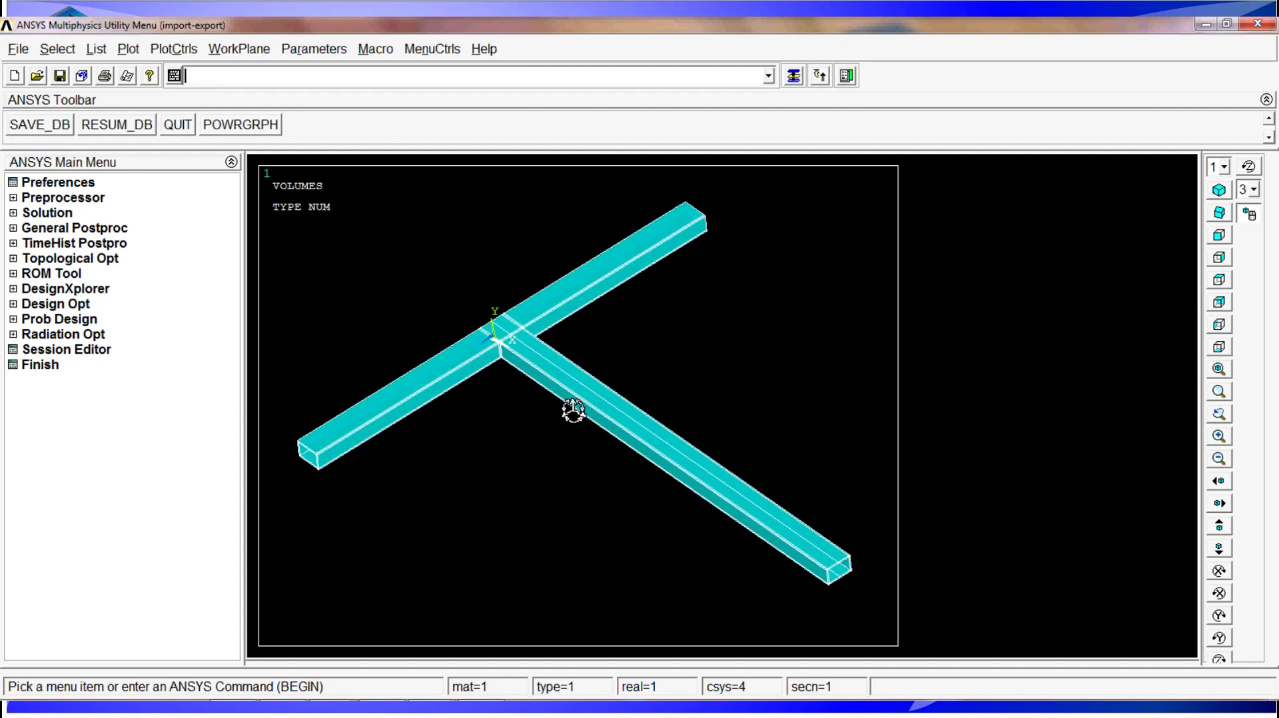
- Plot the T-junction's areas and turn on area numbers so each area is coloured distinctly
left_click(127, 49)
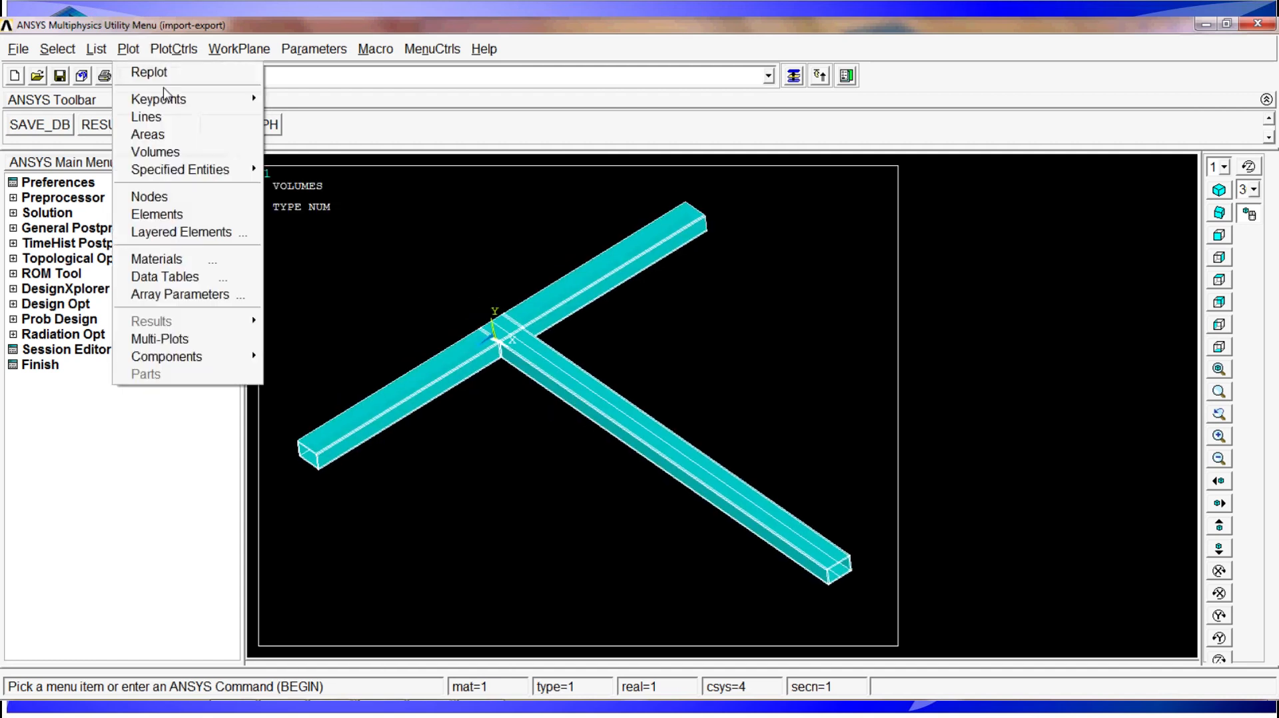
left_click(148, 134)
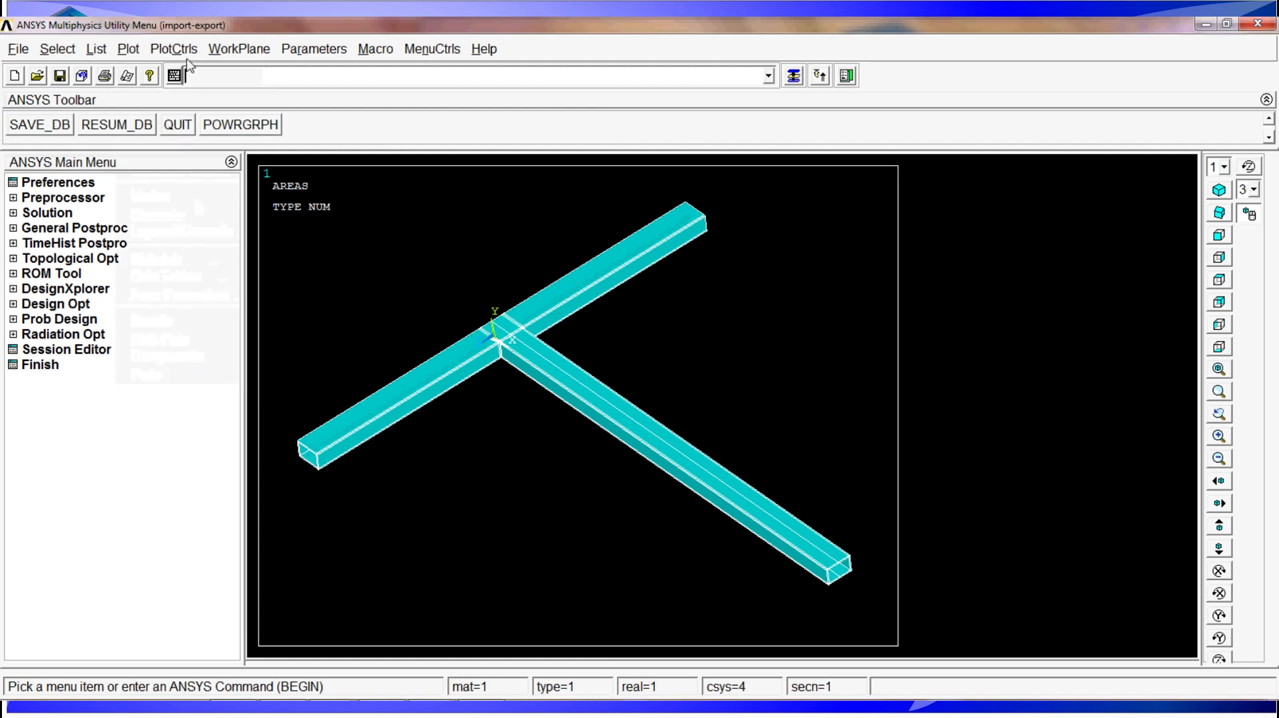
left_click(173, 49)
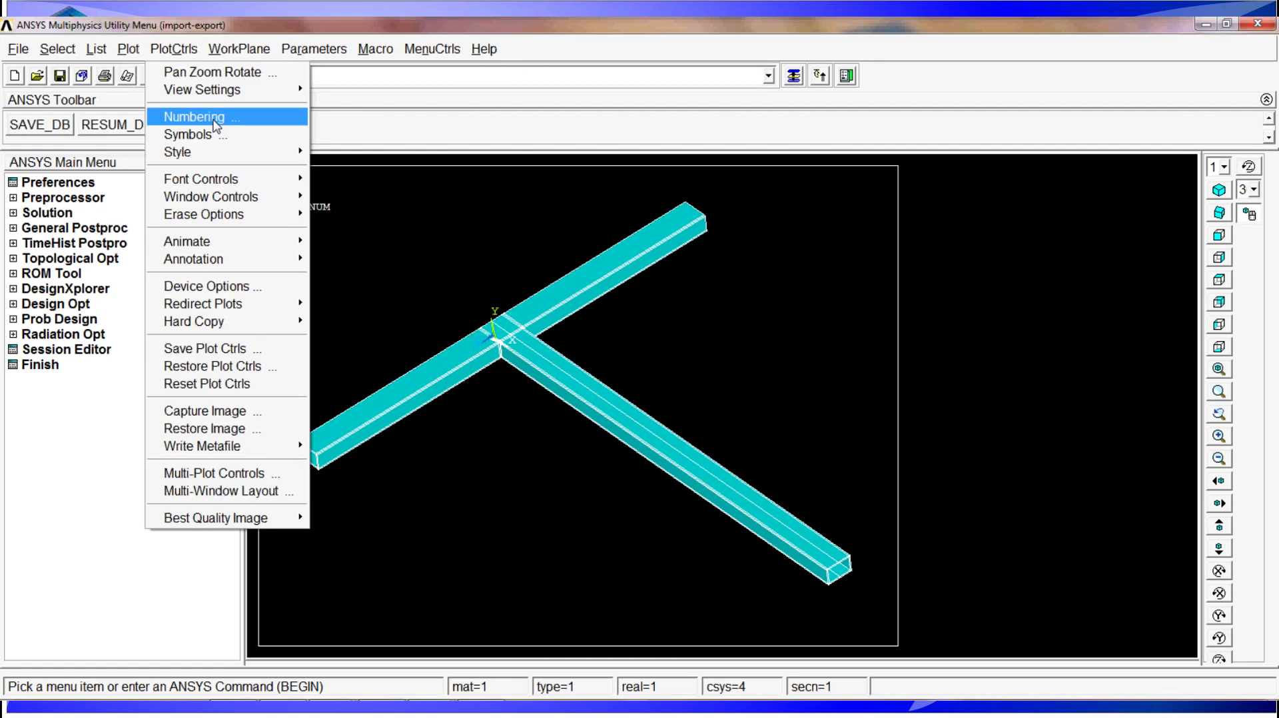
left_click(193, 116)
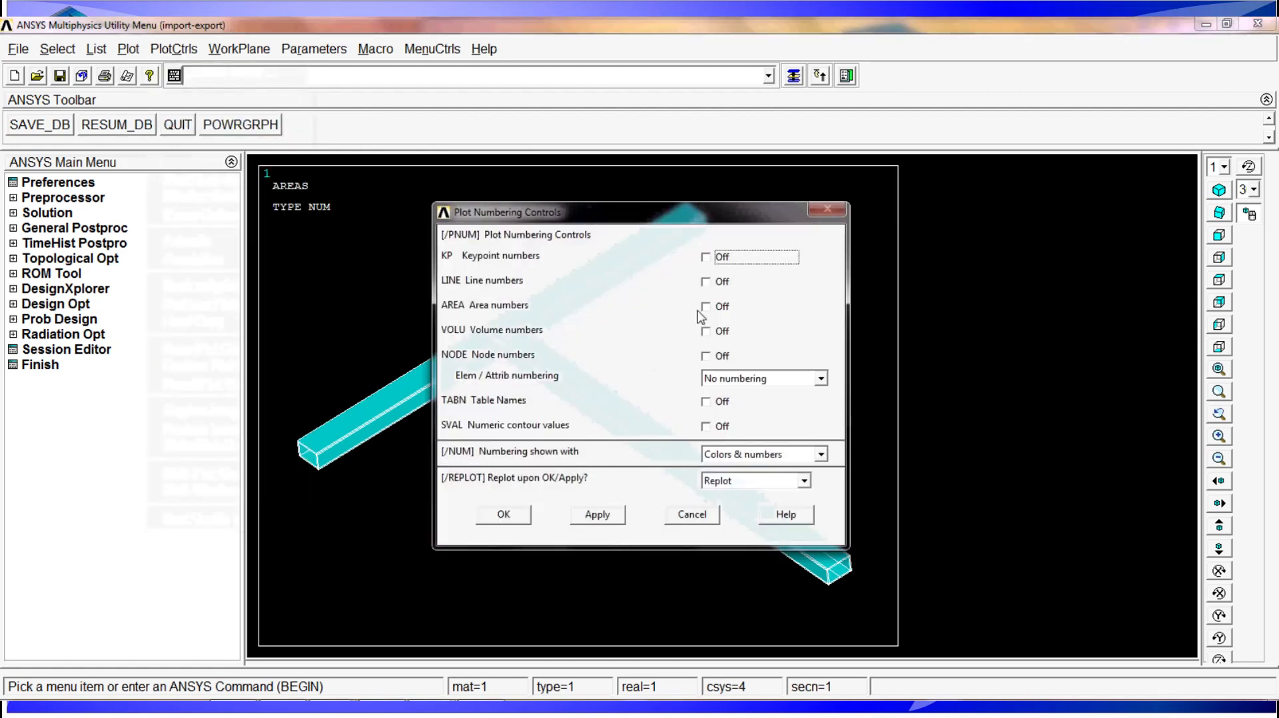
left_click(820, 453)
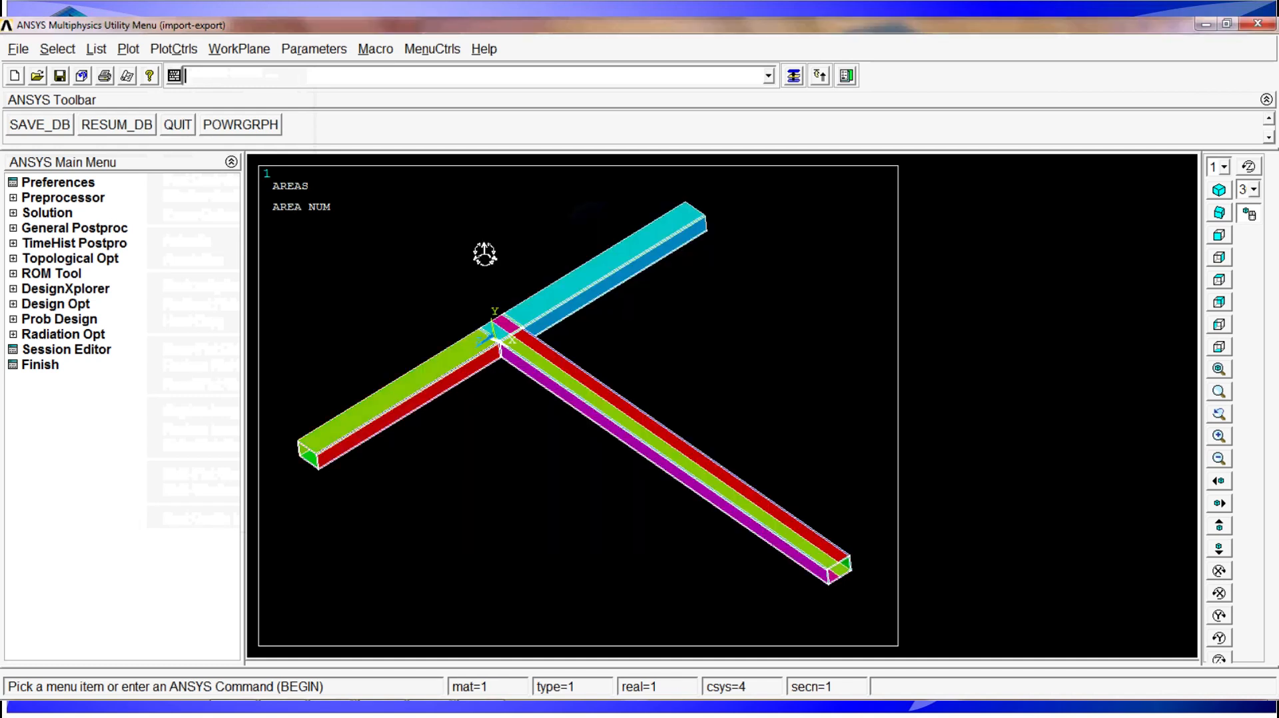
mouse_move(675, 447)
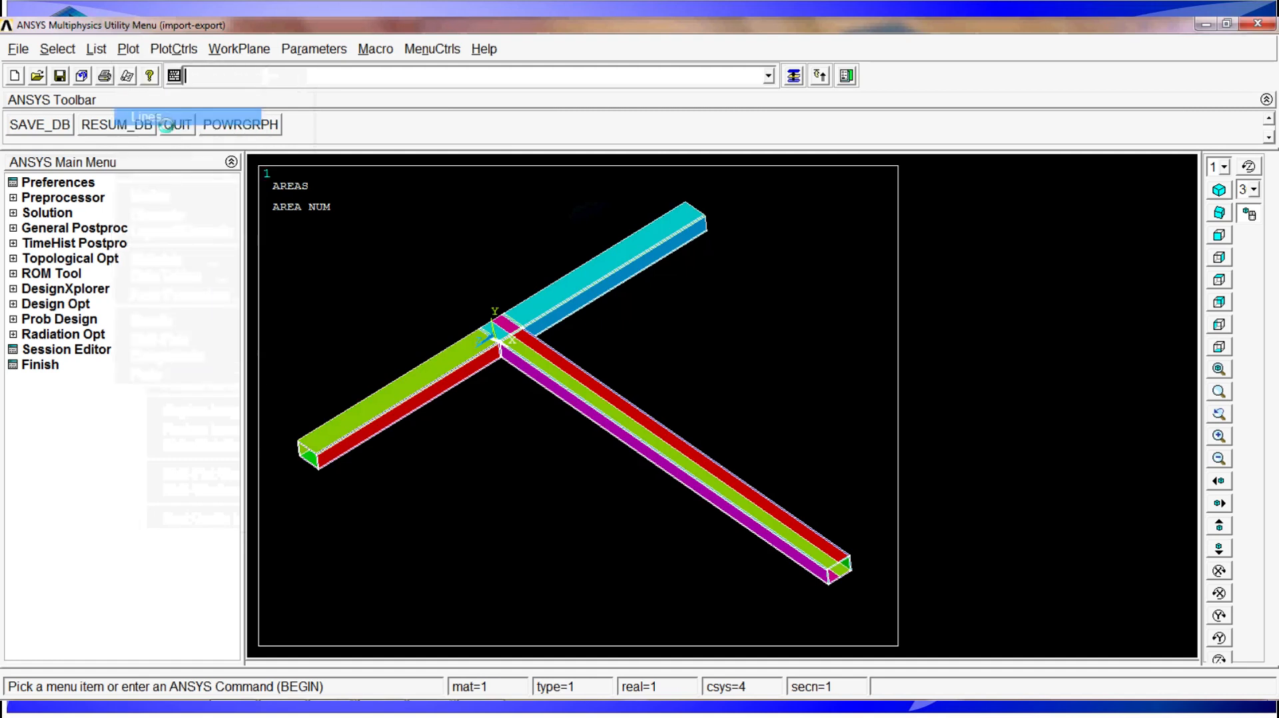
- Review the beam plotted as lines, keypoints, elements and nodes, then plot volumes again
left_click(127, 49)
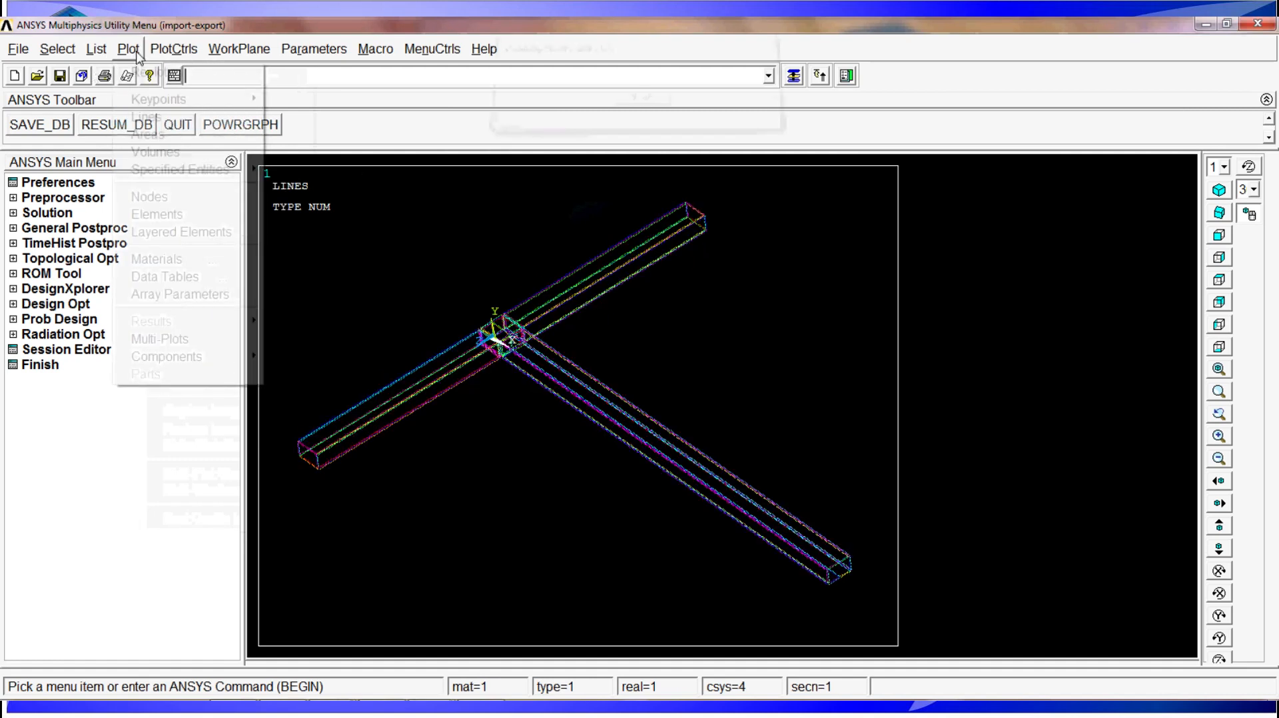
left_click(157, 98)
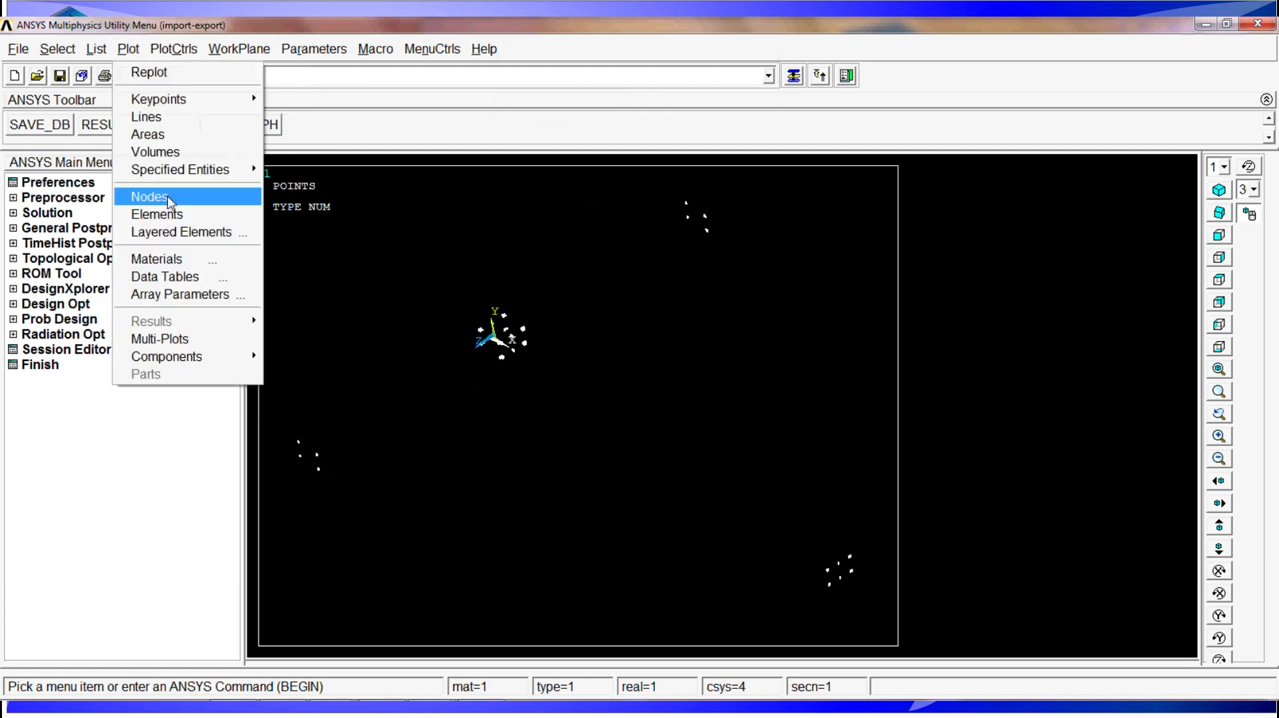
left_click(157, 214)
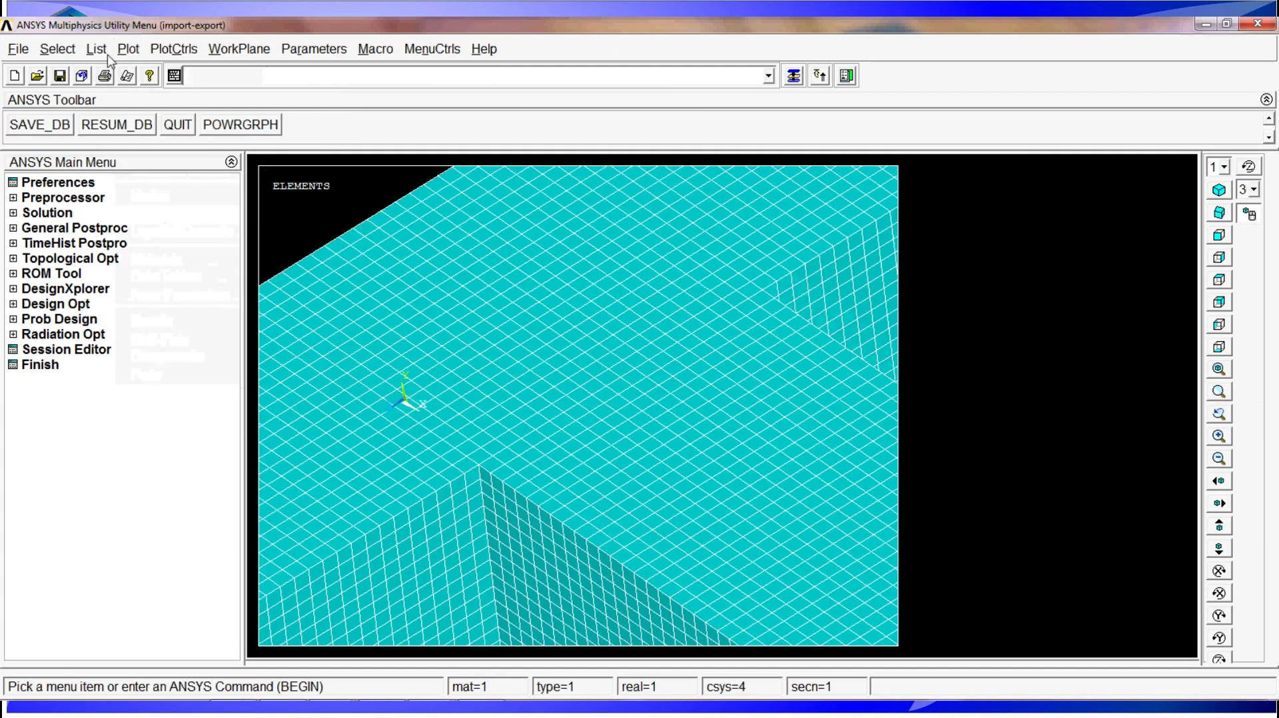
left_click(149, 197)
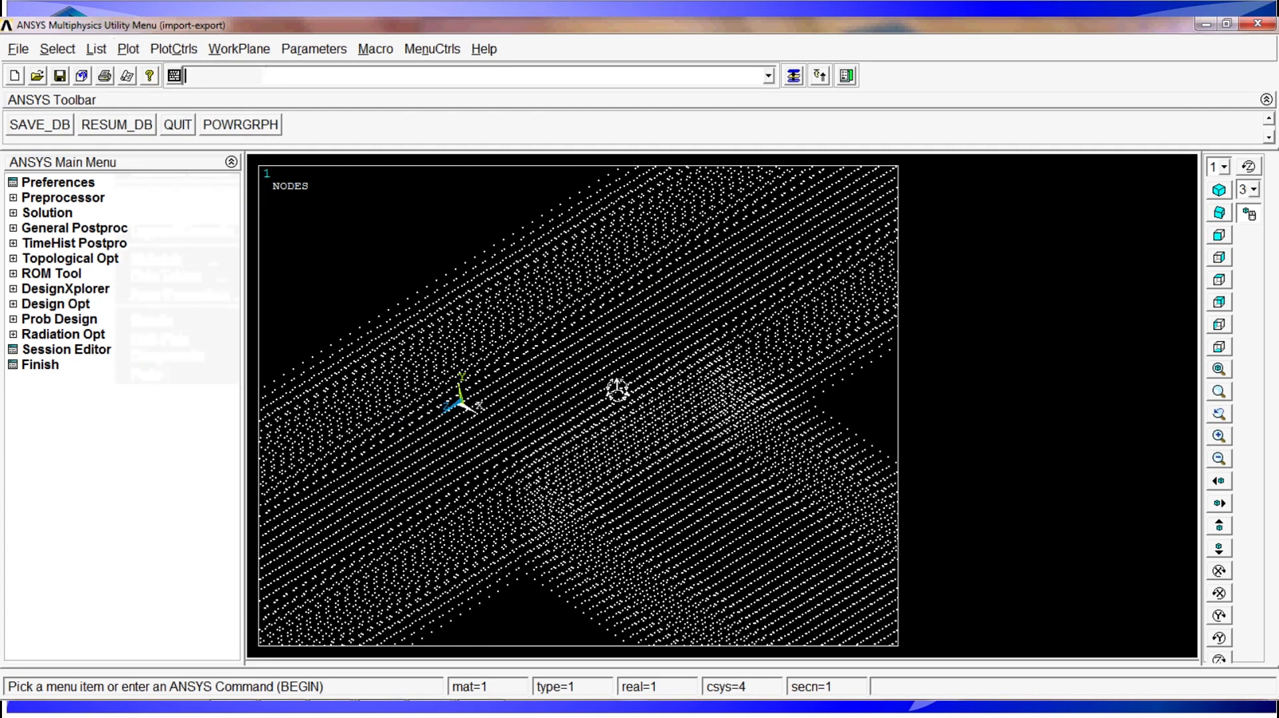
left_click(128, 49)
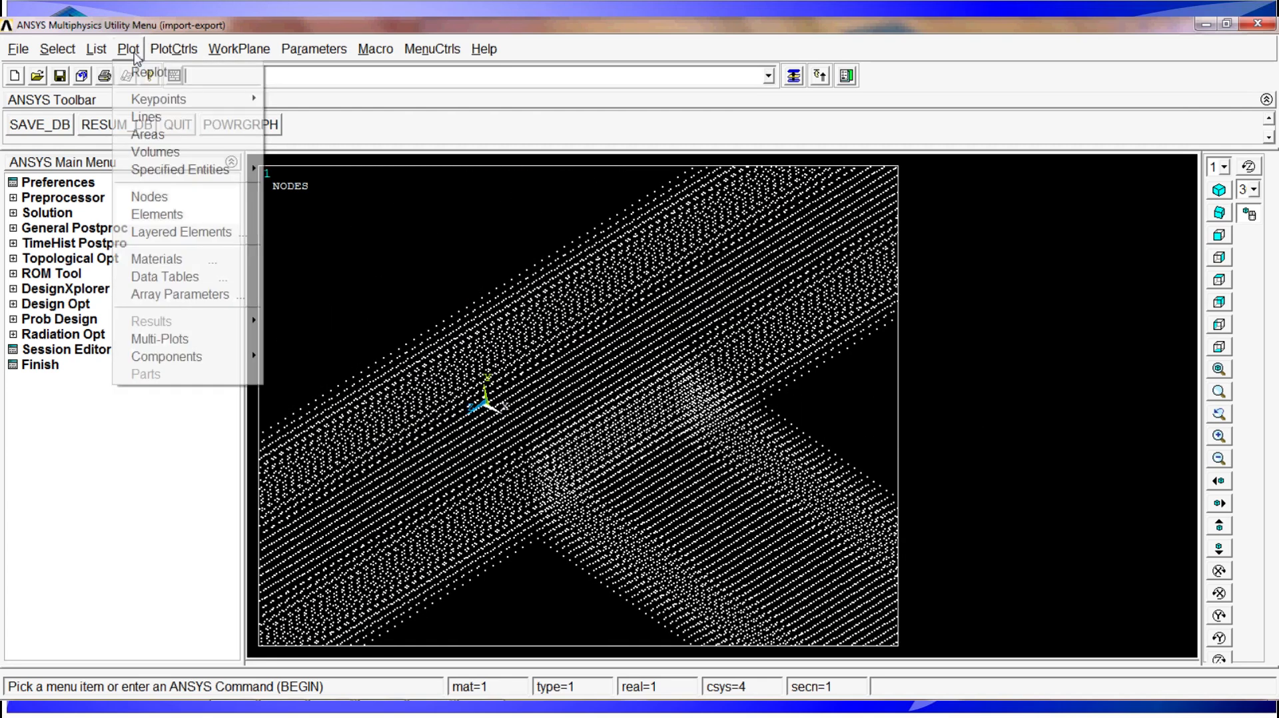
left_click(154, 152)
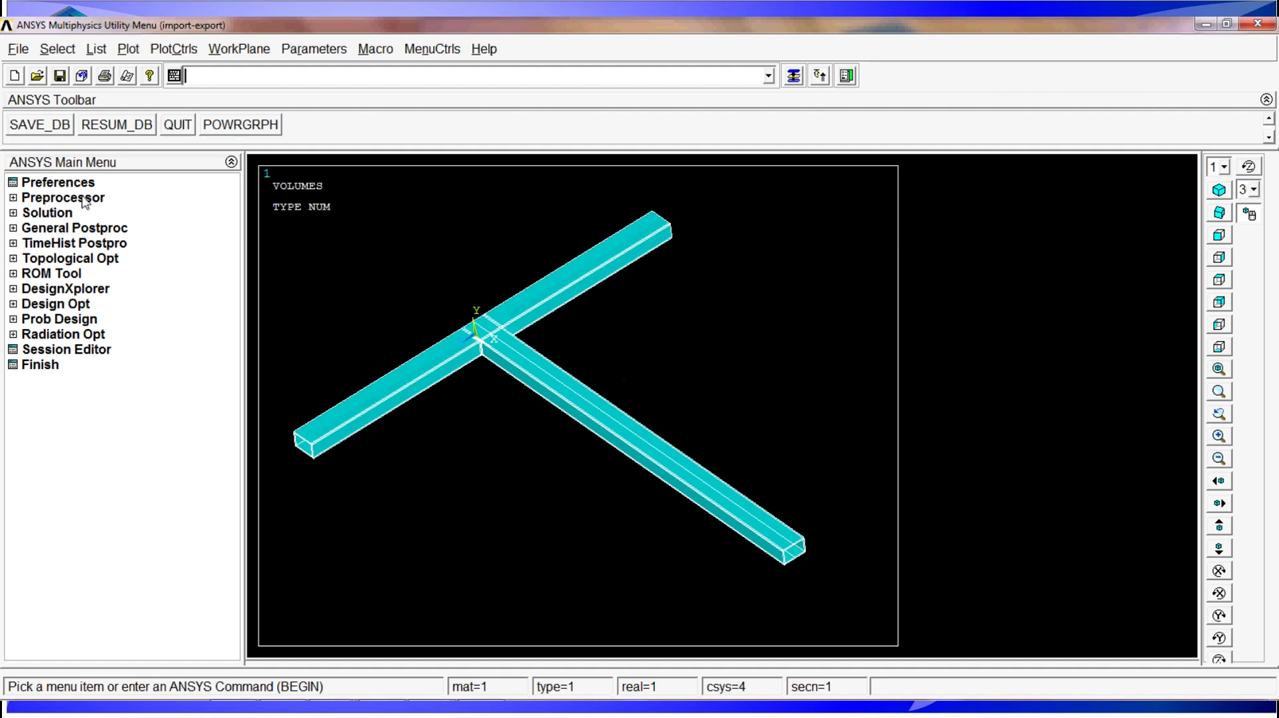
mouse_move(87, 239)
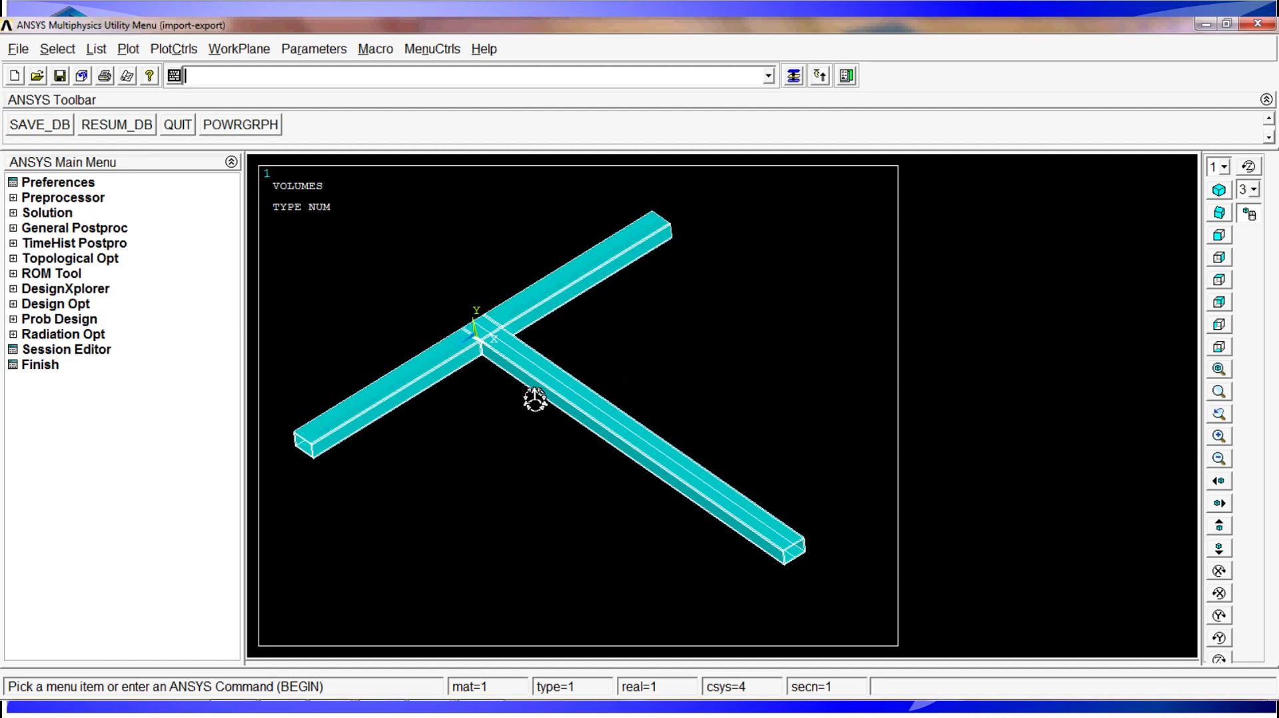
mouse_move(526, 326)
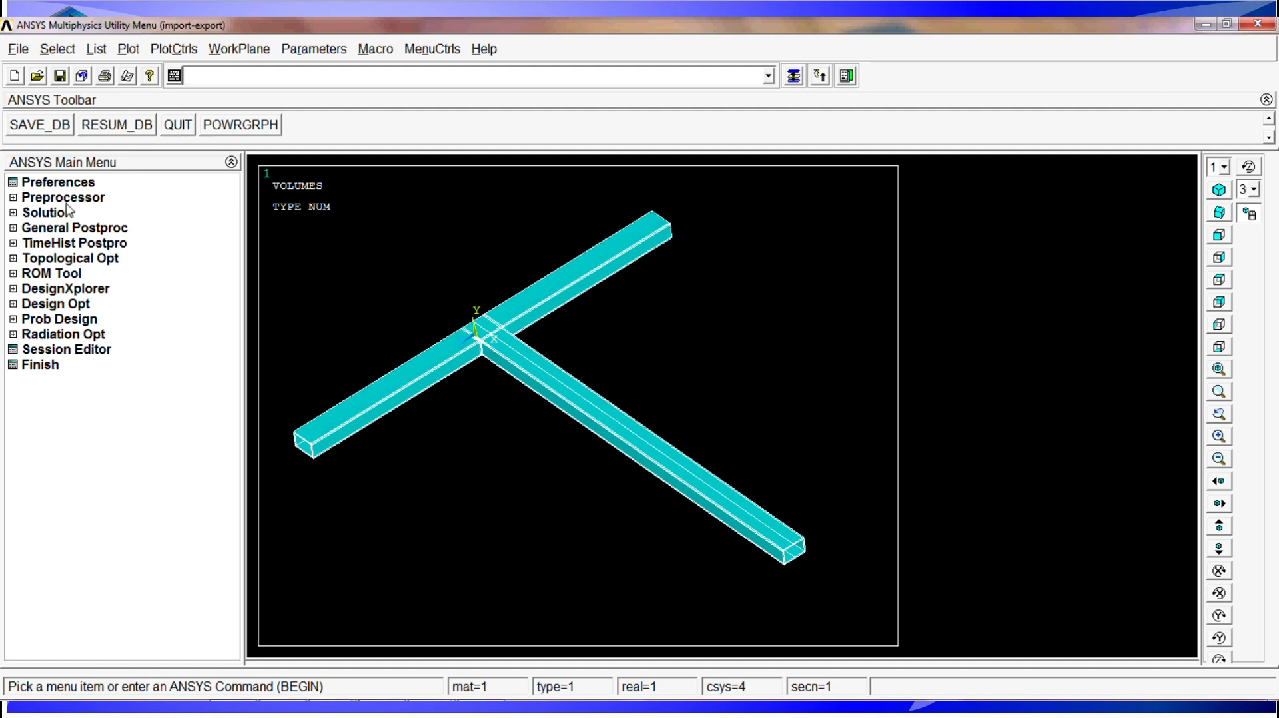
- Bring up the Write Geometry/Loads archive dialog from Preprocessor > Archive Model
left_click(63, 197)
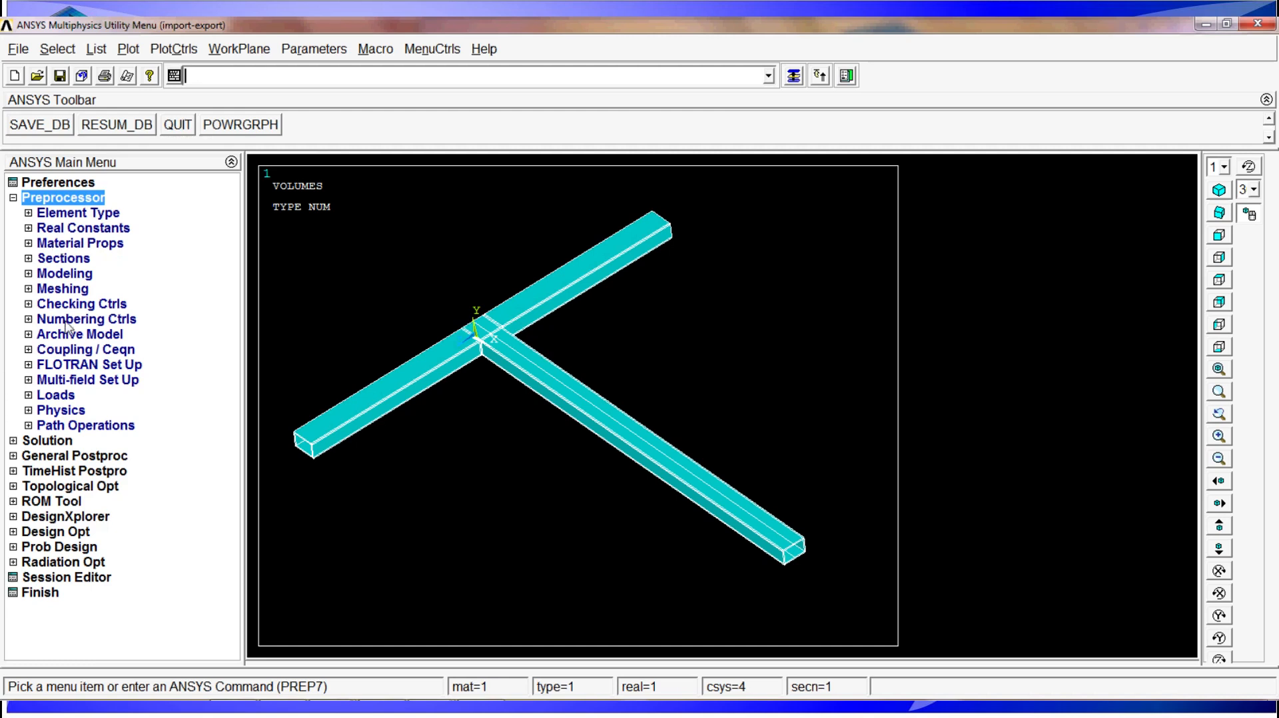
left_click(80, 334)
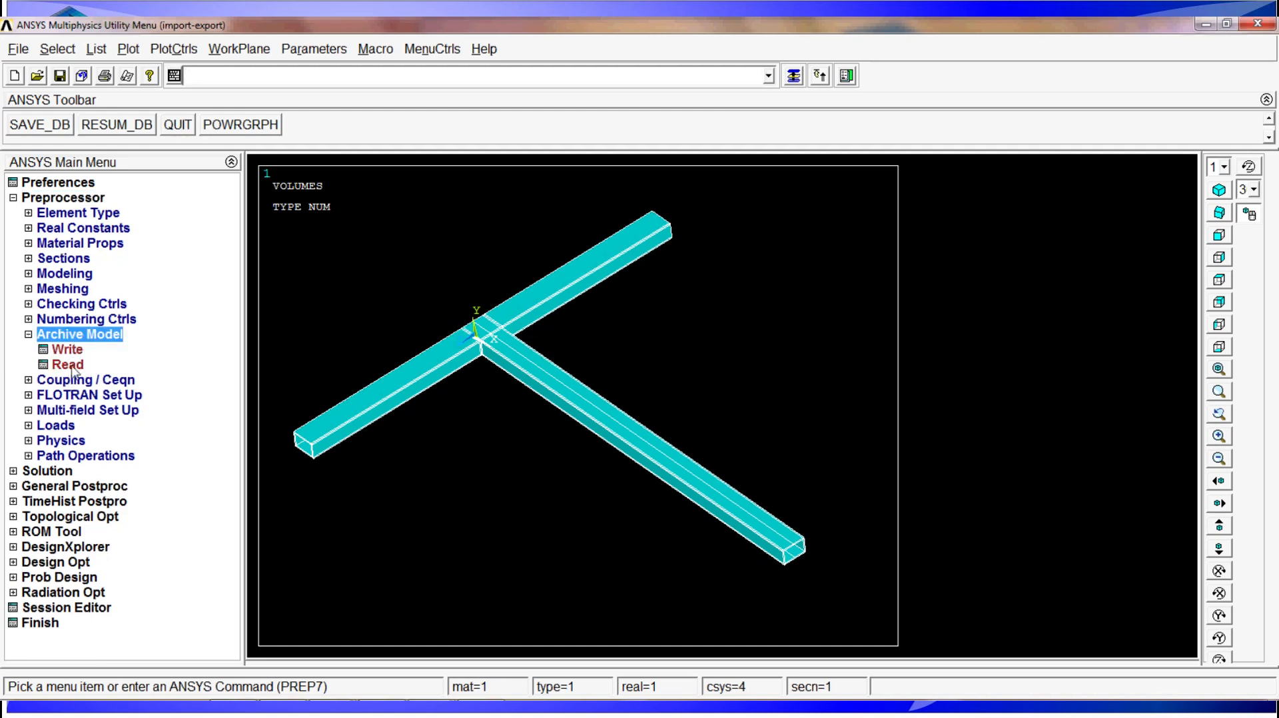
left_click(67, 349)
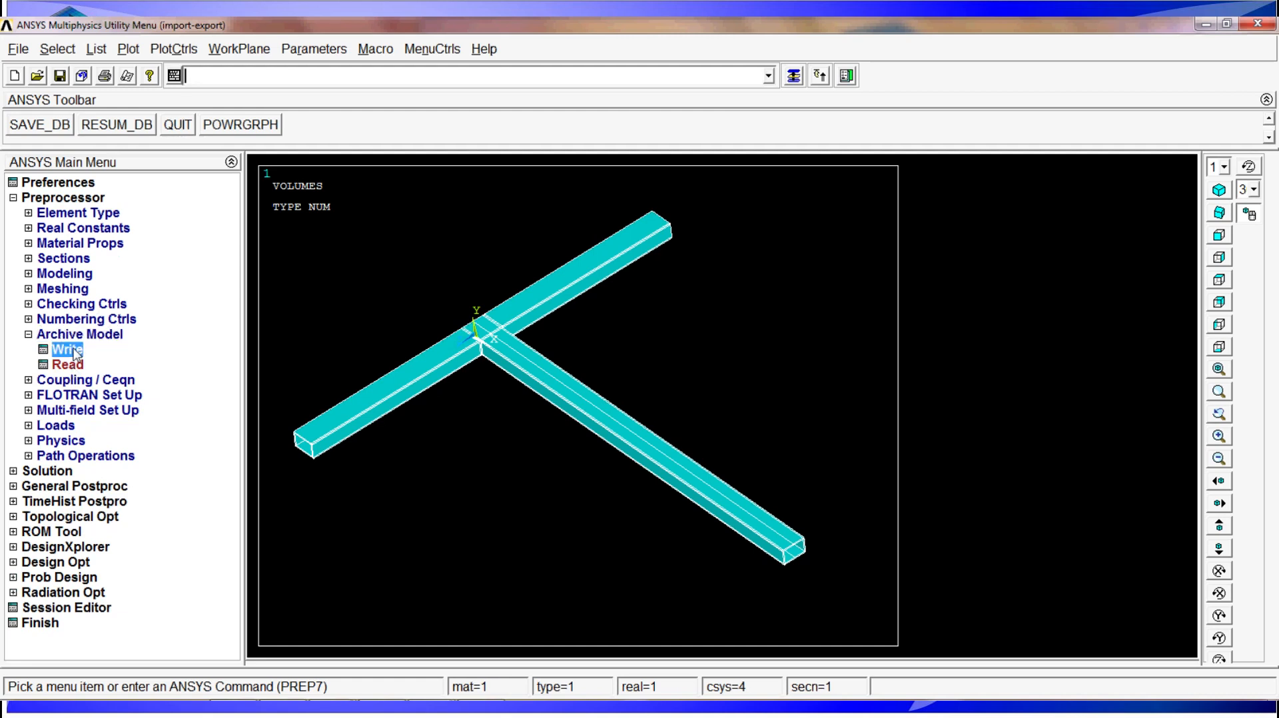
left_click(68, 348)
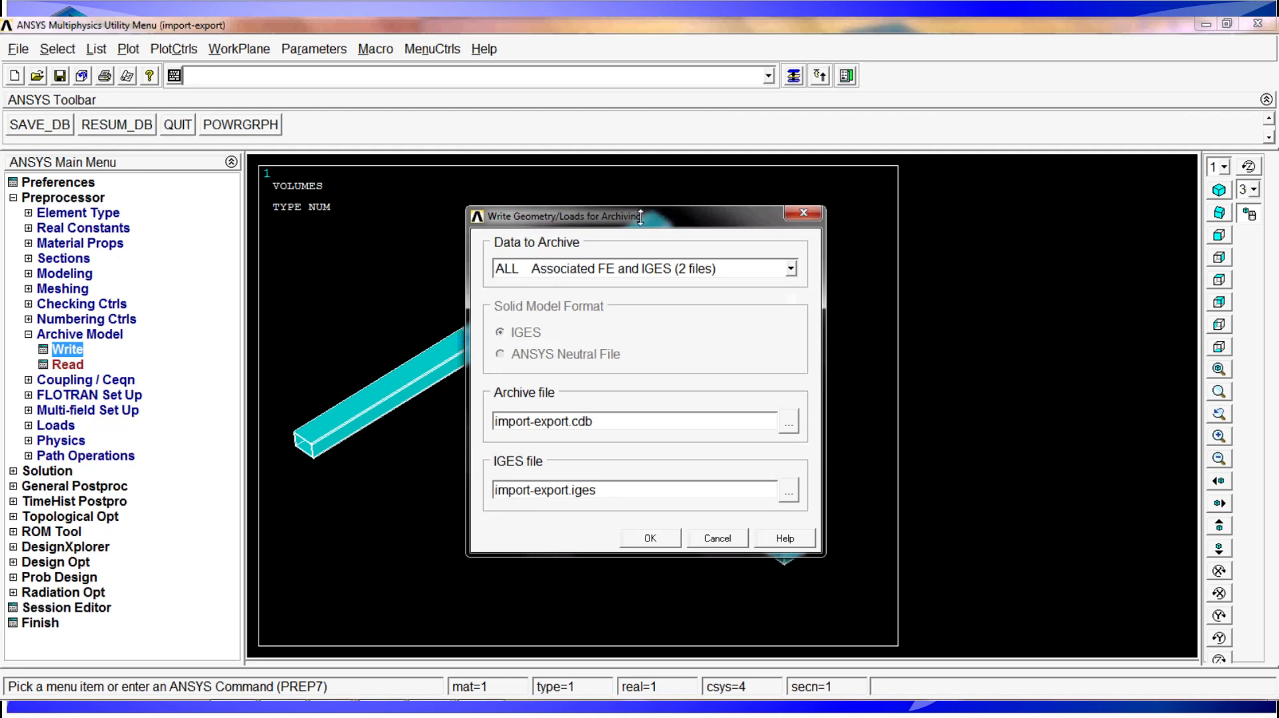
left_click(788, 269)
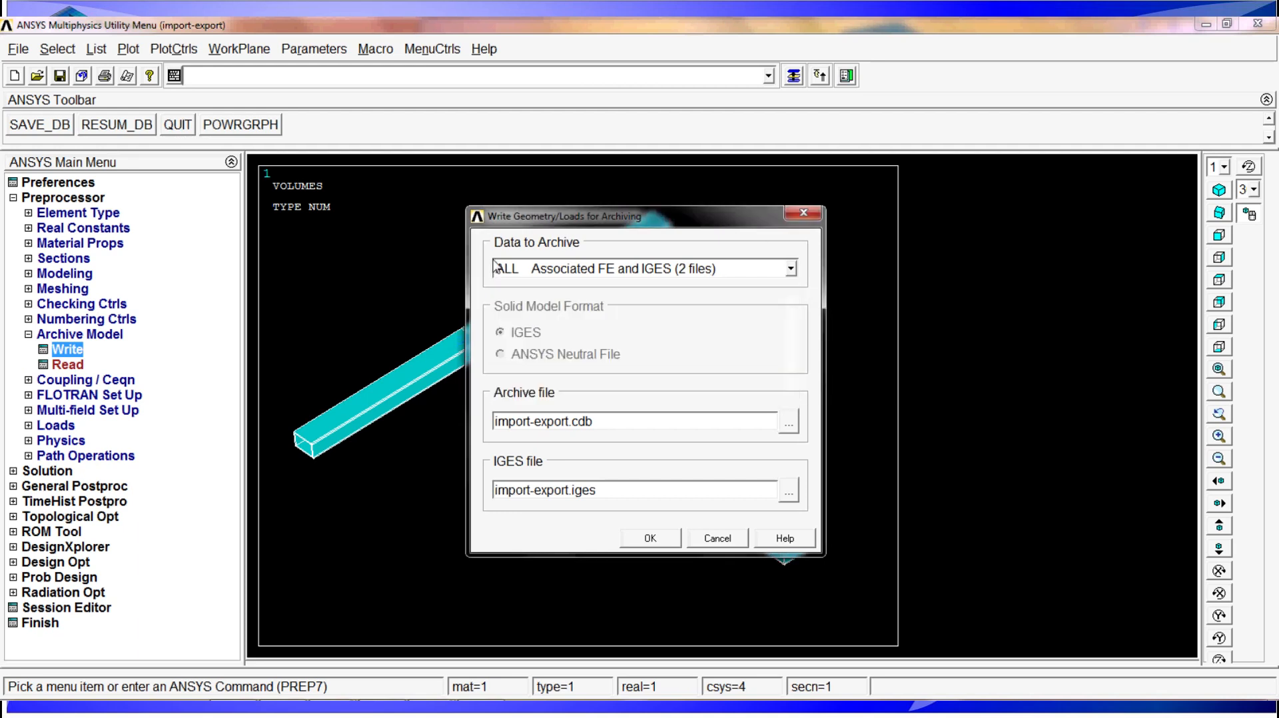
mouse_move(615, 287)
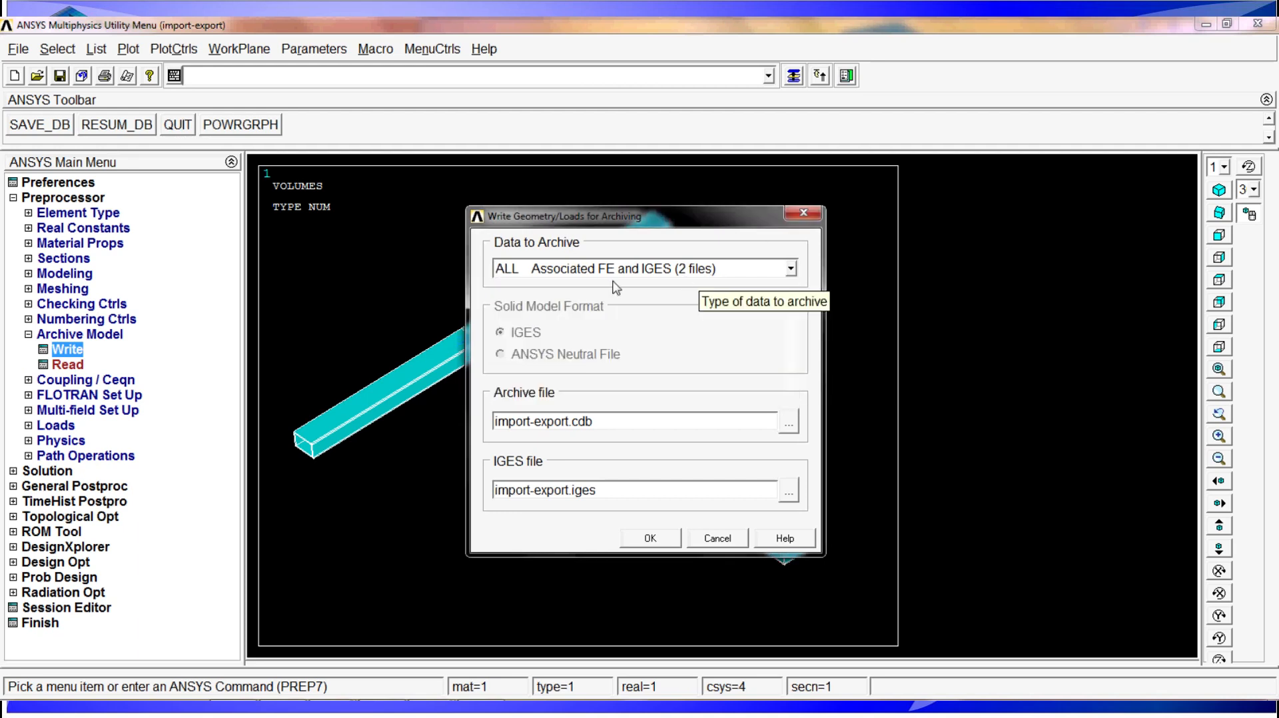
mouse_move(607, 269)
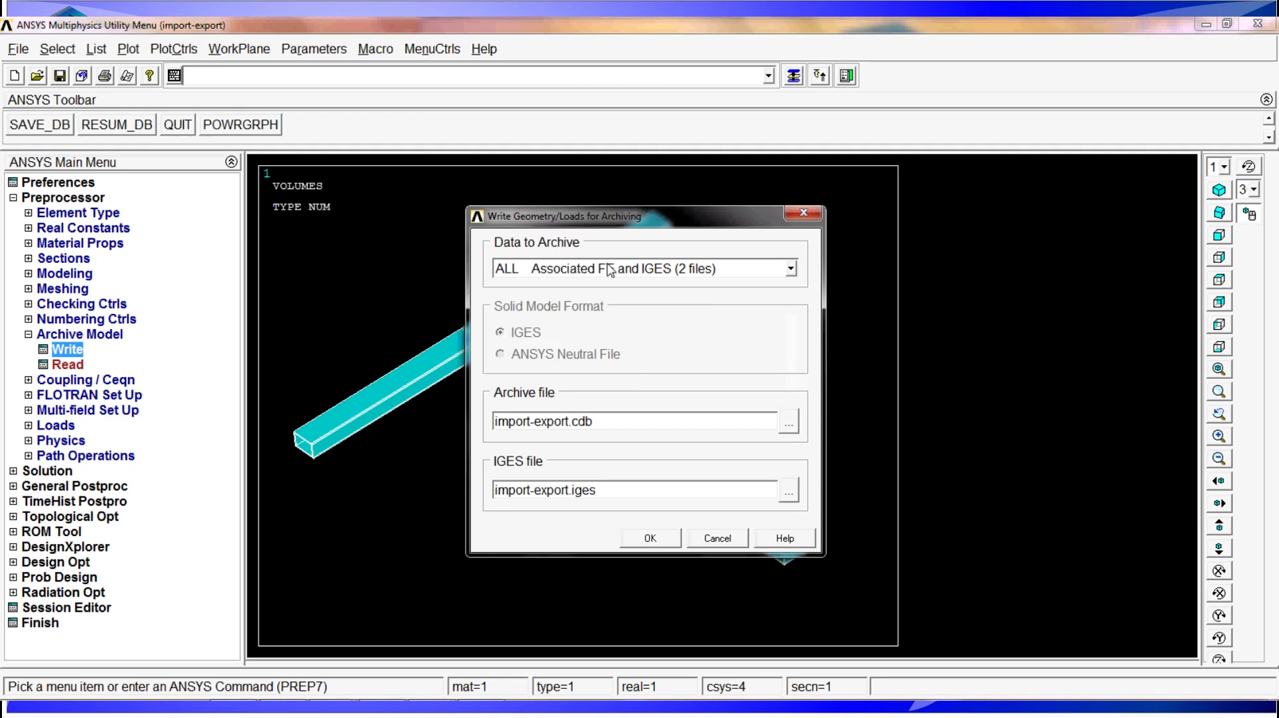
mouse_move(577, 296)
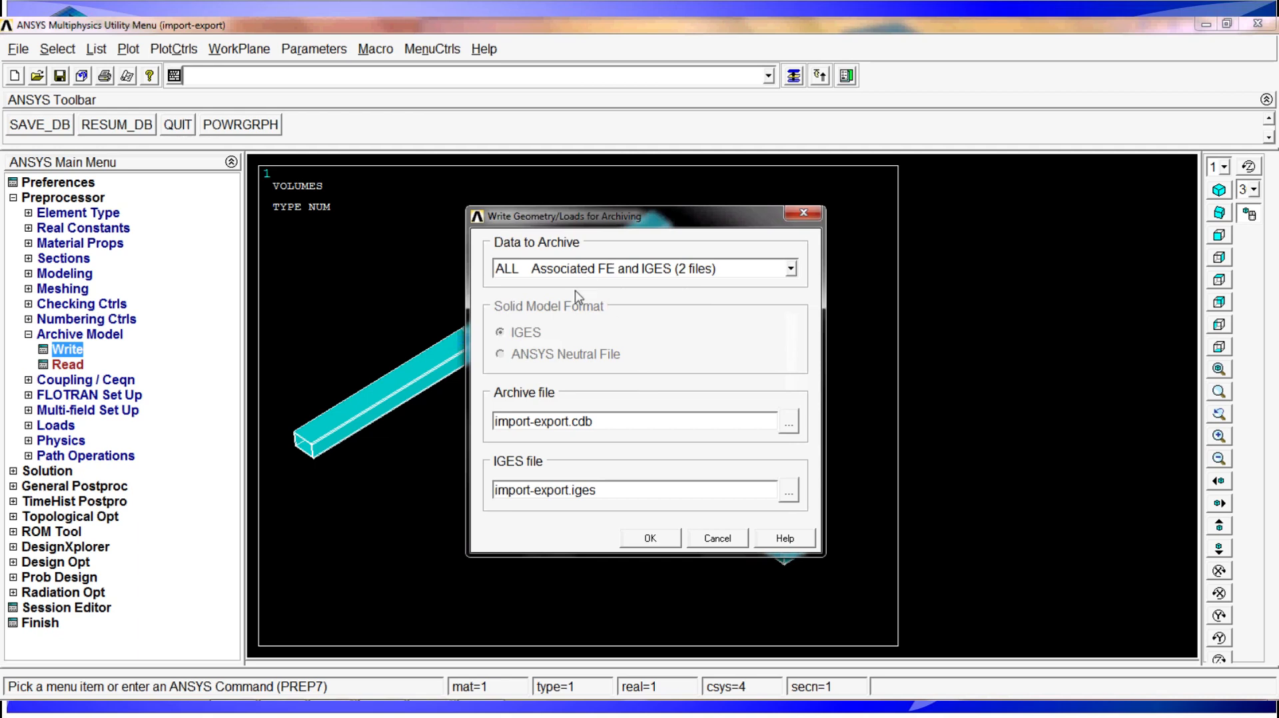
mouse_move(608, 421)
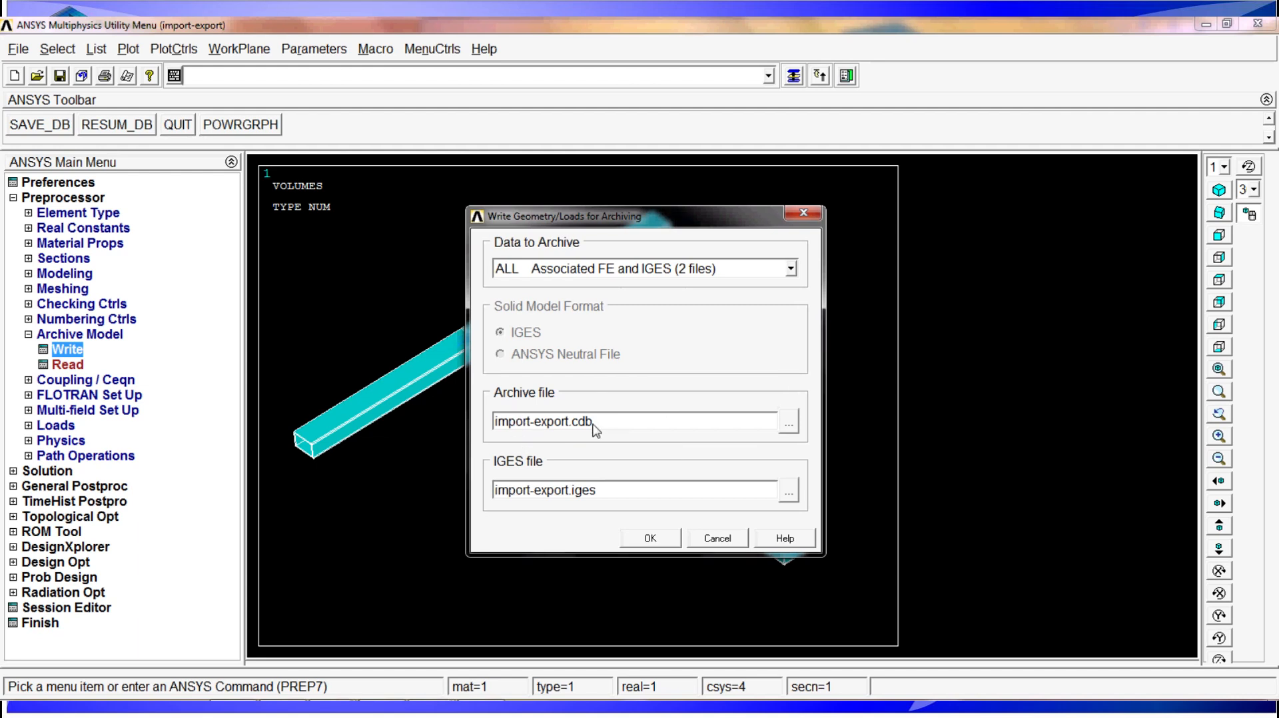
mouse_move(611, 432)
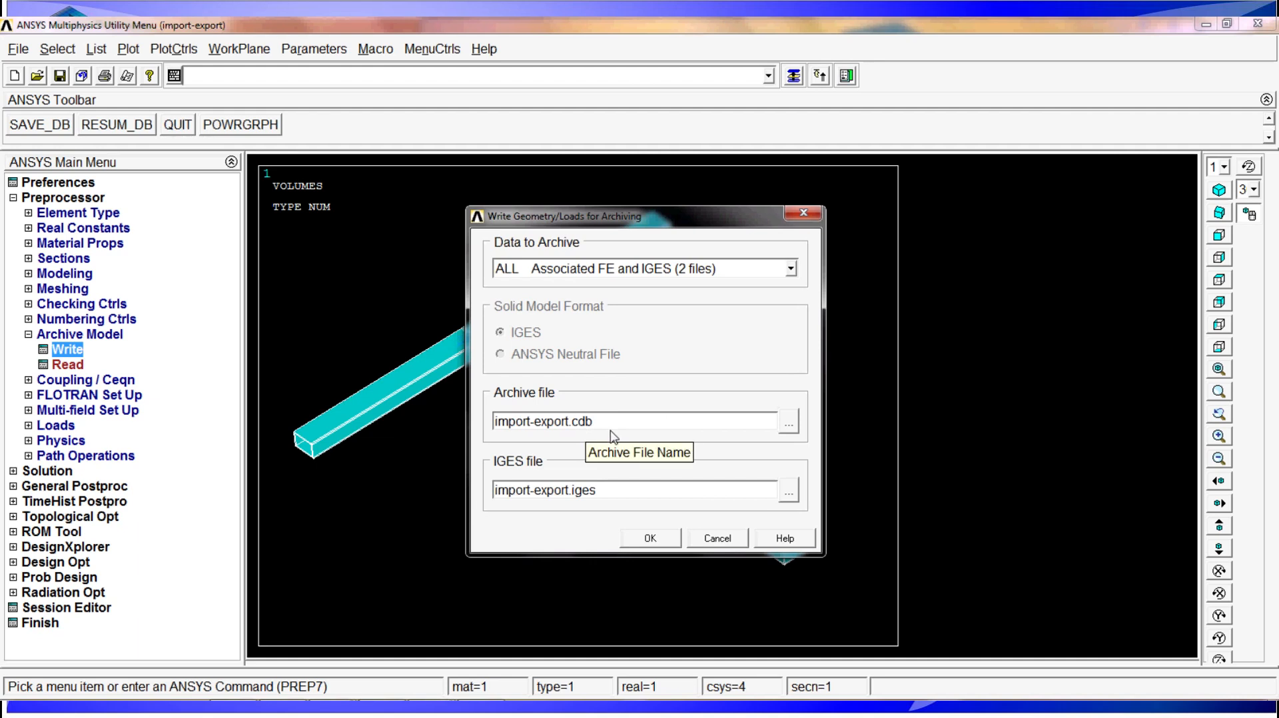
mouse_move(548, 482)
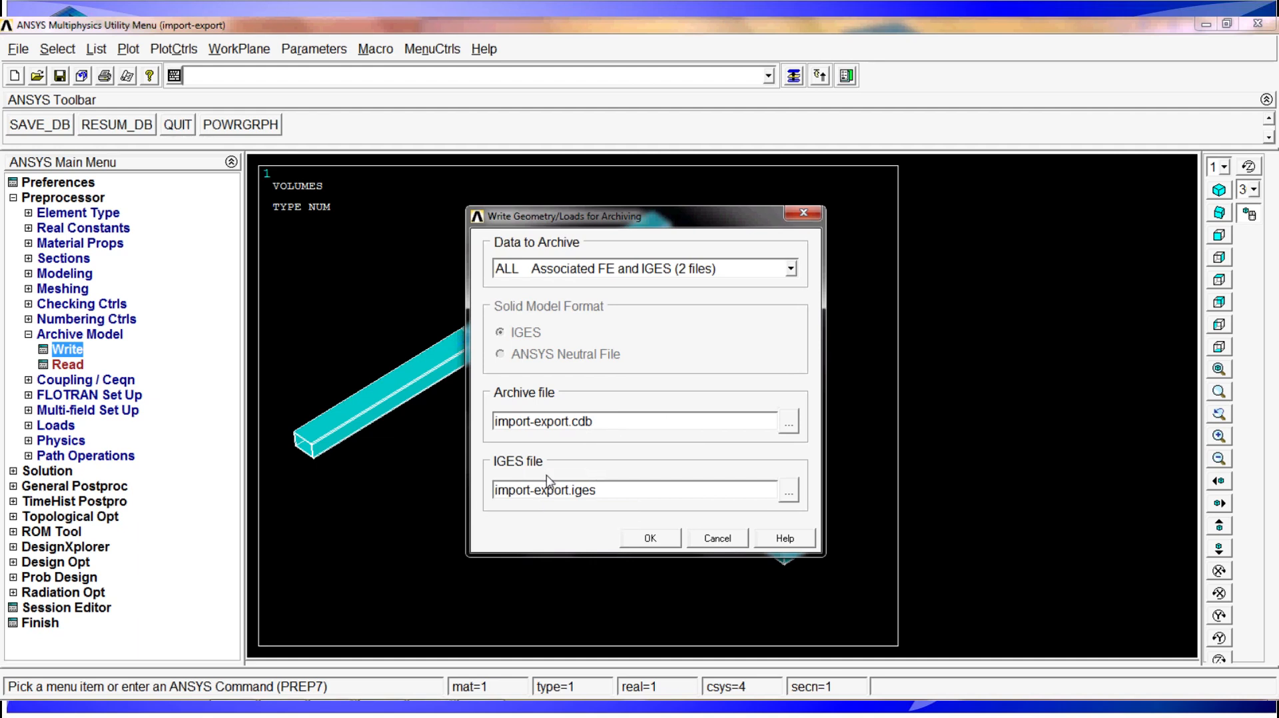
mouse_move(640, 391)
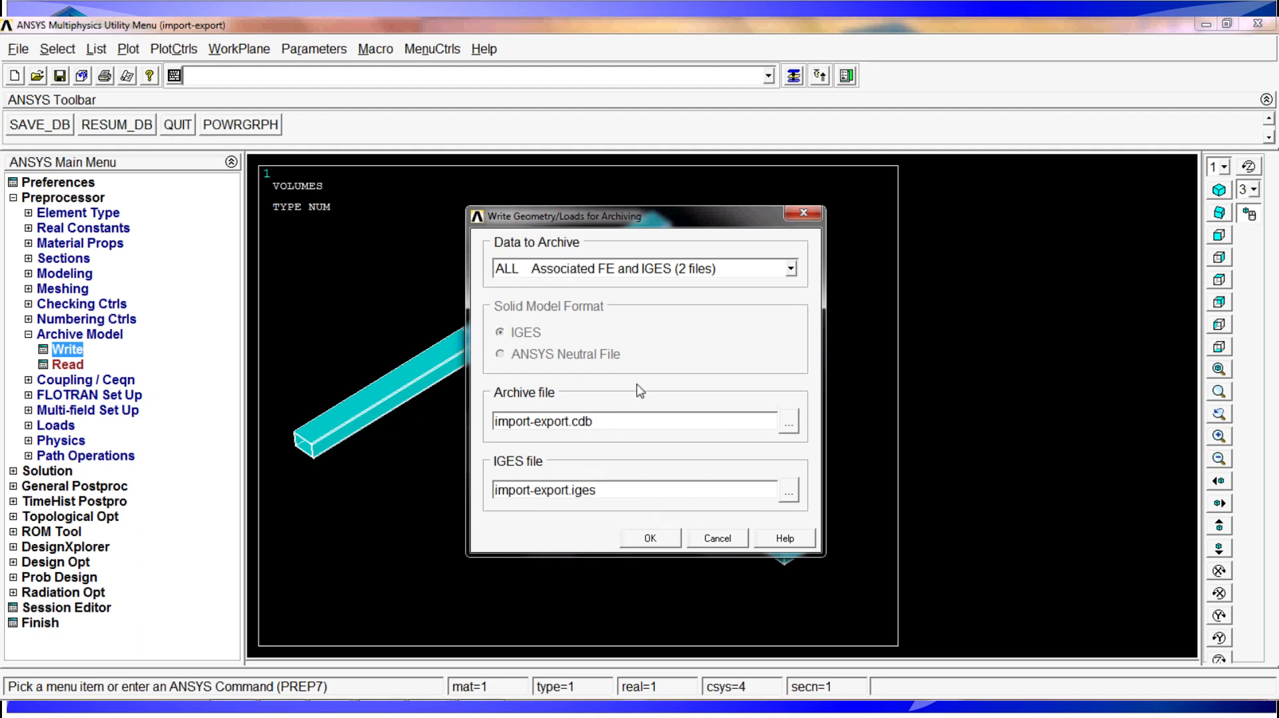
mouse_move(657, 505)
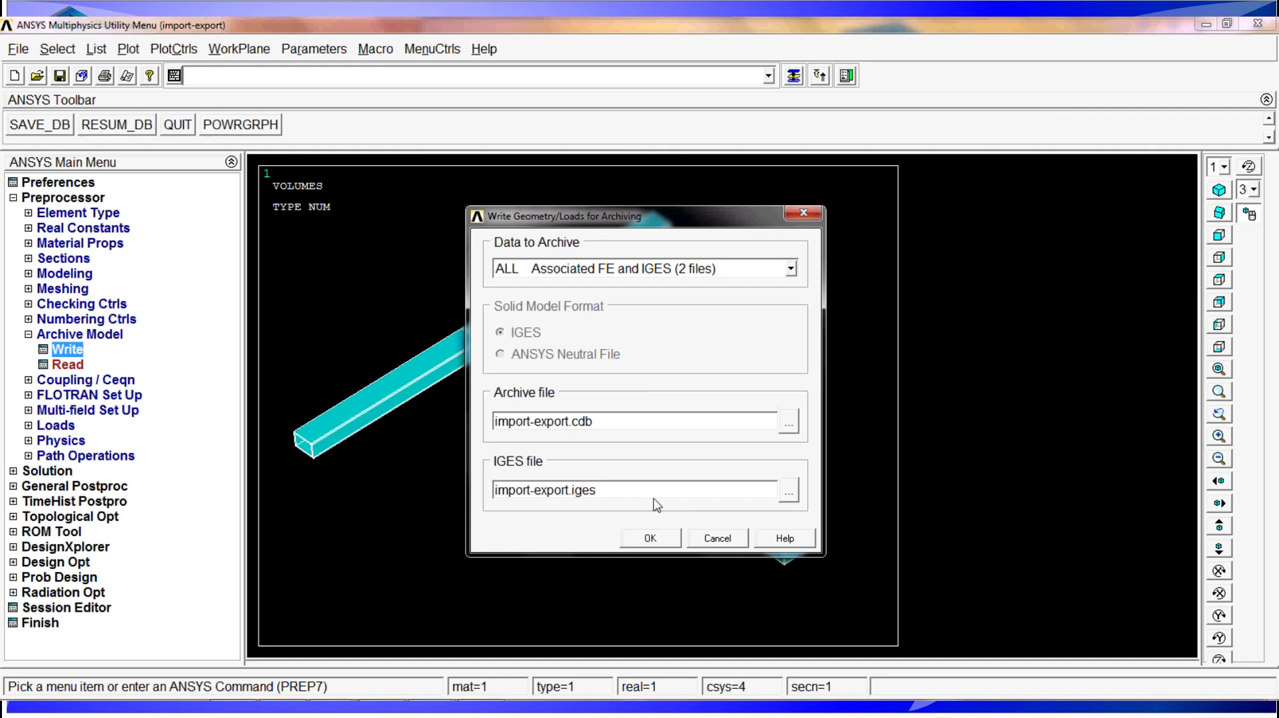
mouse_move(624, 425)
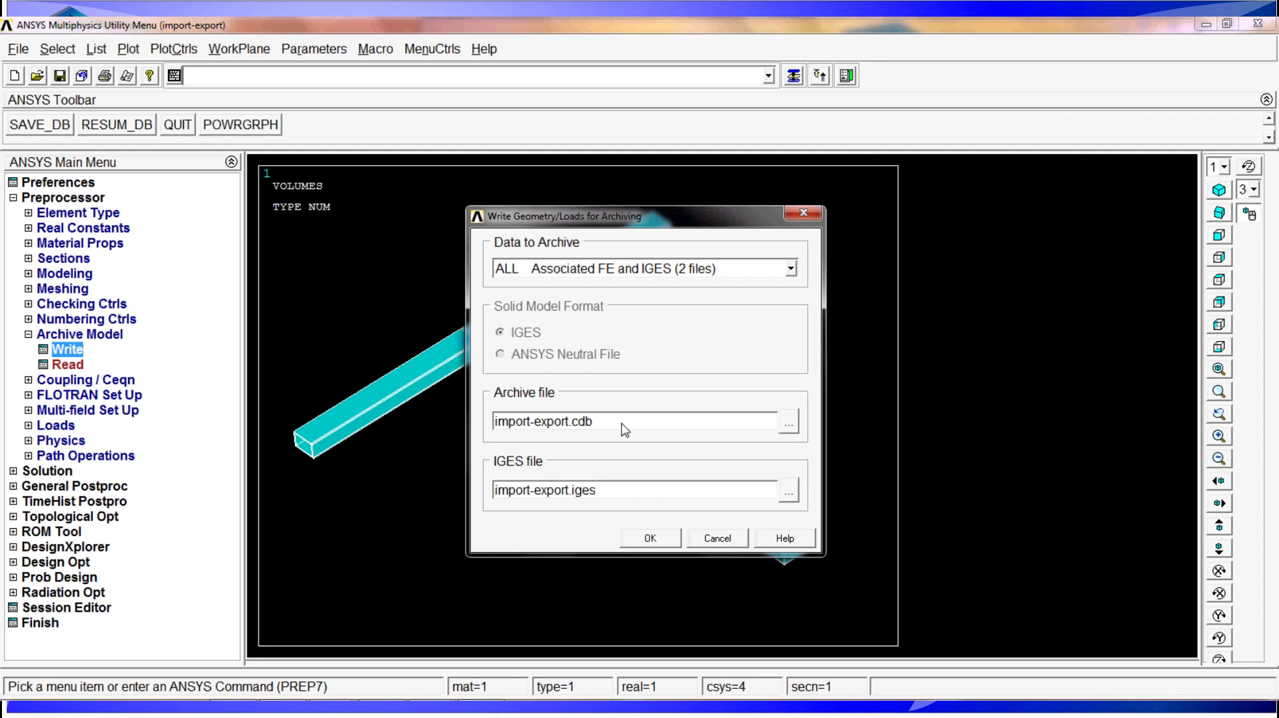
mouse_move(847, 269)
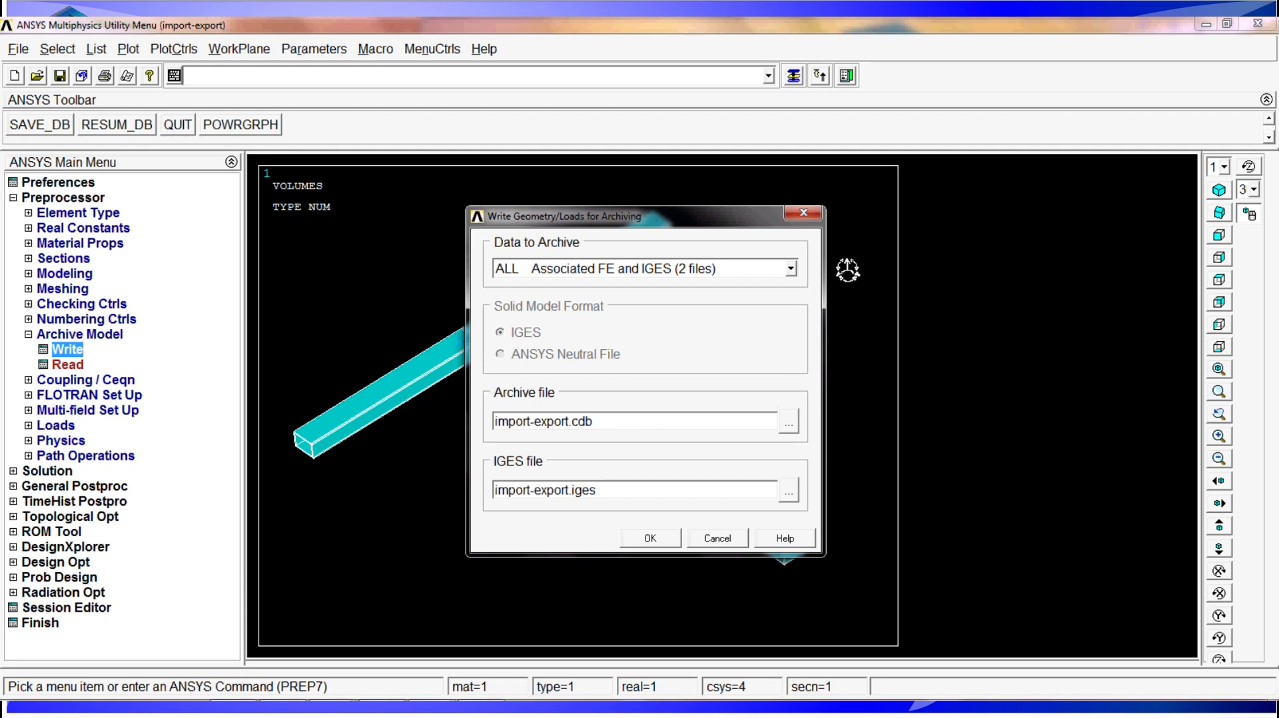
mouse_move(773, 273)
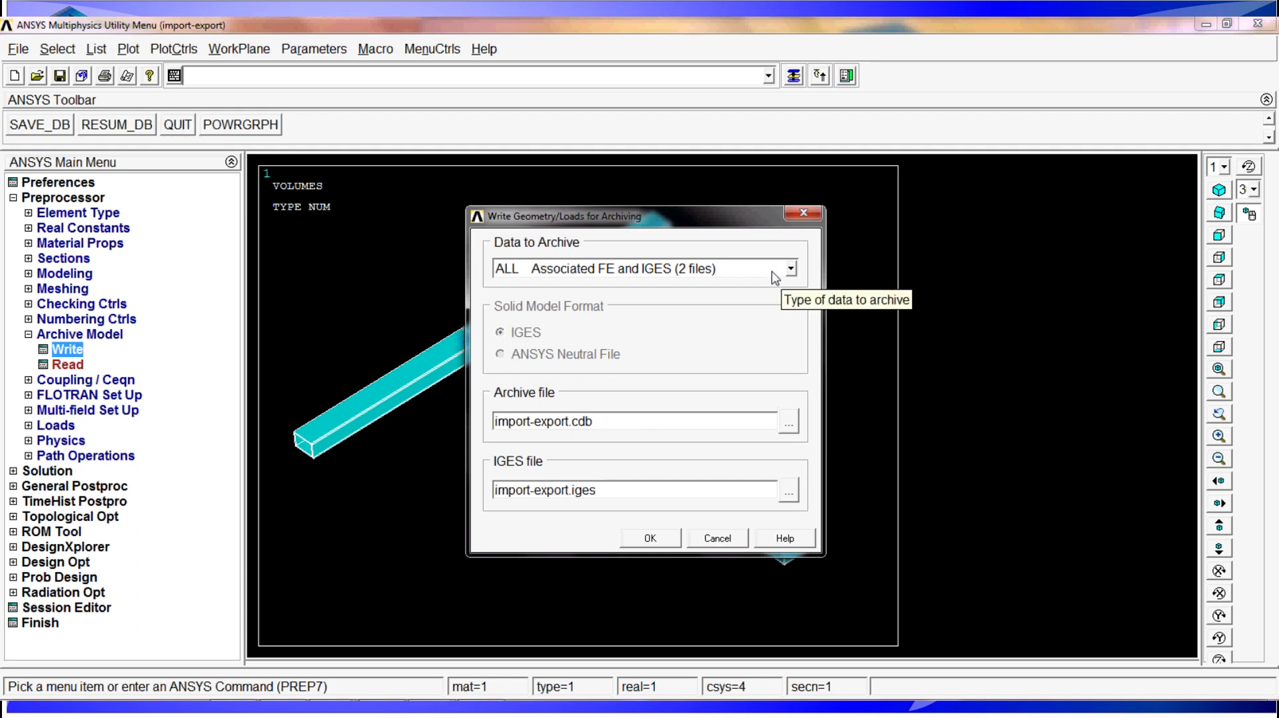
left_click(789, 268)
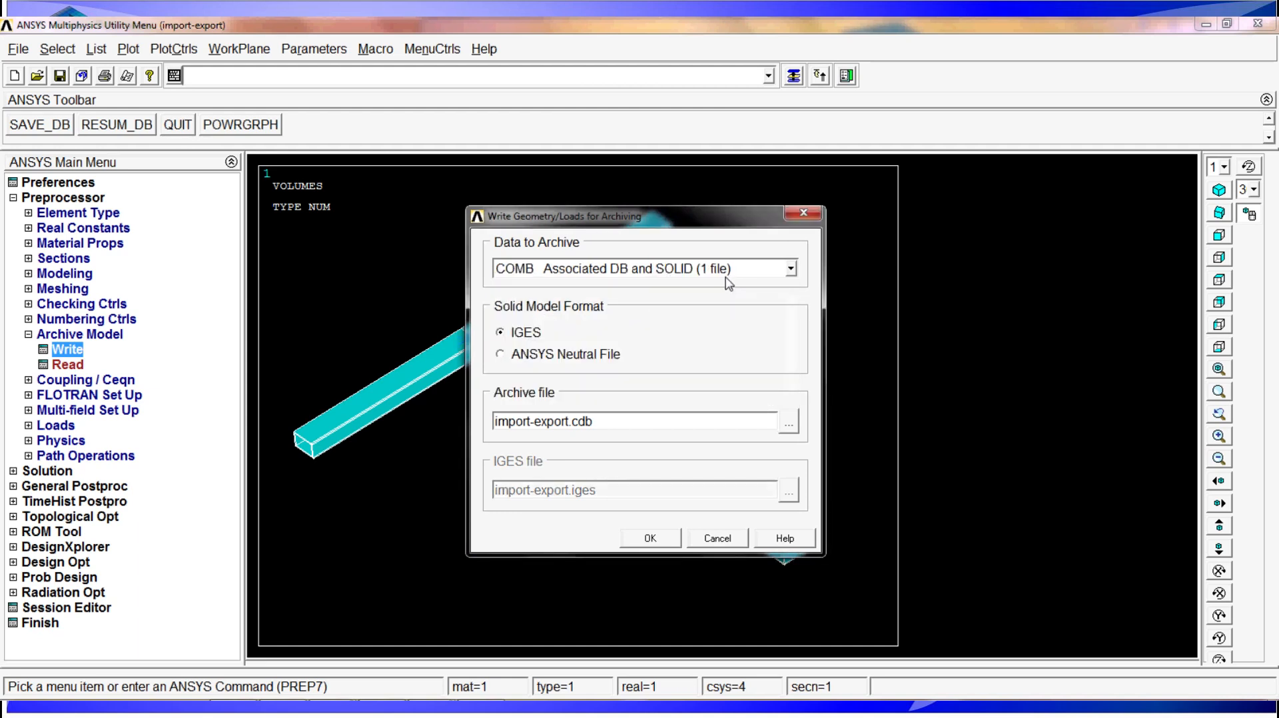
mouse_move(595, 355)
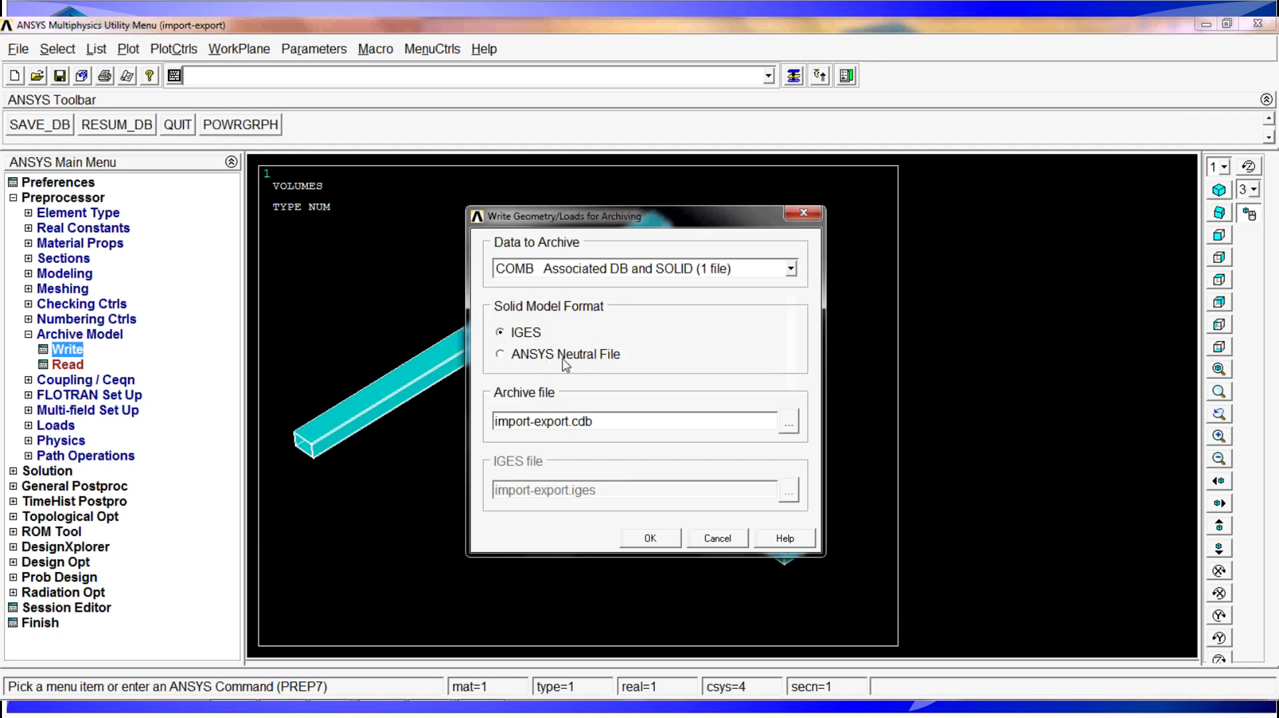
left_click(526, 332)
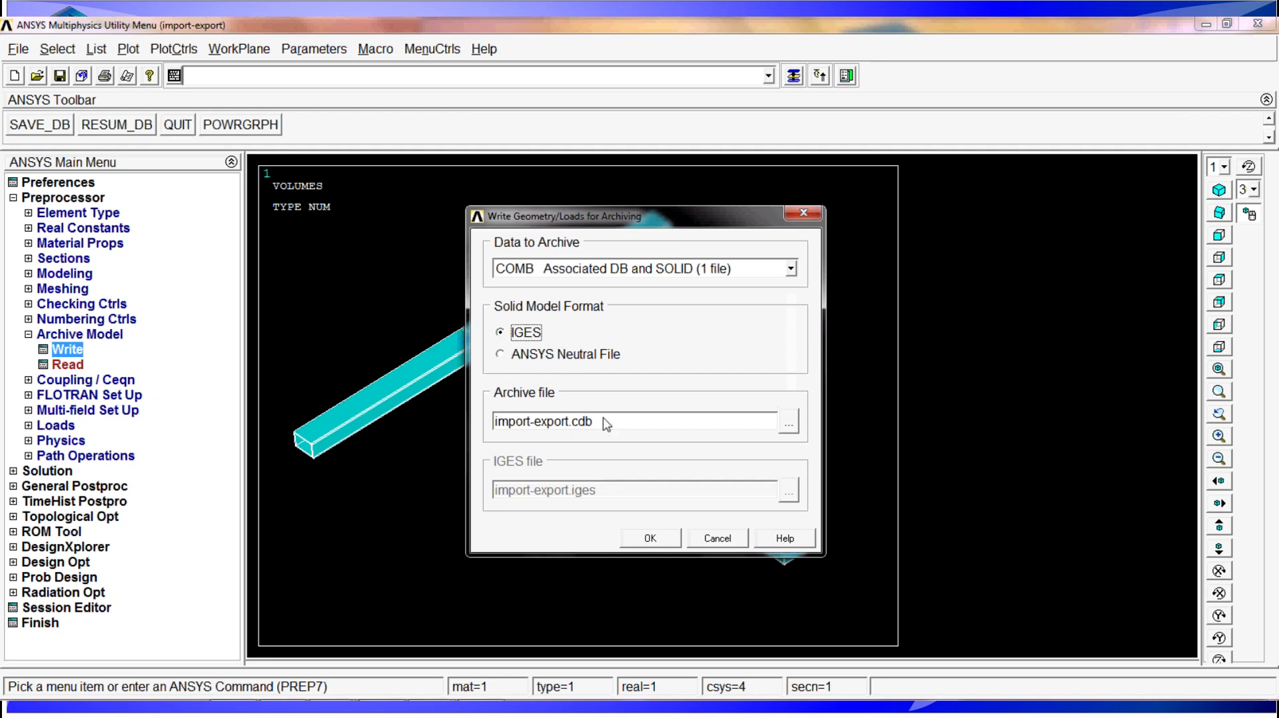
mouse_move(562, 437)
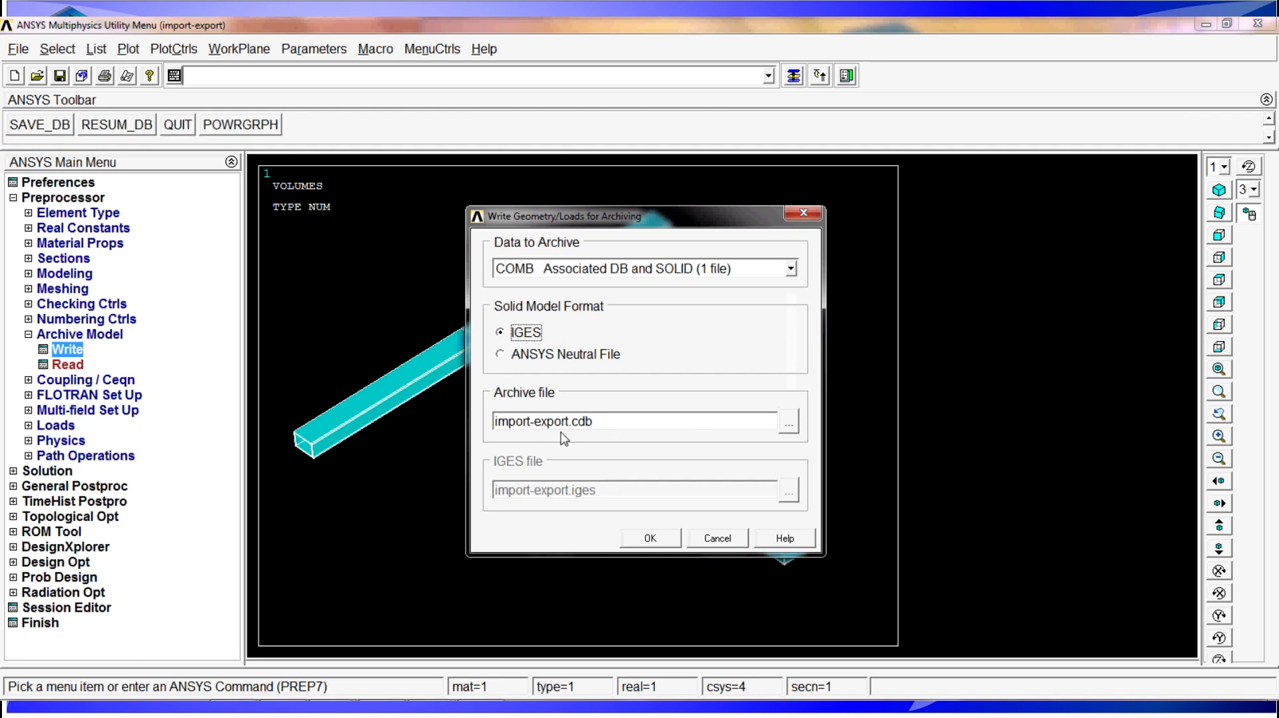
mouse_move(585, 405)
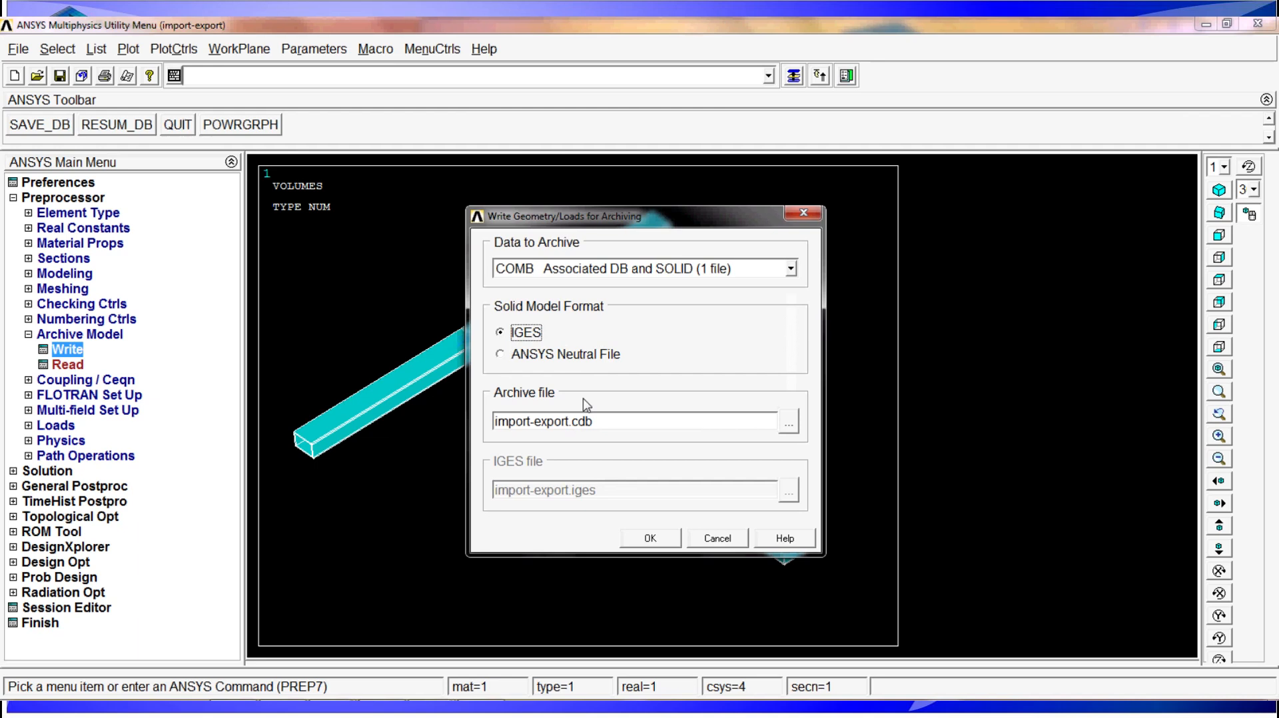
left_click(500, 353)
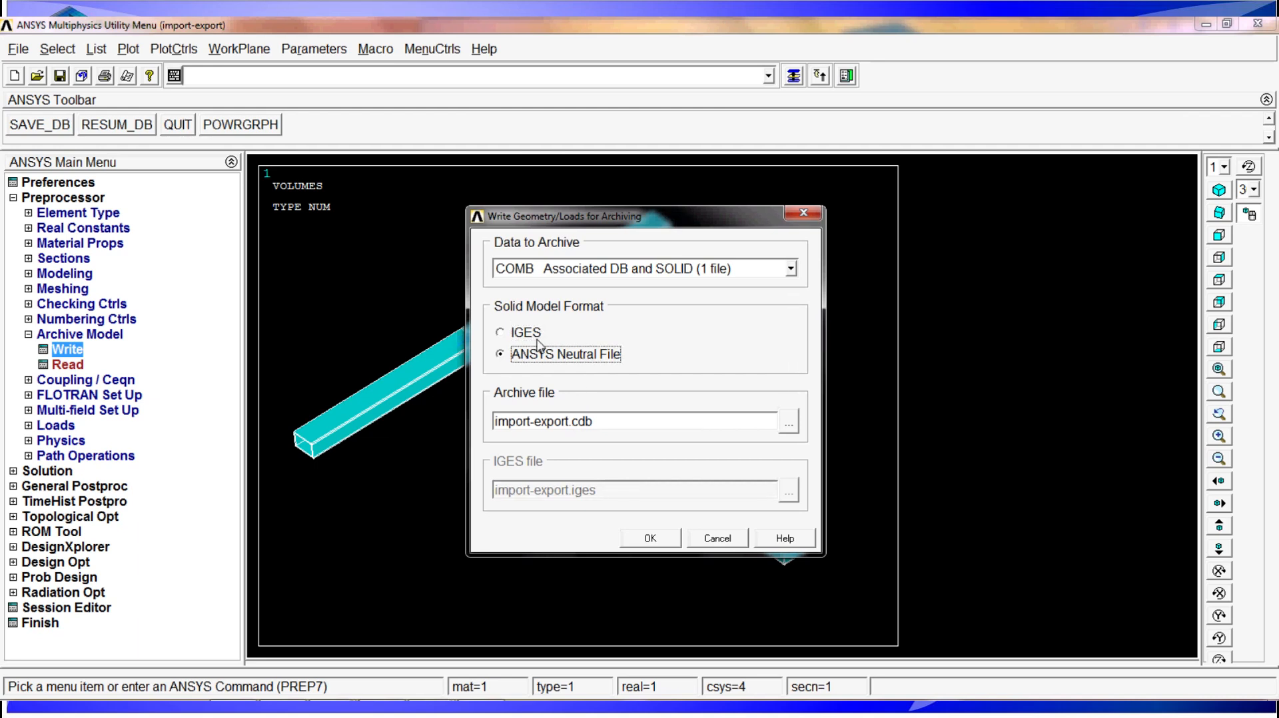
left_click(500, 332)
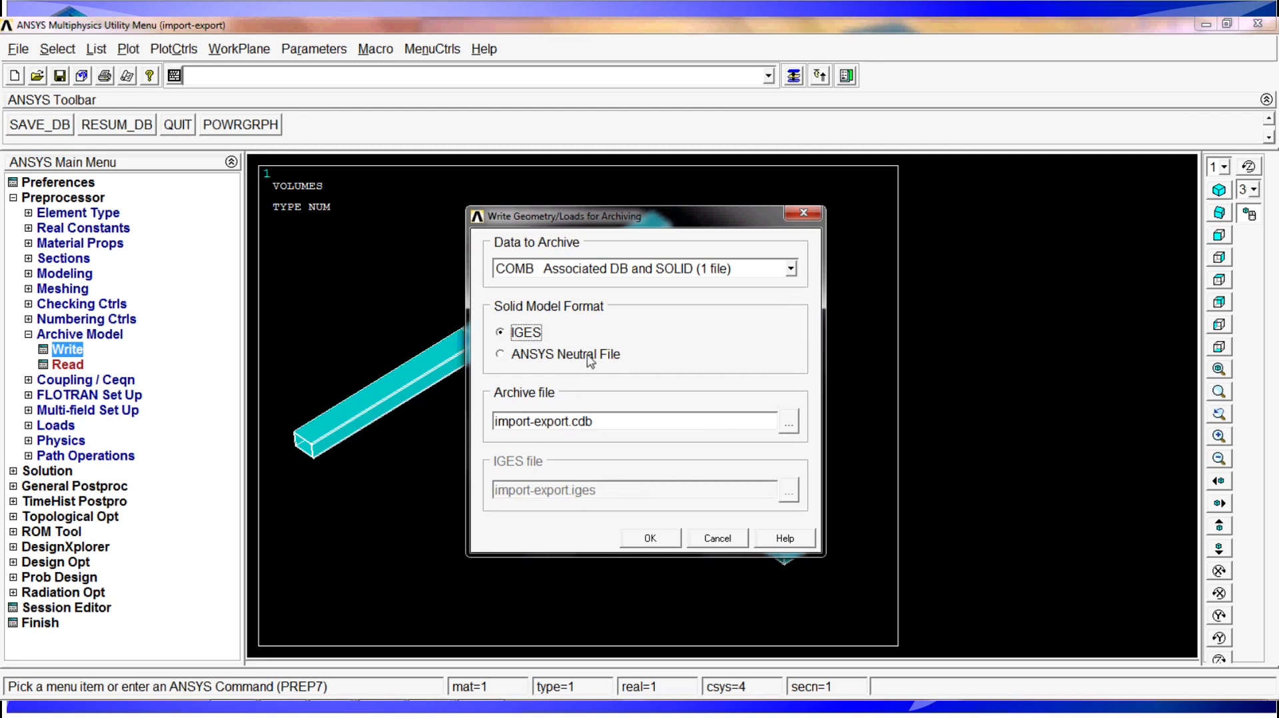
mouse_move(601, 391)
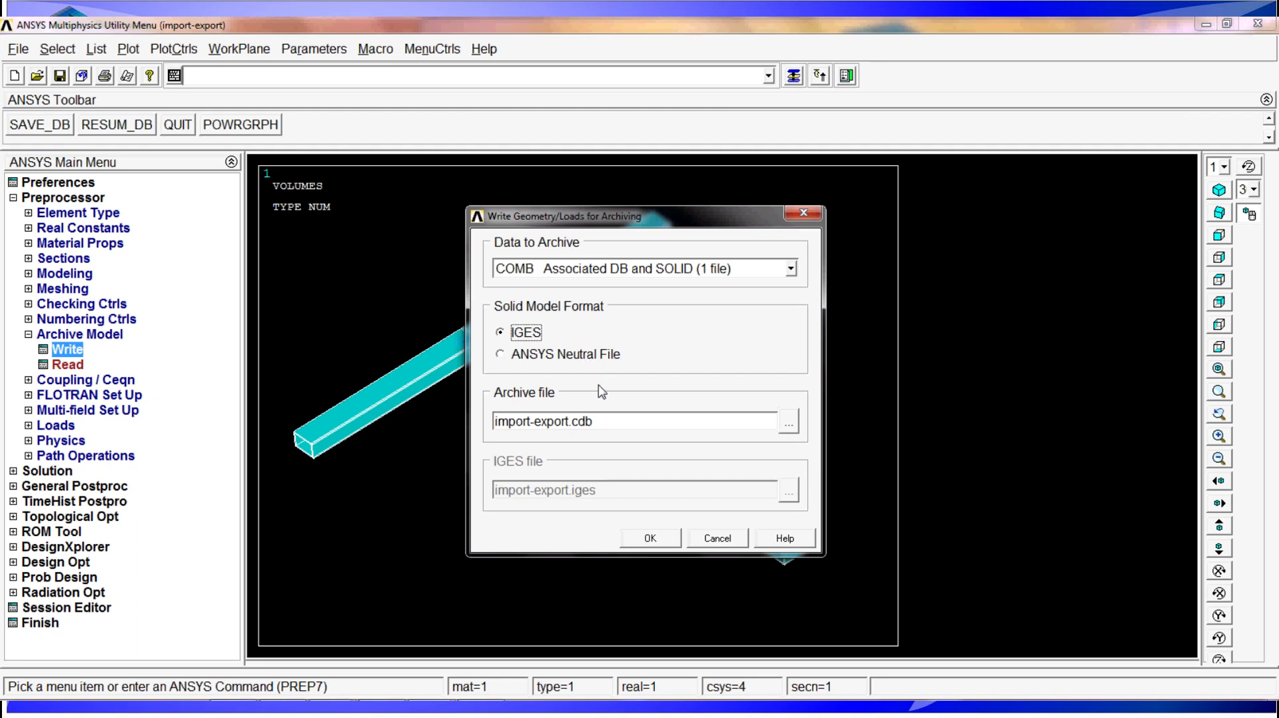
mouse_move(595, 368)
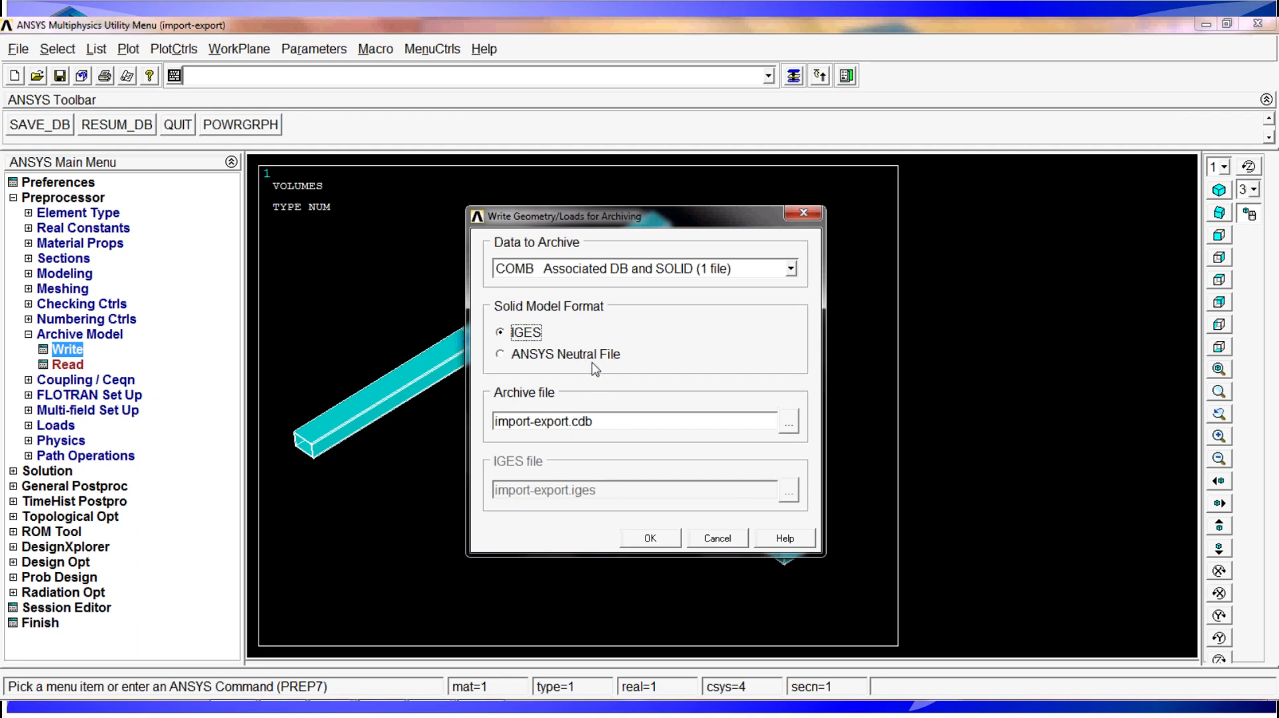
mouse_move(770, 270)
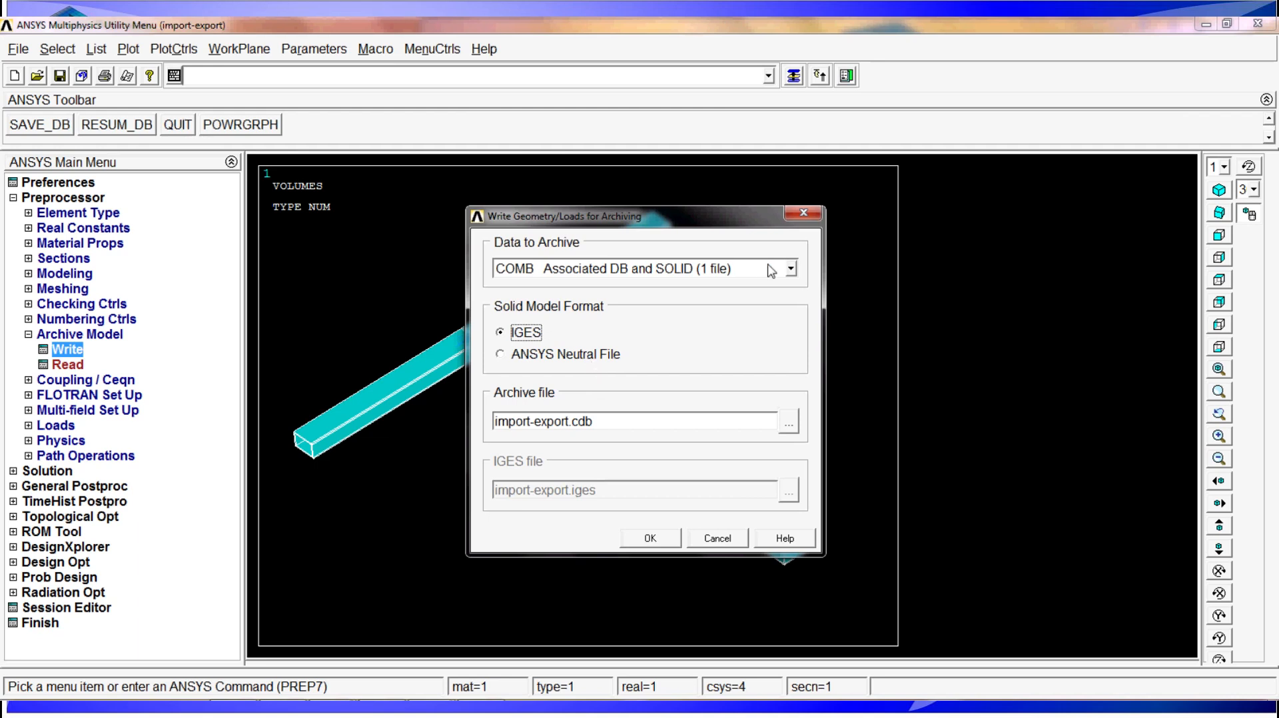
mouse_move(787, 276)
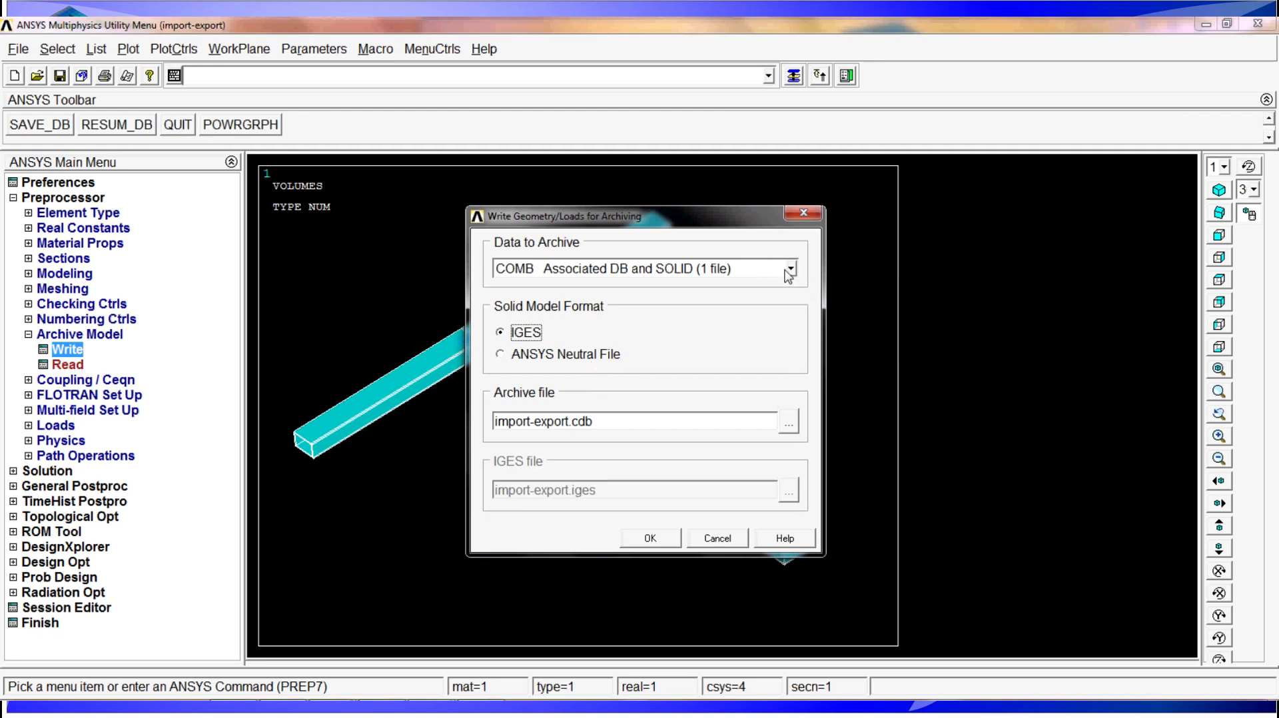
mouse_move(787, 273)
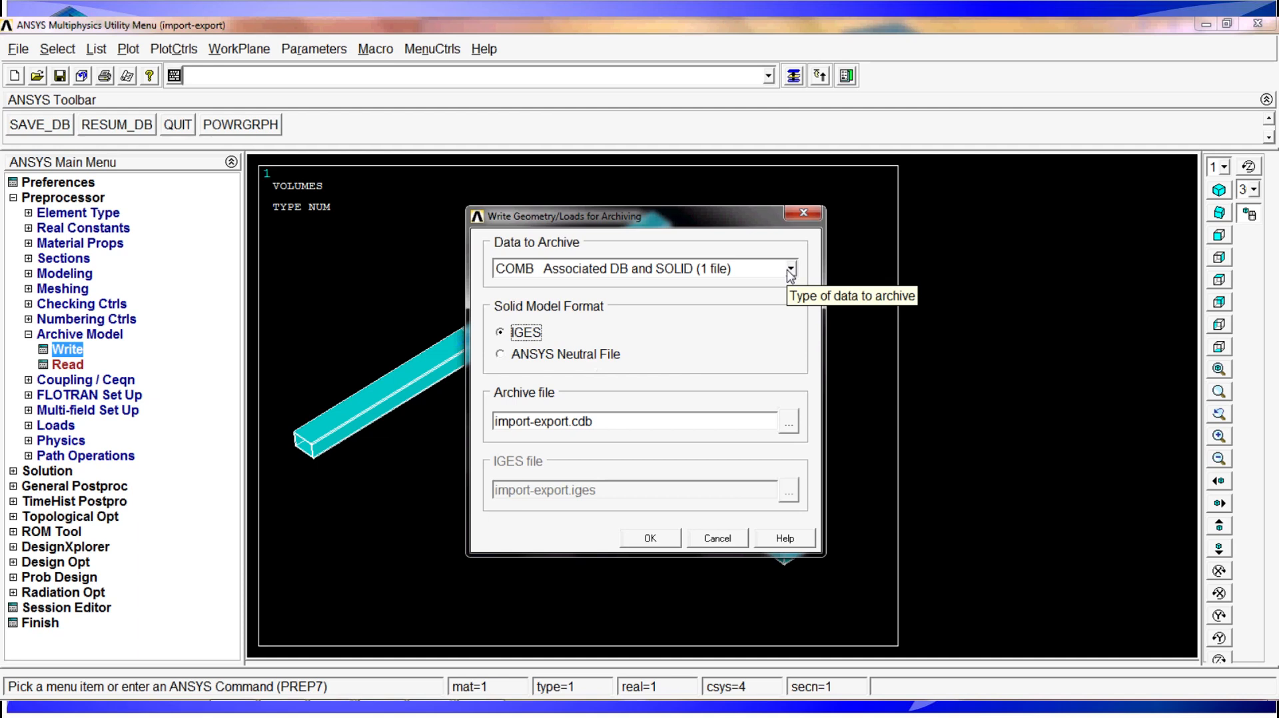
mouse_move(788, 273)
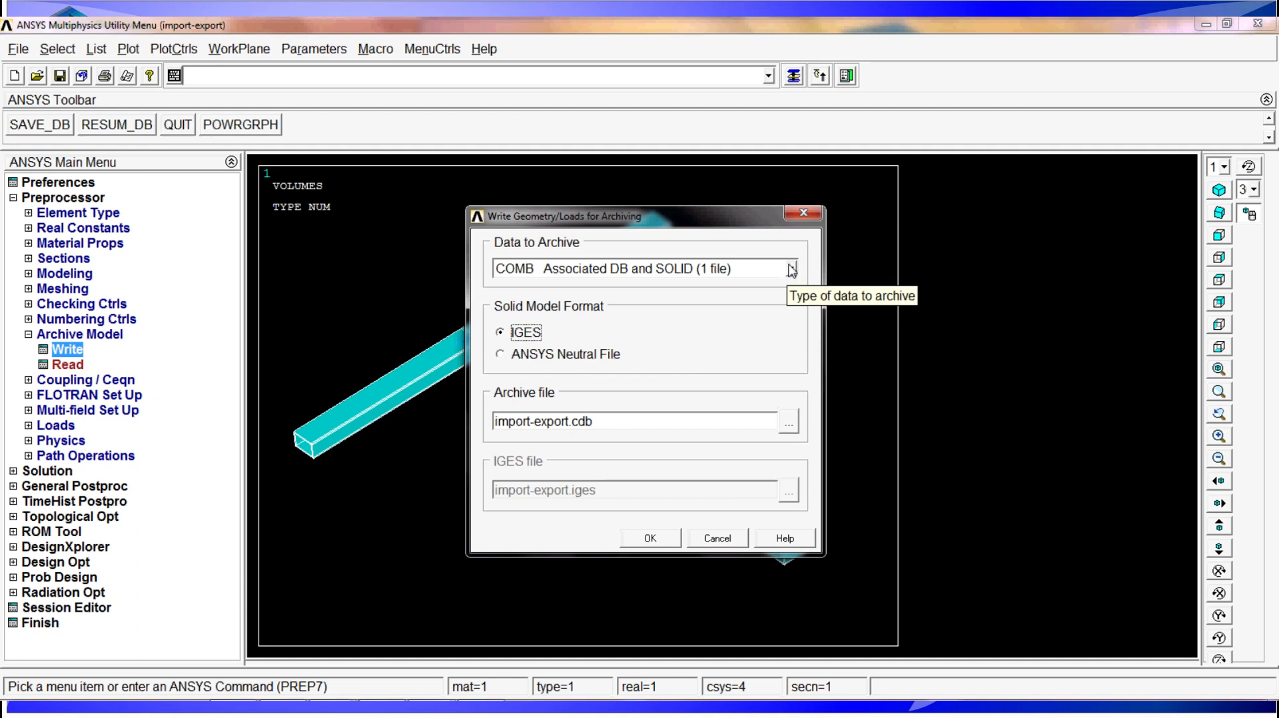
left_click(788, 269)
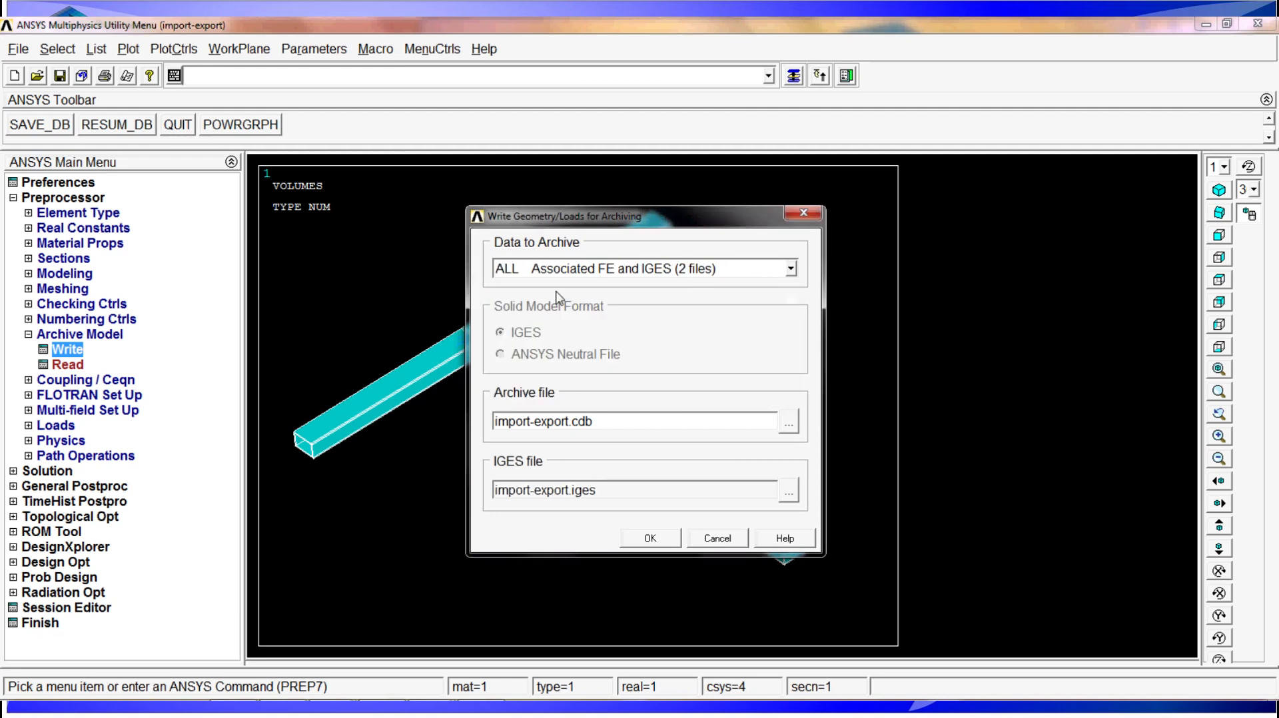
- Browse the Data to Archive choices in the archive-writing dialog
left_click(788, 268)
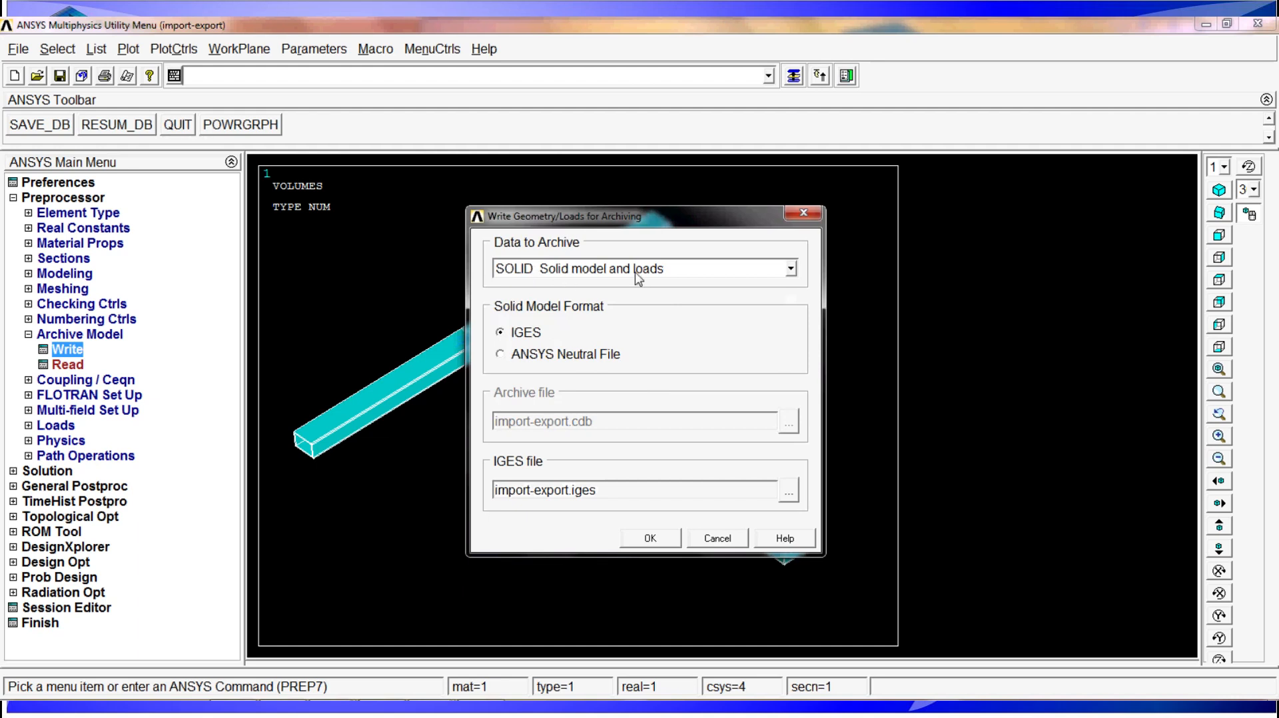
mouse_move(529, 361)
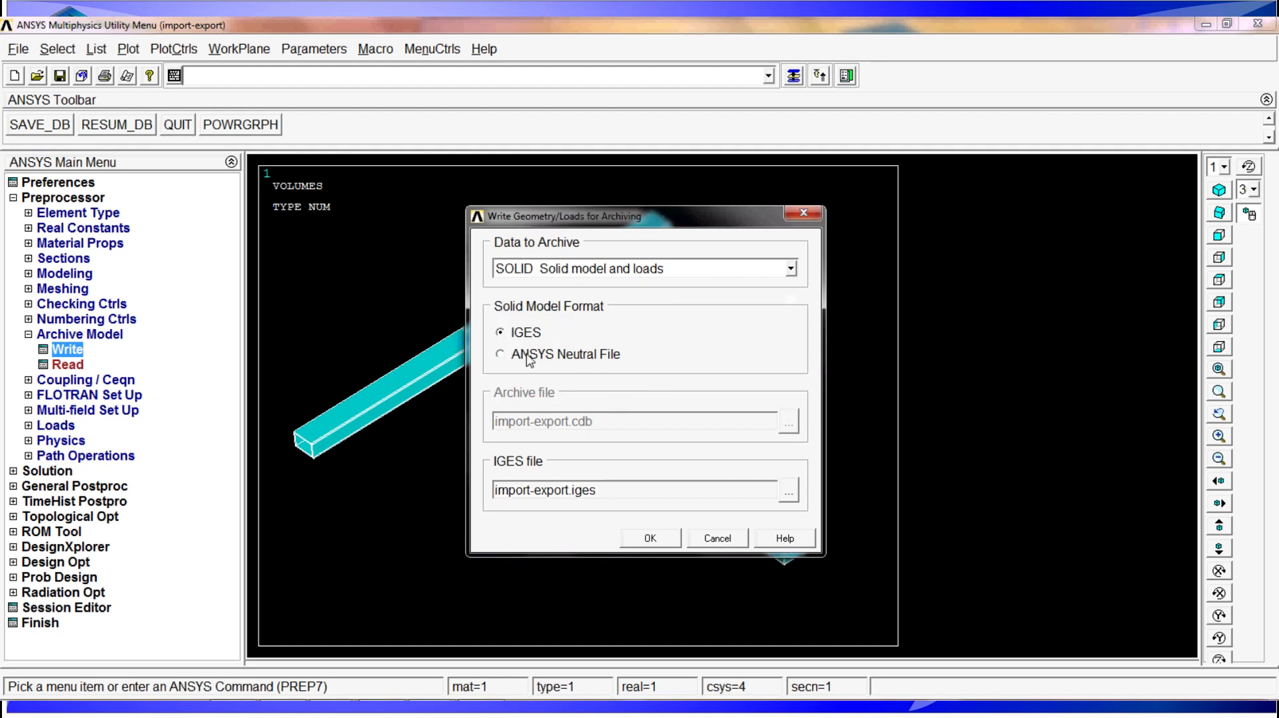
mouse_move(815, 277)
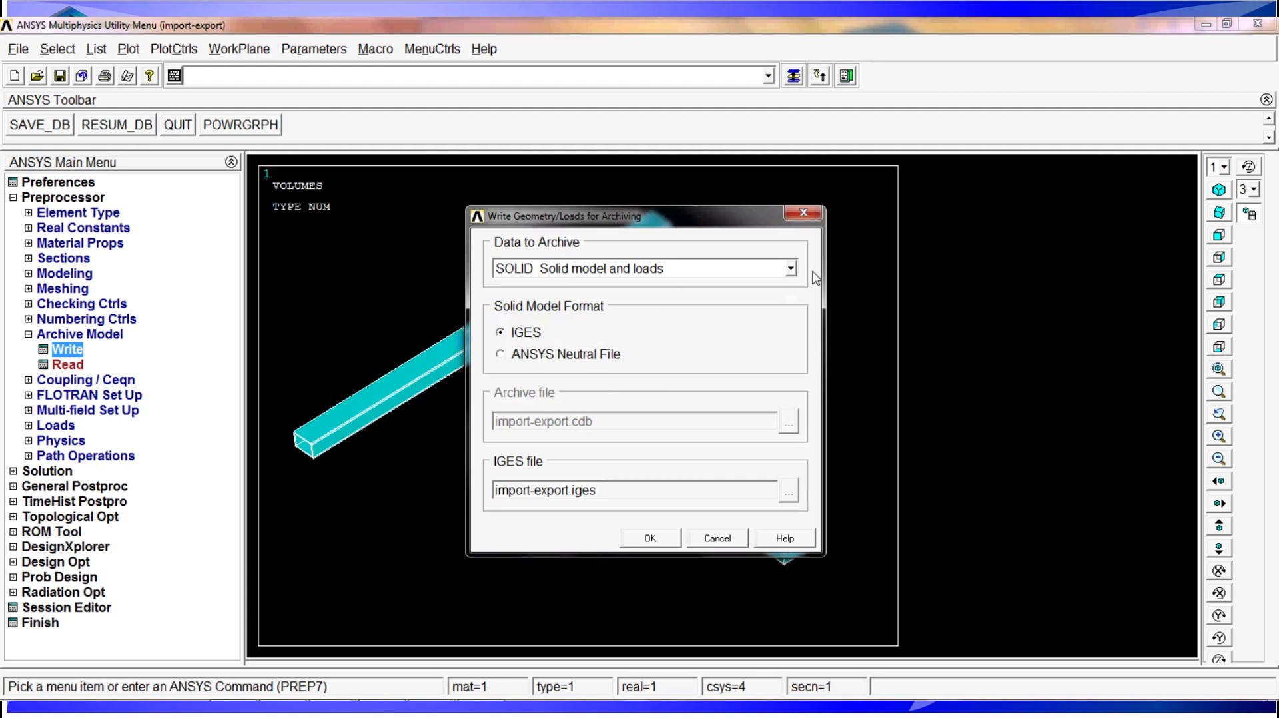
left_click(788, 268)
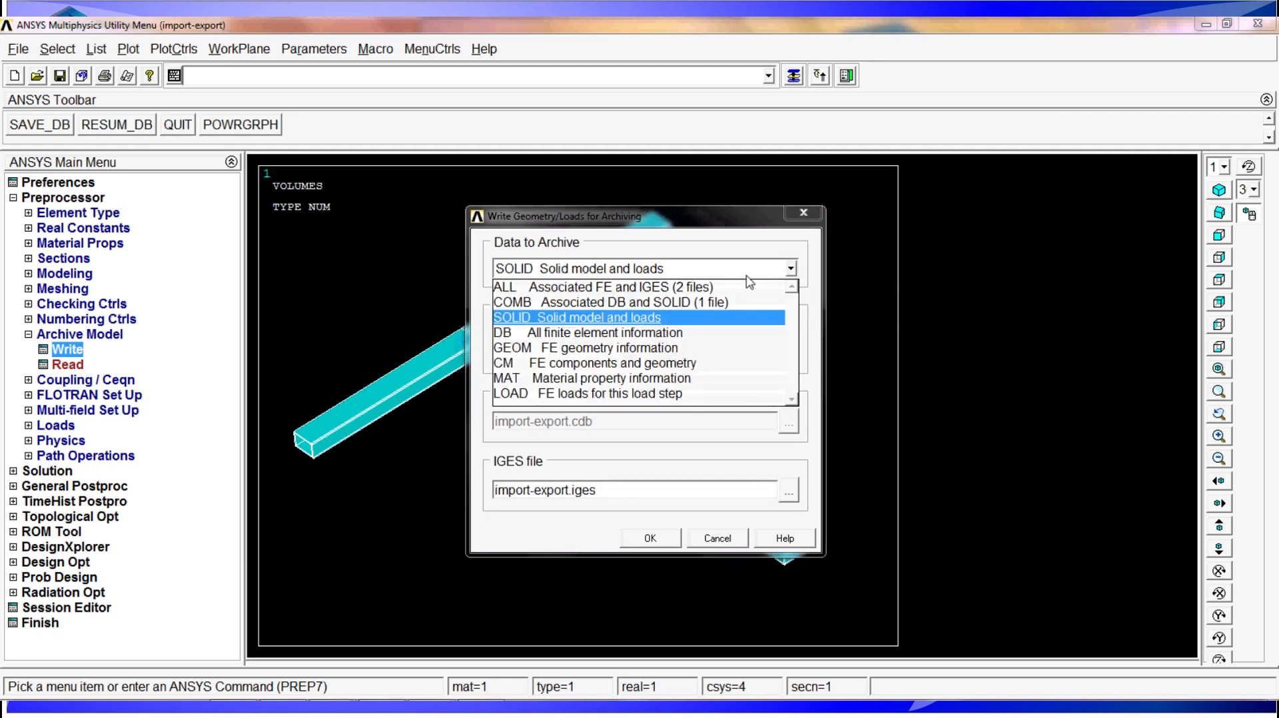
mouse_move(640, 338)
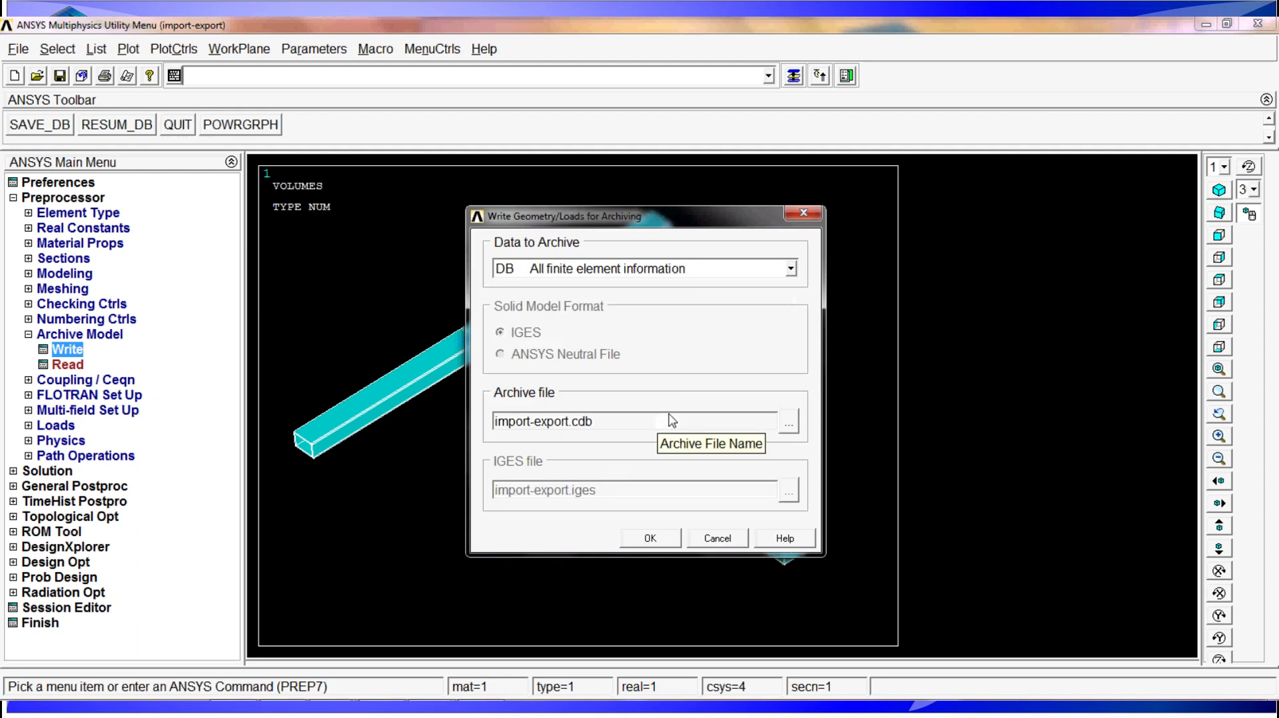
mouse_move(677, 416)
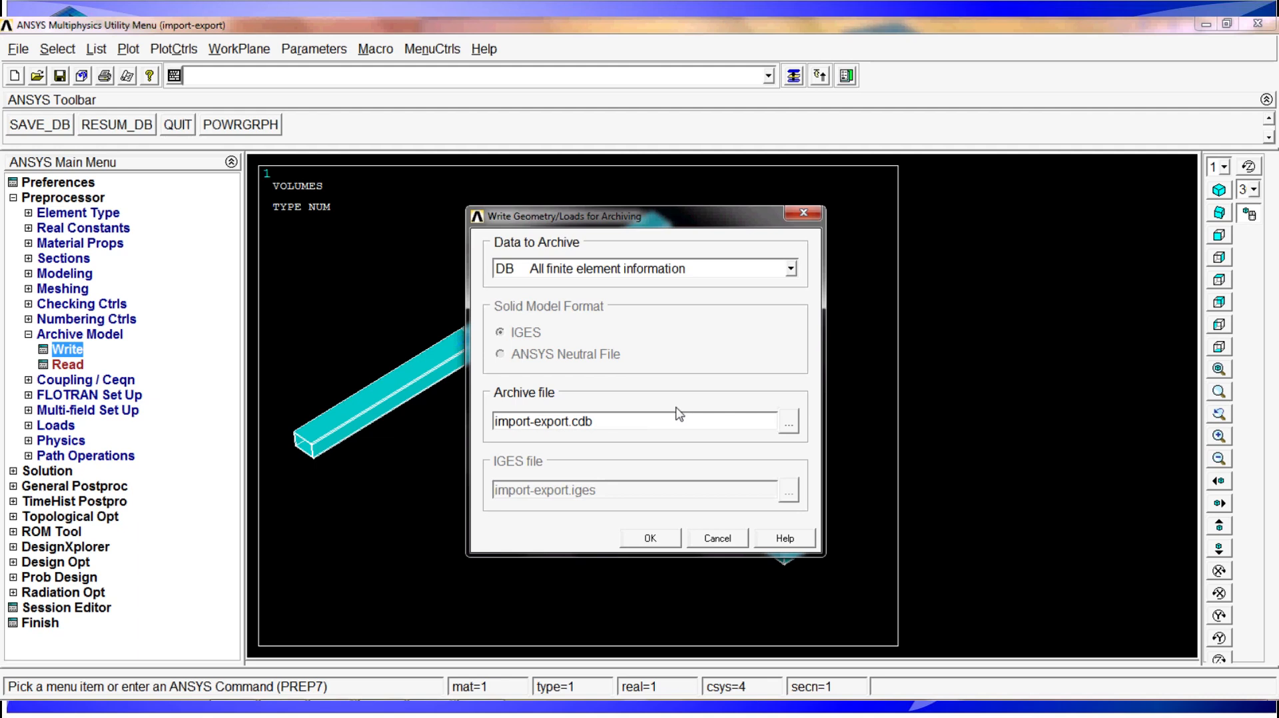
mouse_move(682, 430)
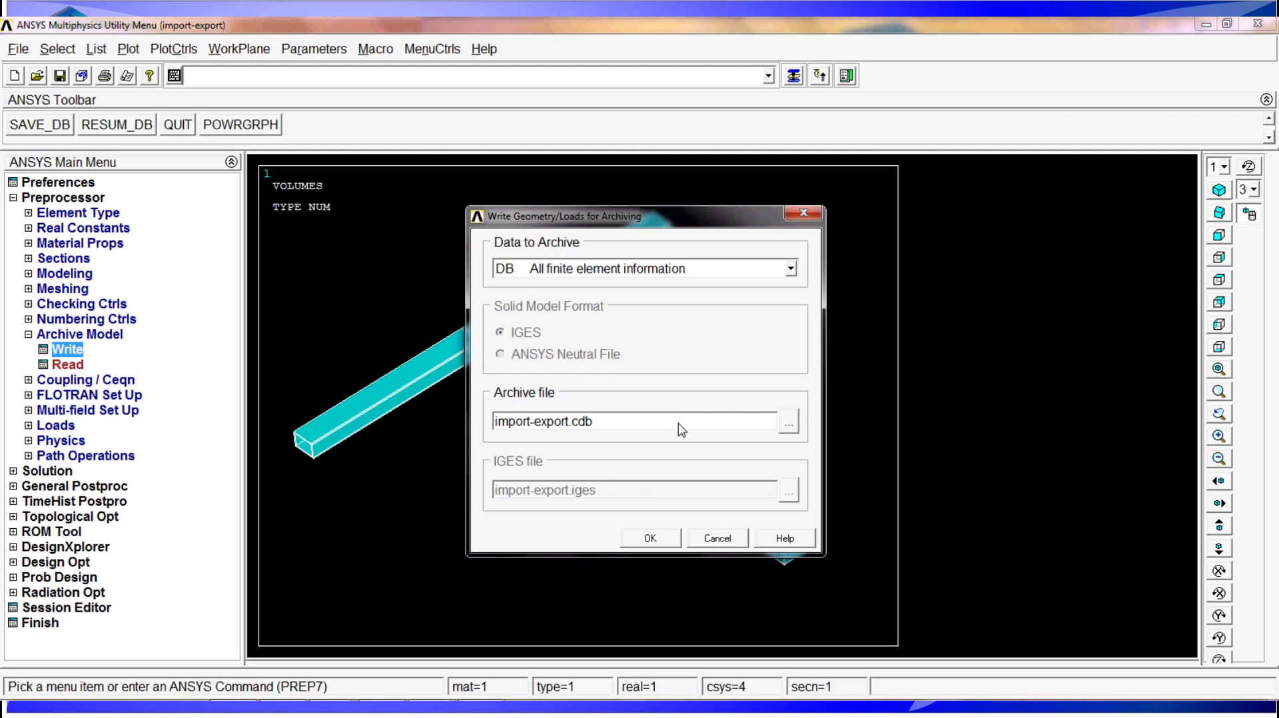
mouse_move(715, 279)
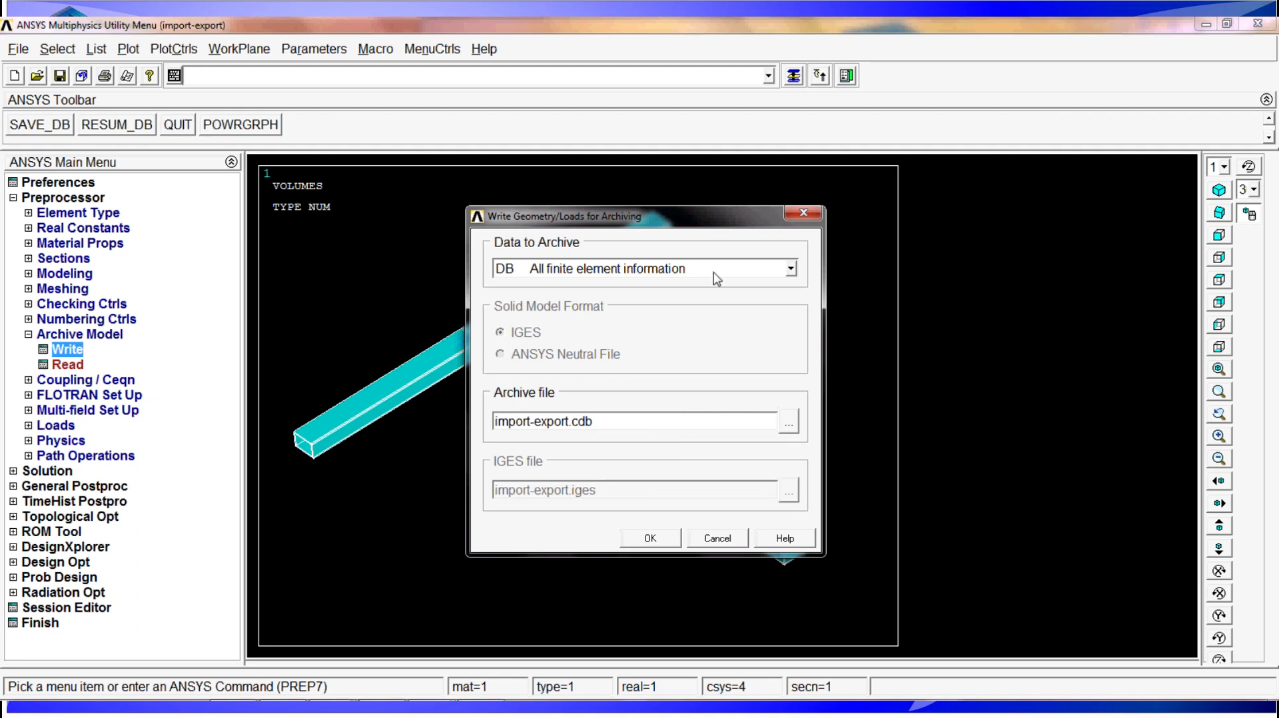
- Set Data to Archive to LOAD, the FE loads for this load step
left_click(787, 269)
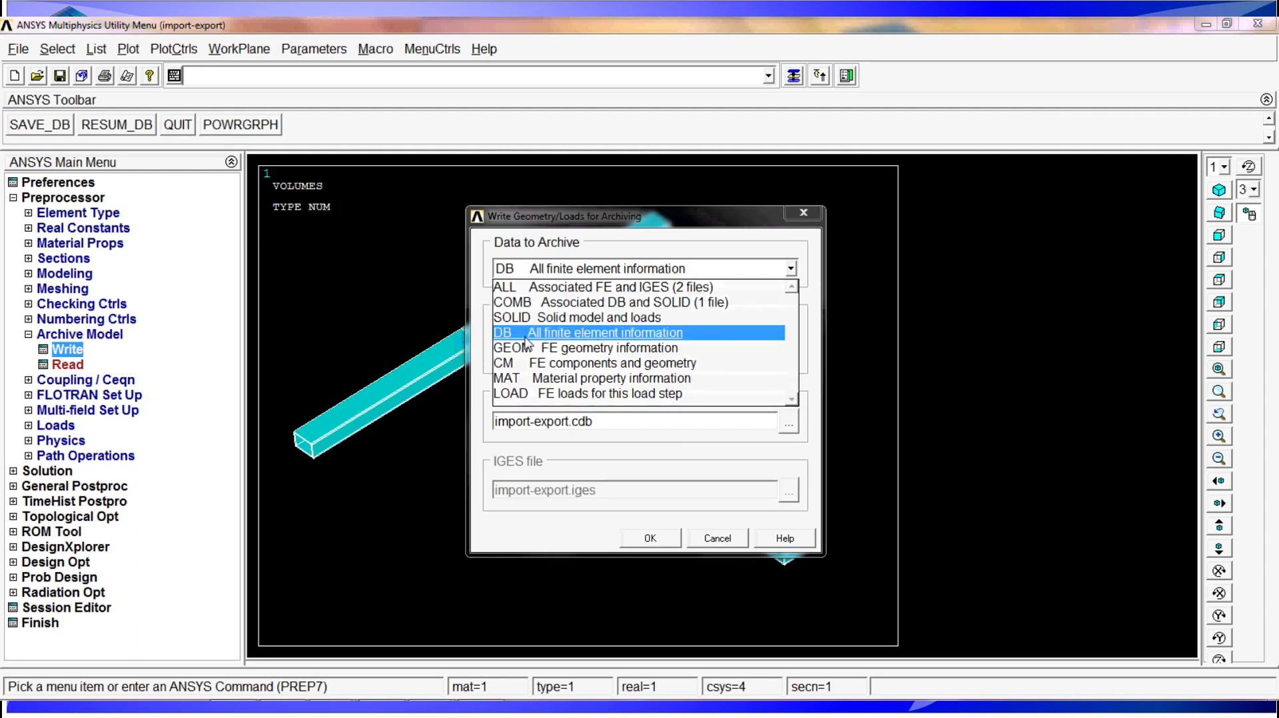
mouse_move(680, 348)
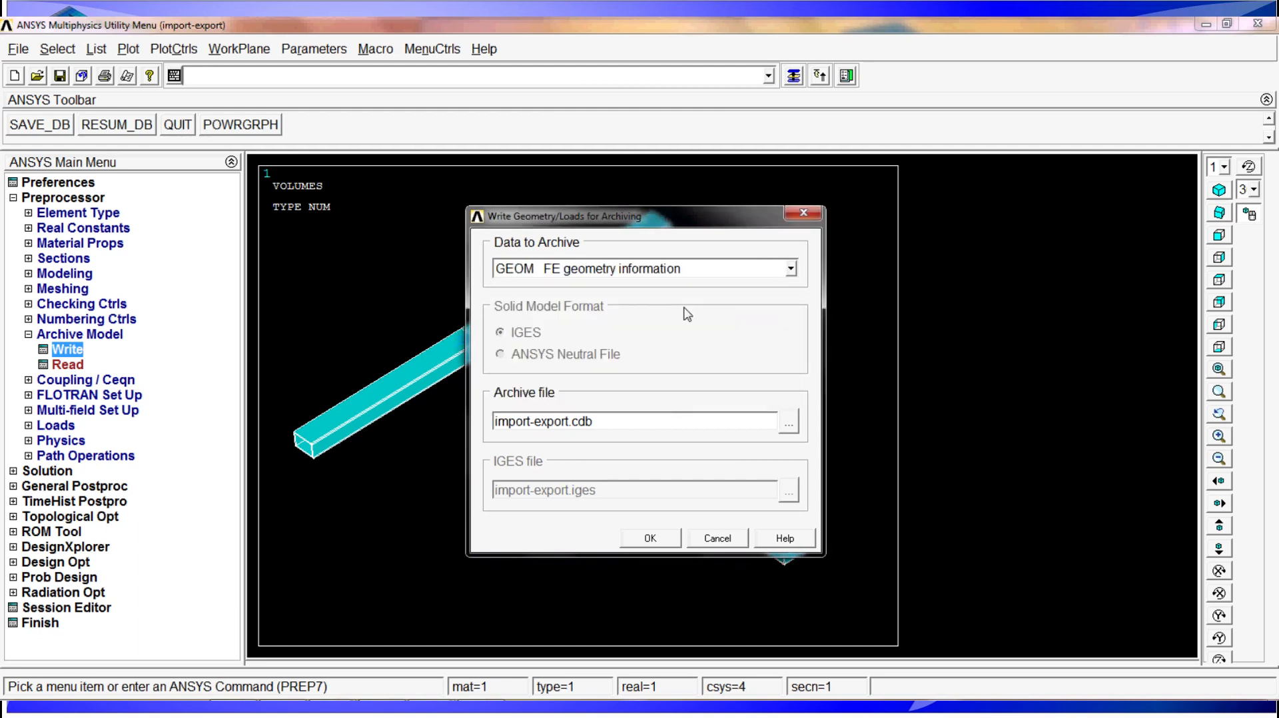
left_click(788, 268)
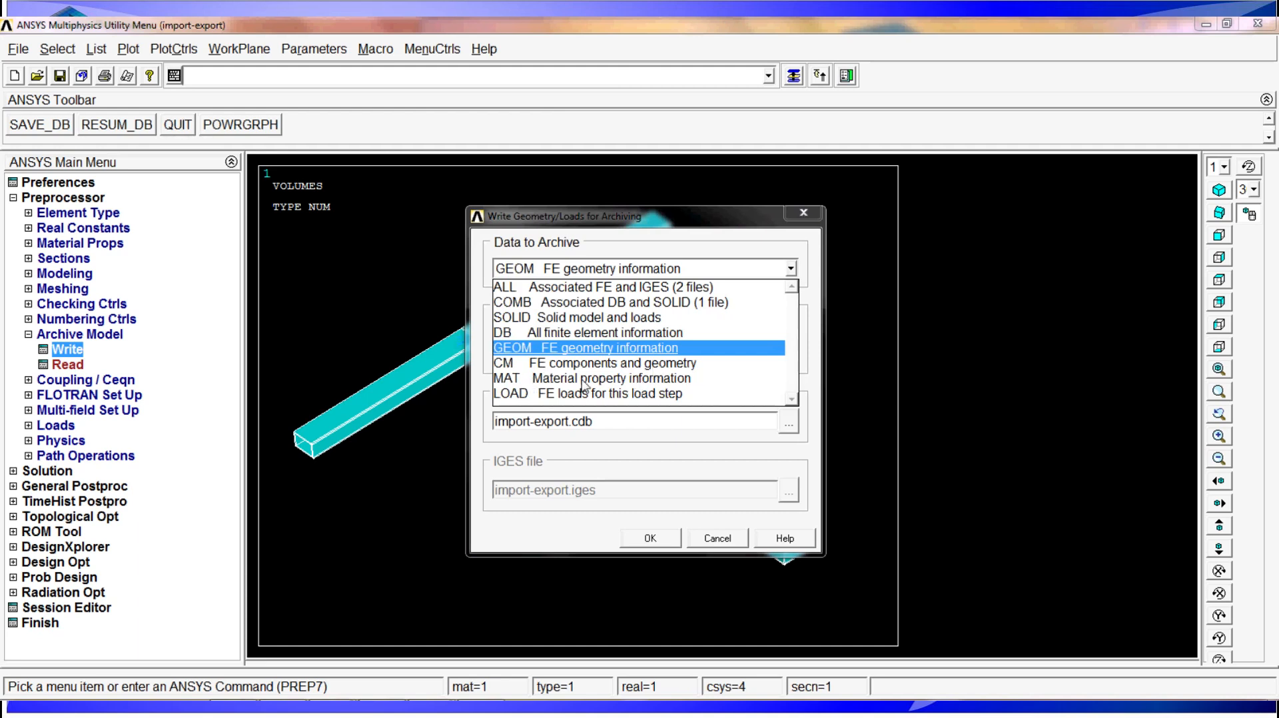
mouse_move(667, 388)
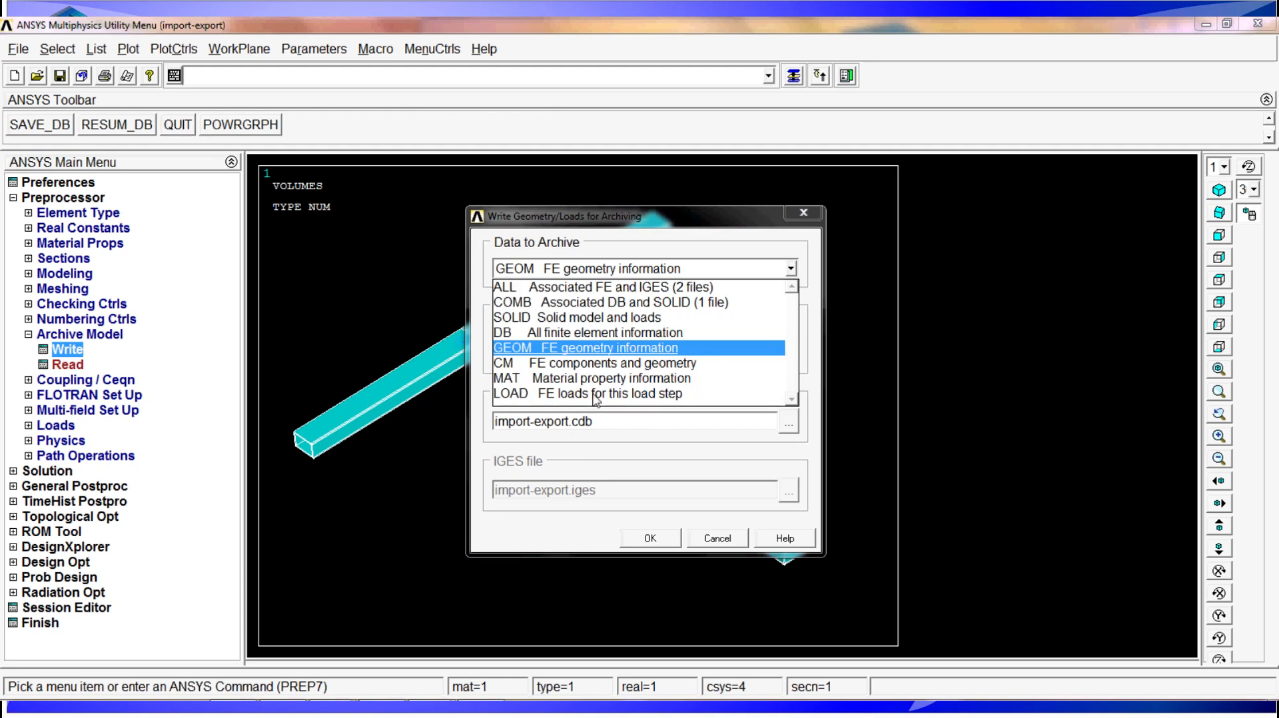
mouse_move(639, 400)
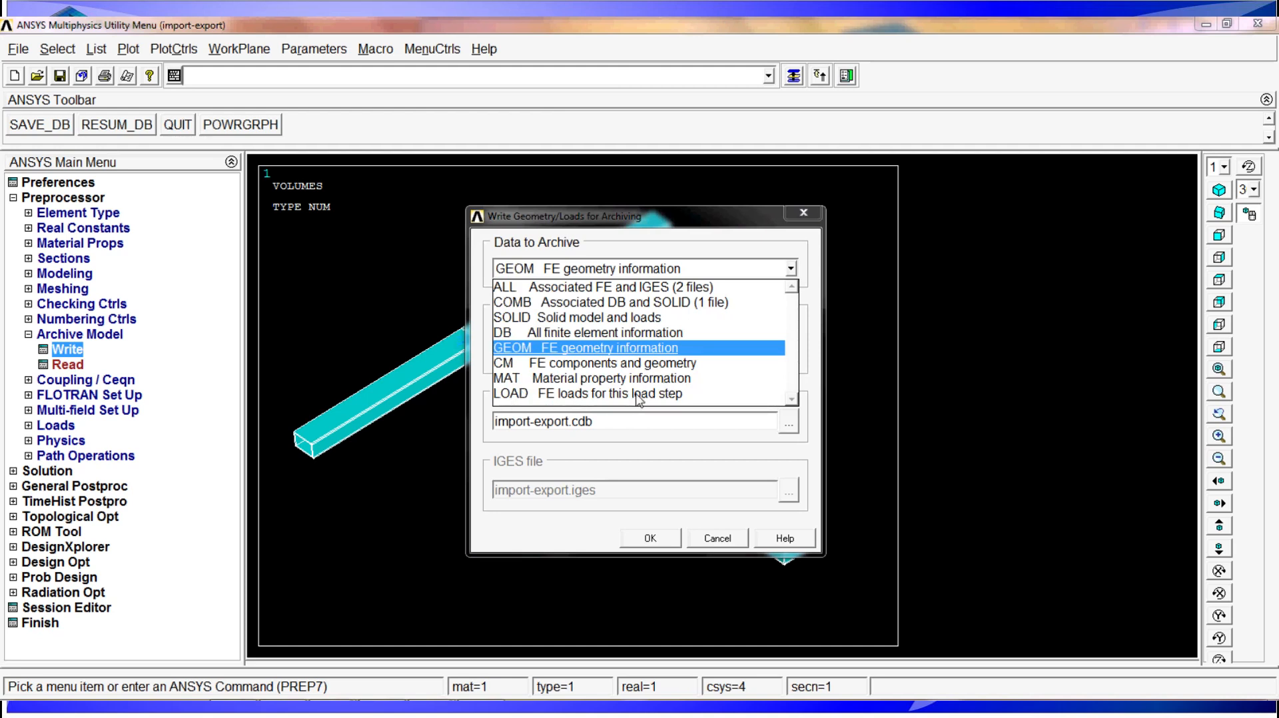
left_click(608, 393)
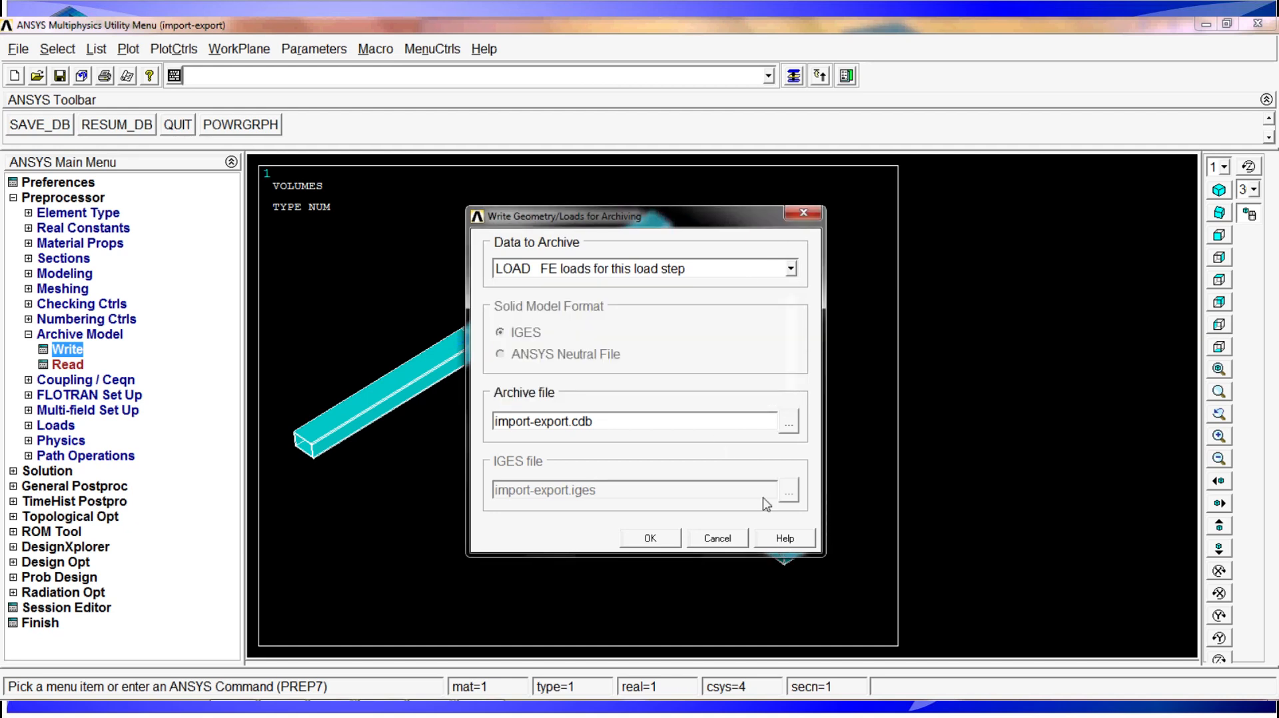
mouse_move(733, 306)
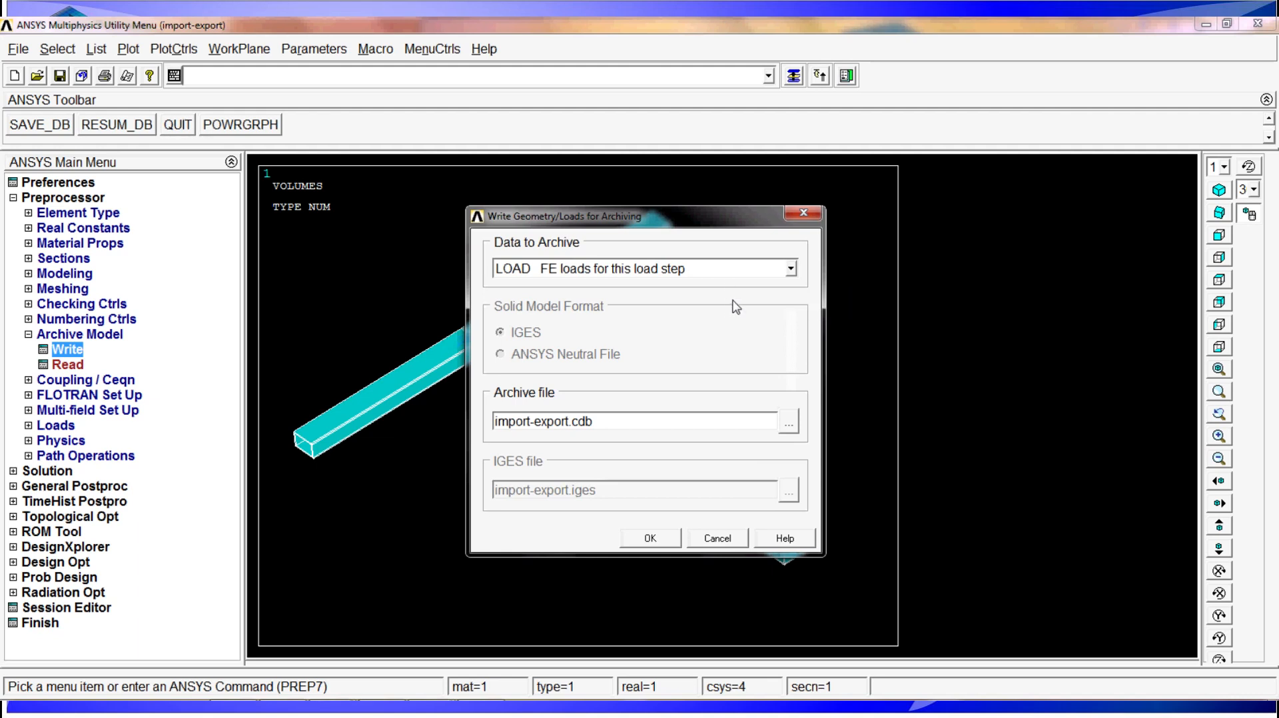
mouse_move(738, 314)
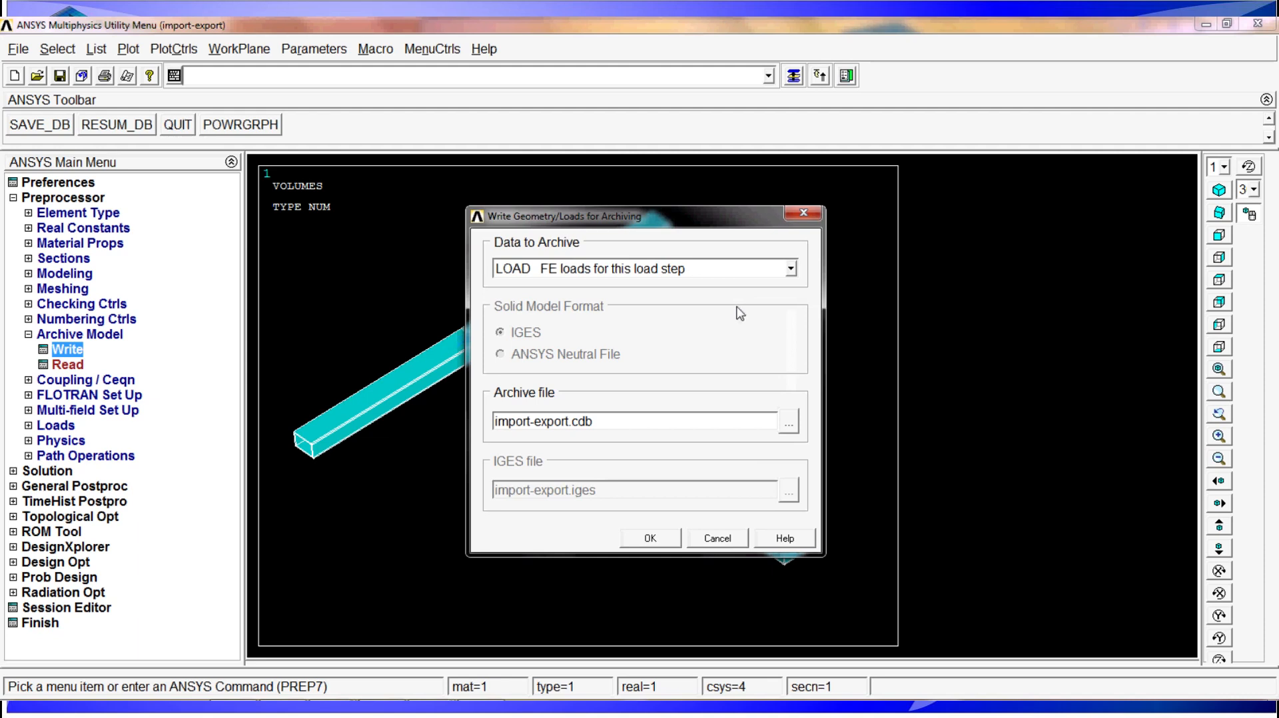
left_click(788, 269)
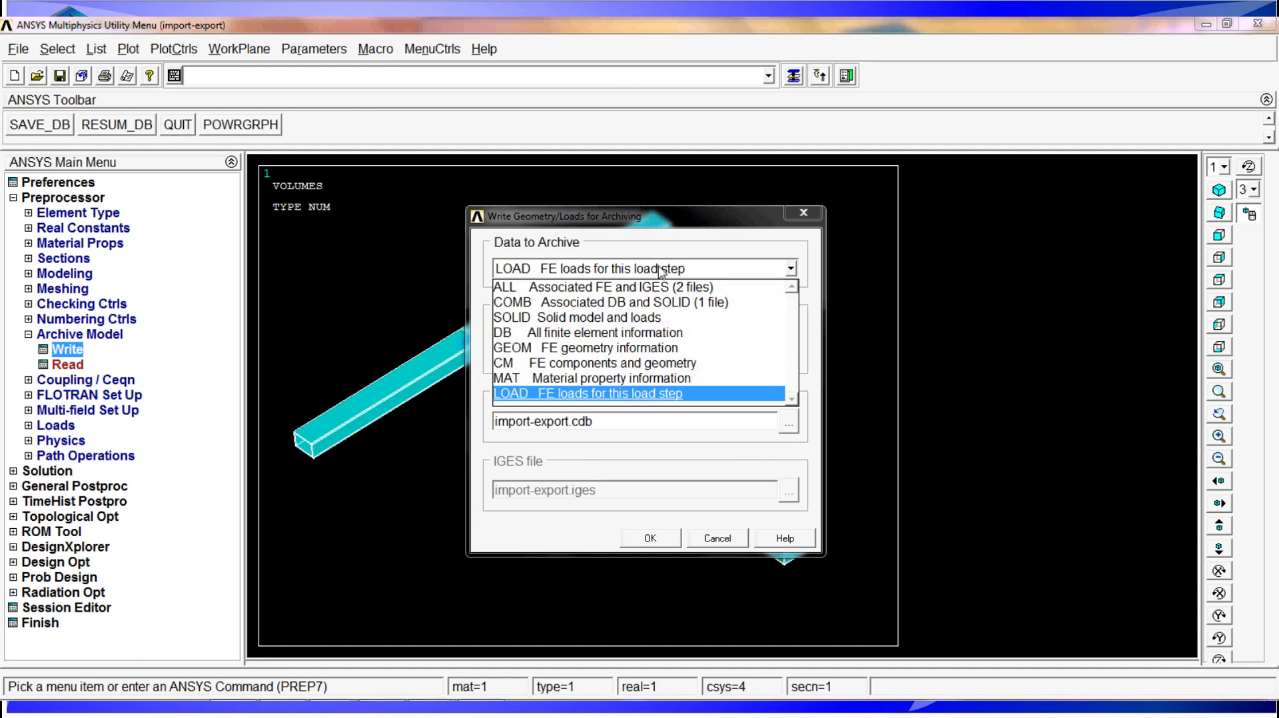
mouse_move(662, 297)
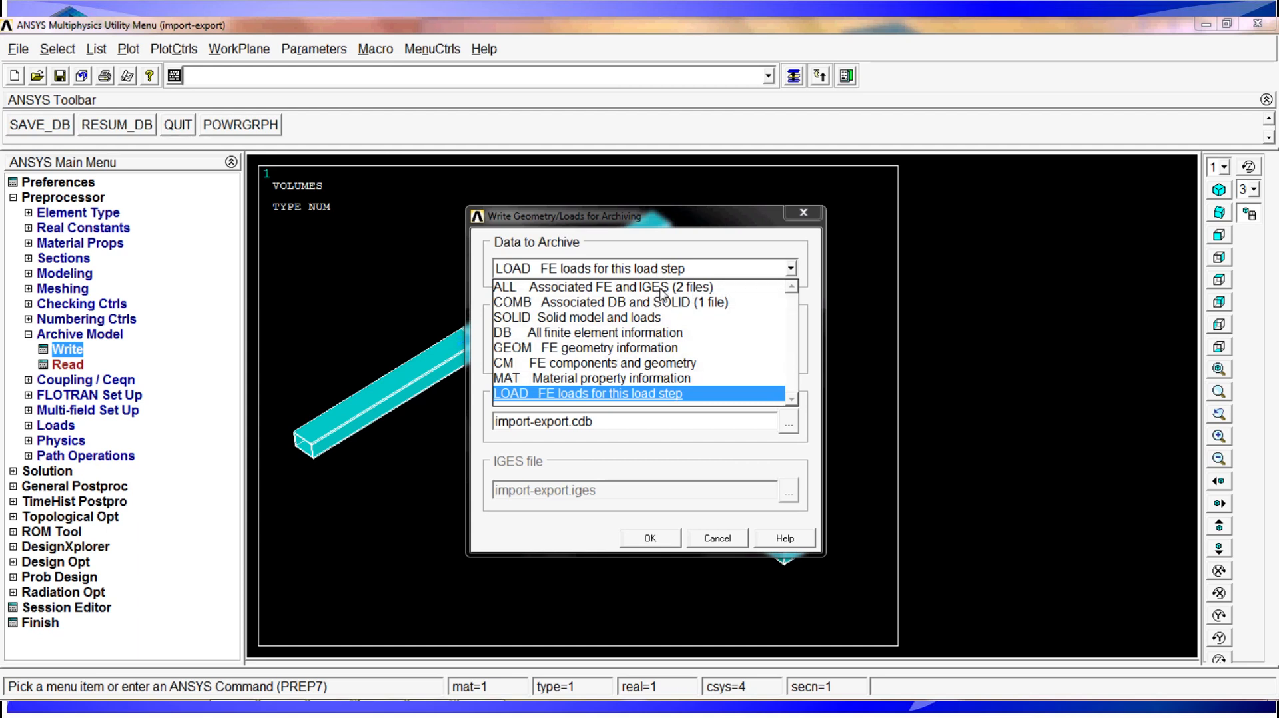
- Select ALL associated FE and IGES data and write import-export.cdb and import-export.iges
left_click(530, 287)
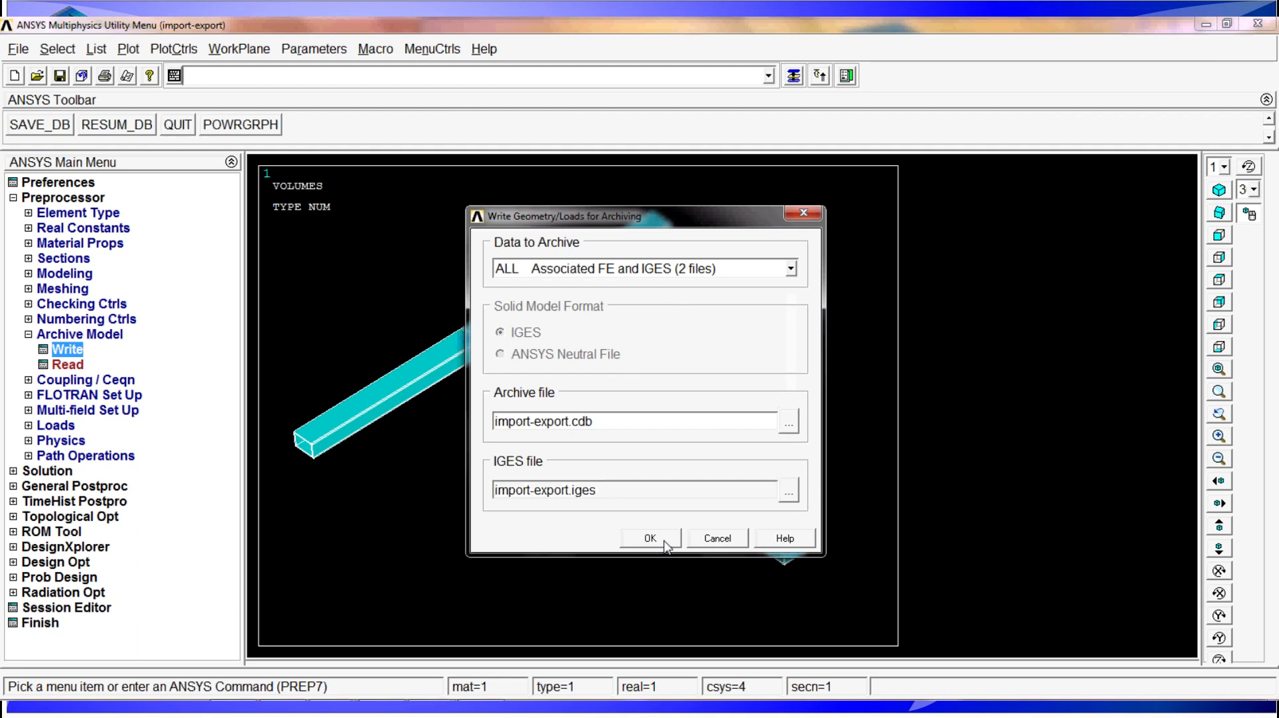
left_click(650, 538)
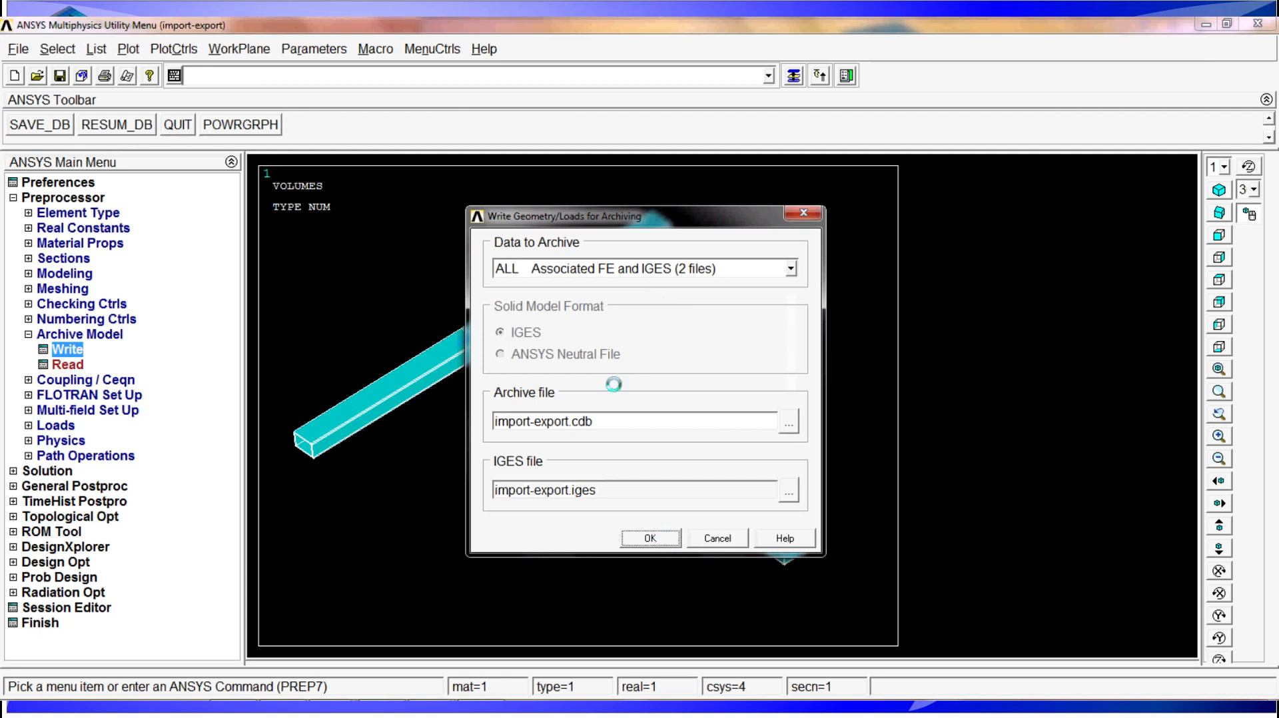
left_click(650, 537)
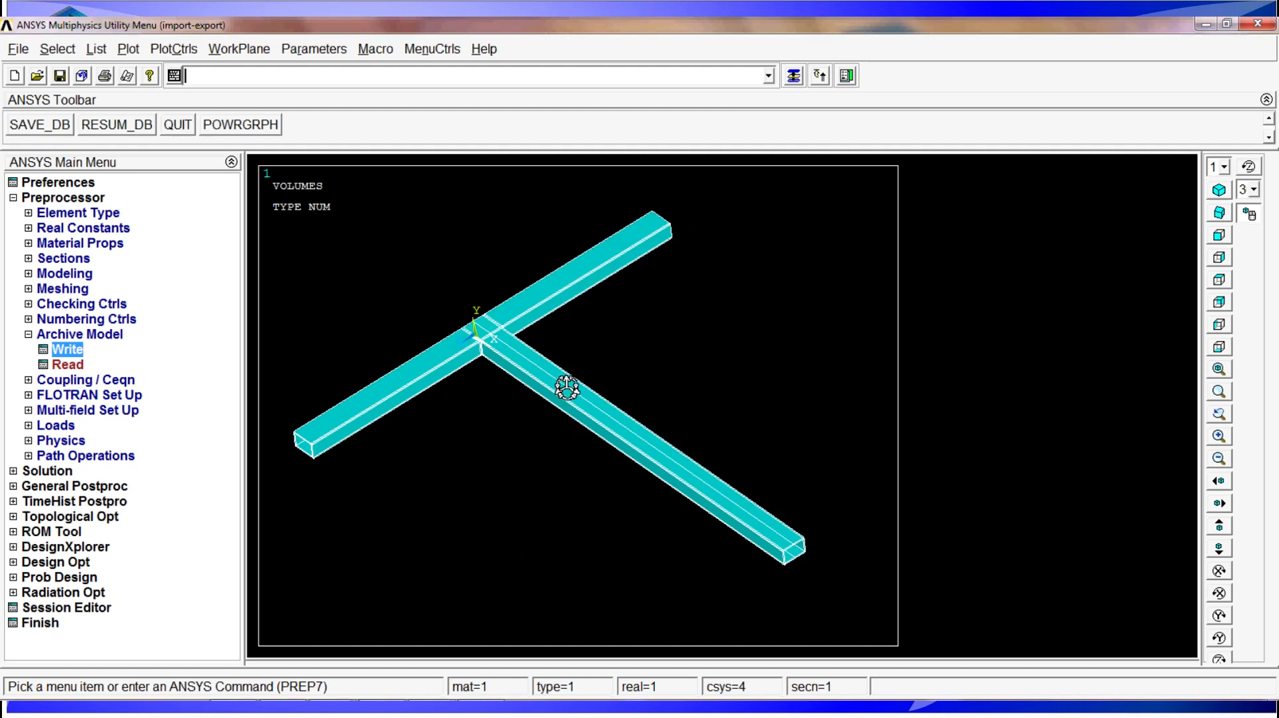
mouse_move(348, 519)
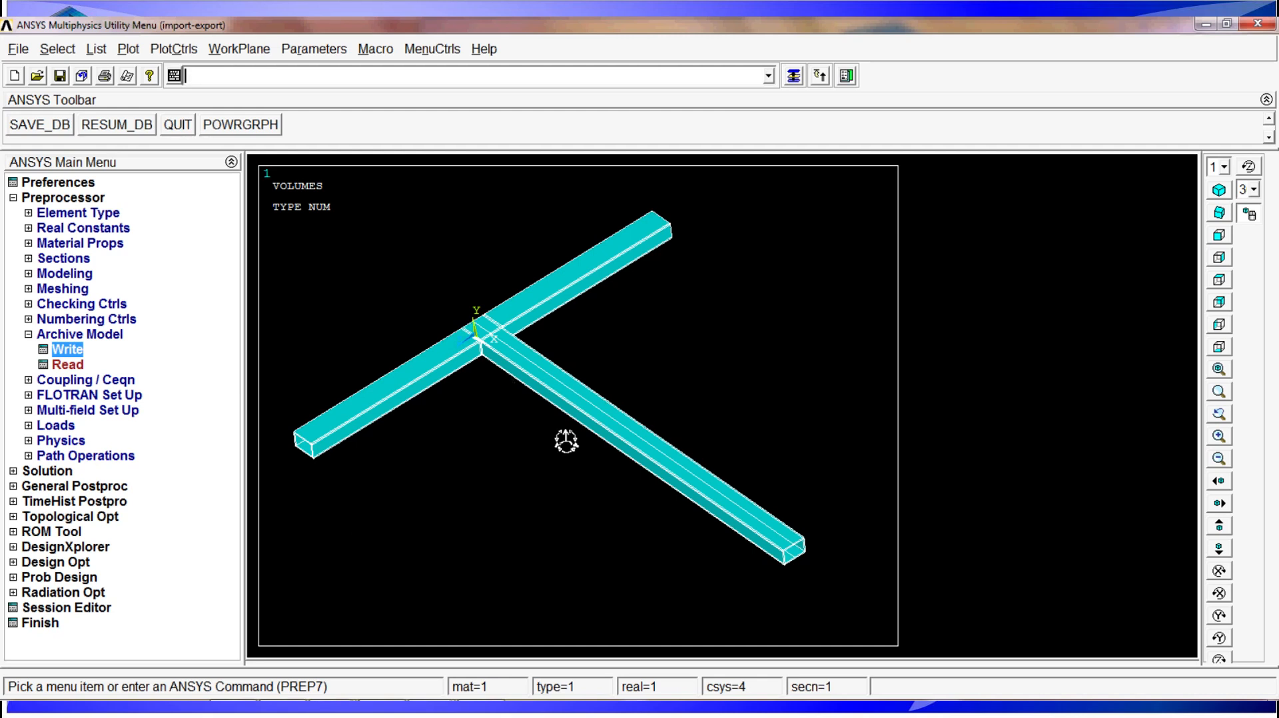
mouse_move(509, 363)
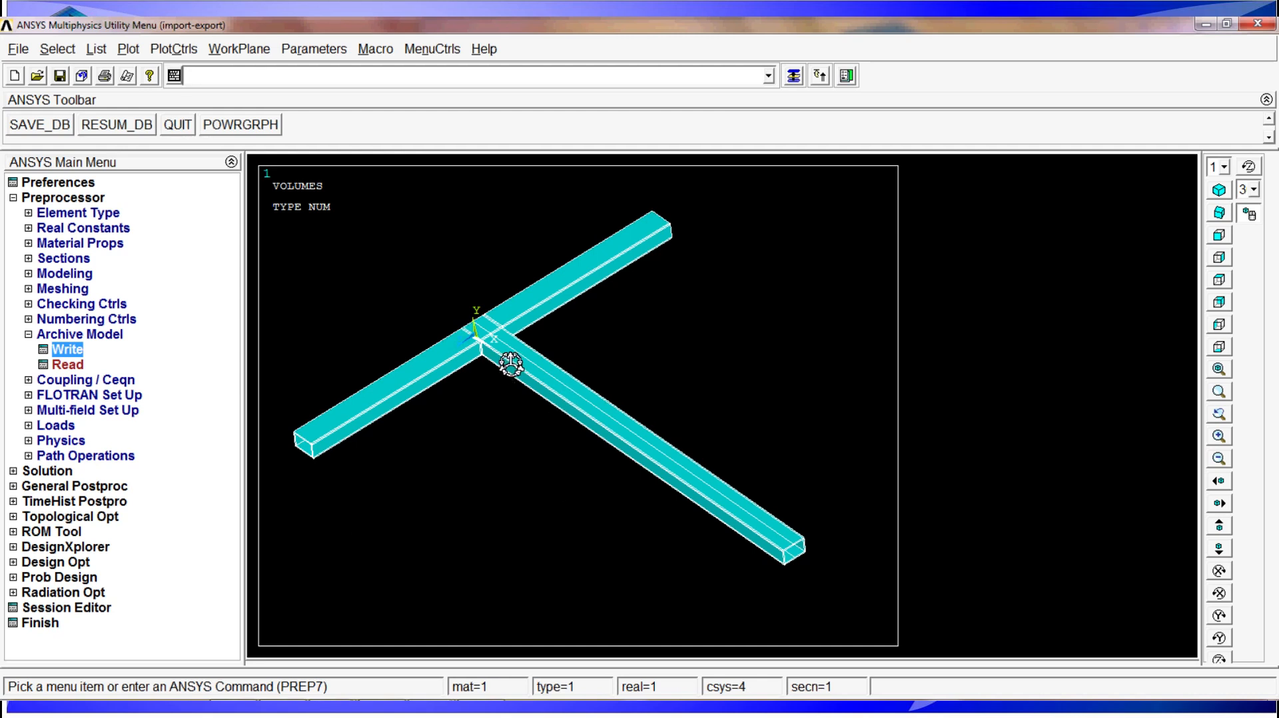
mouse_move(548, 394)
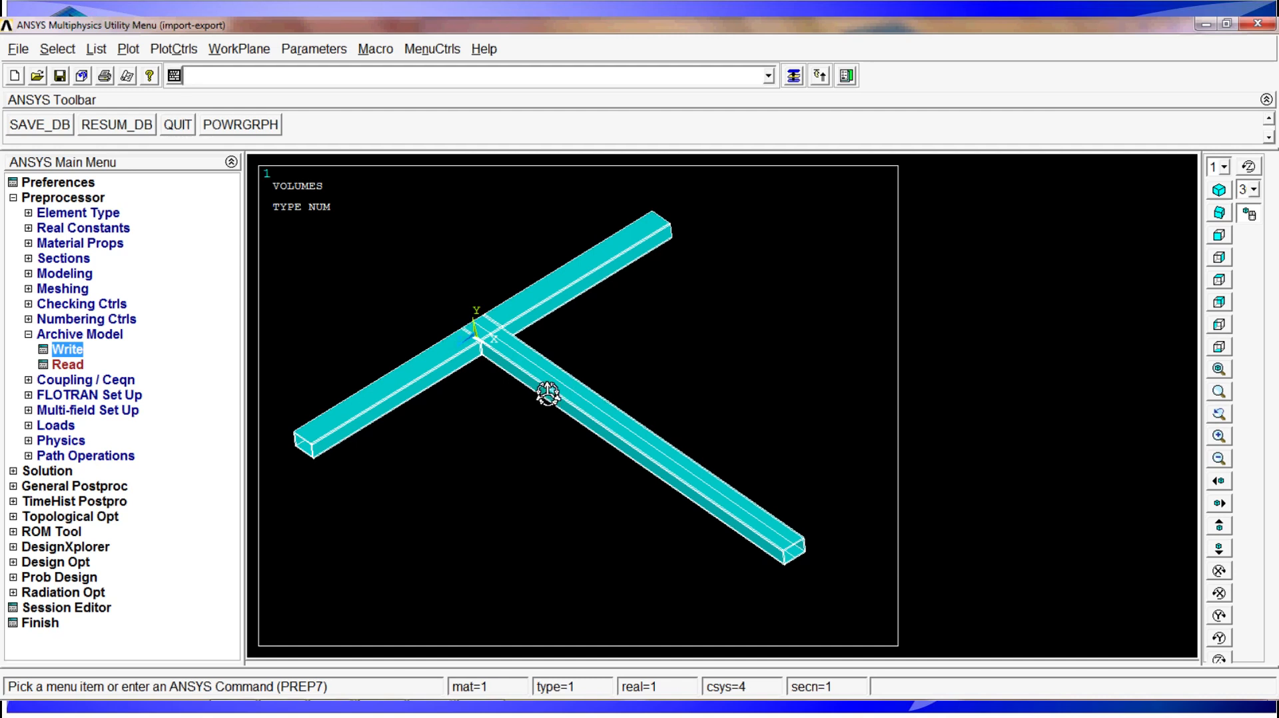
mouse_move(553, 500)
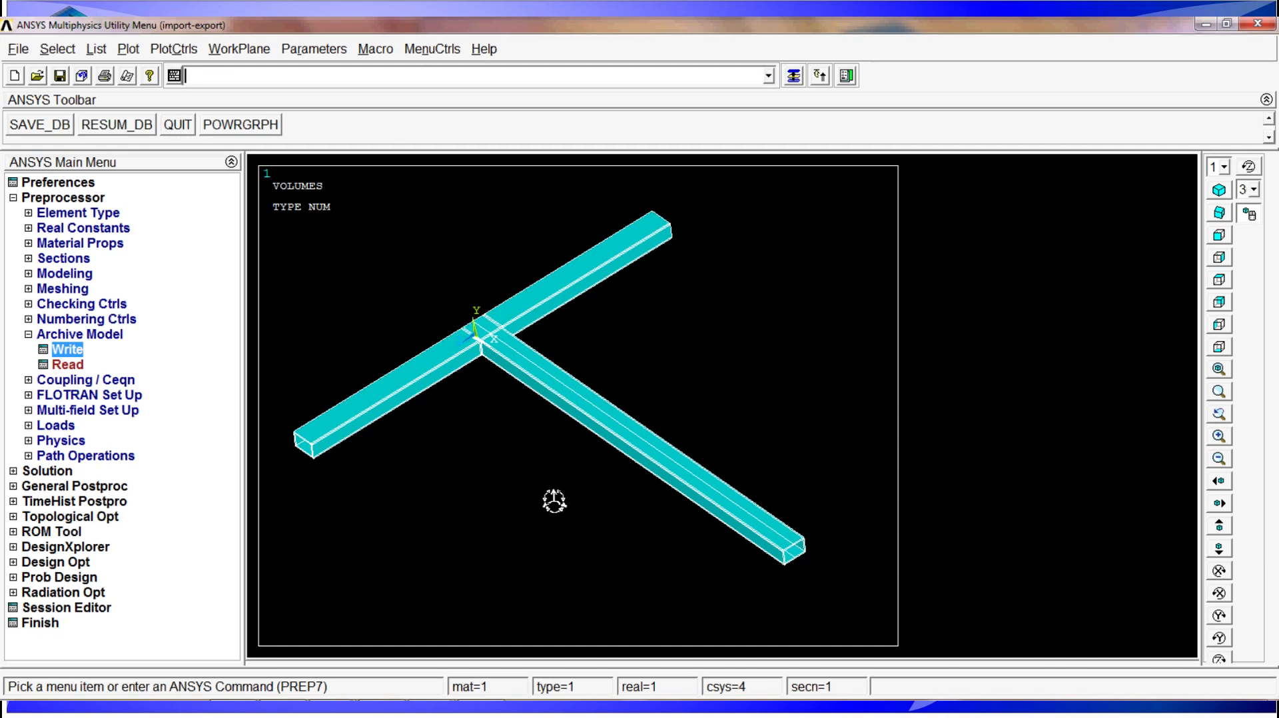
mouse_move(432, 525)
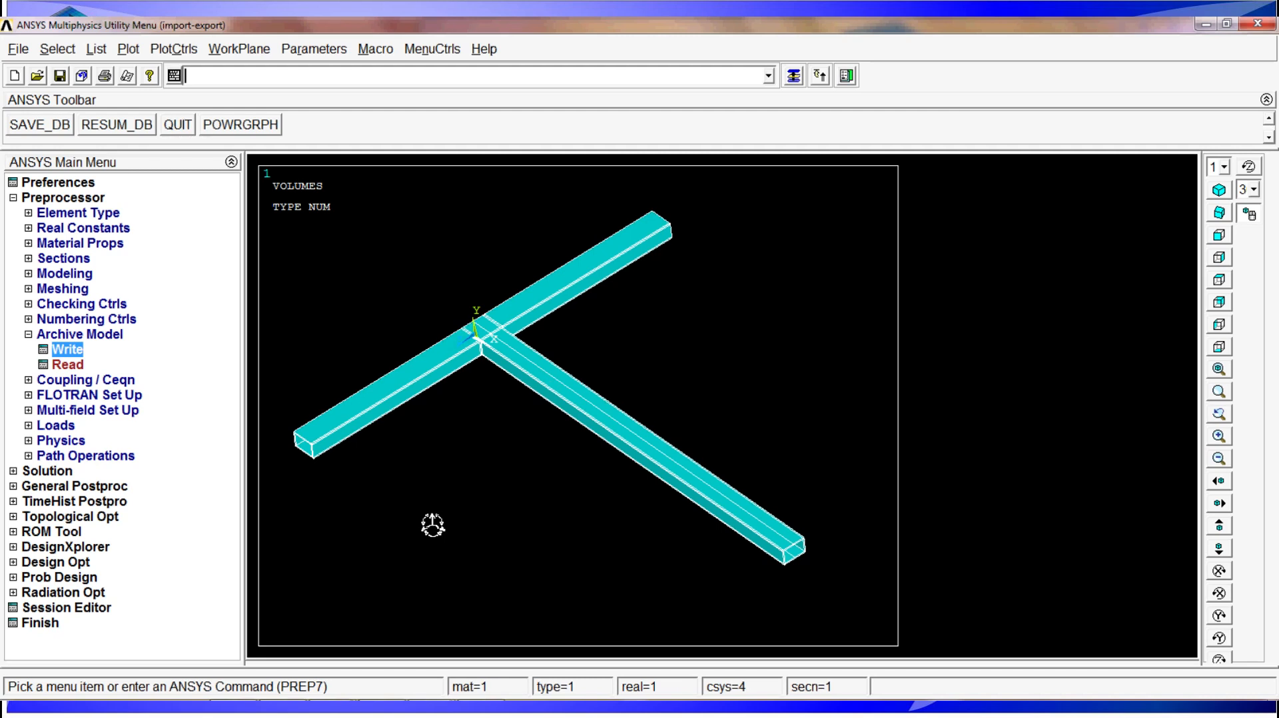
mouse_move(446, 518)
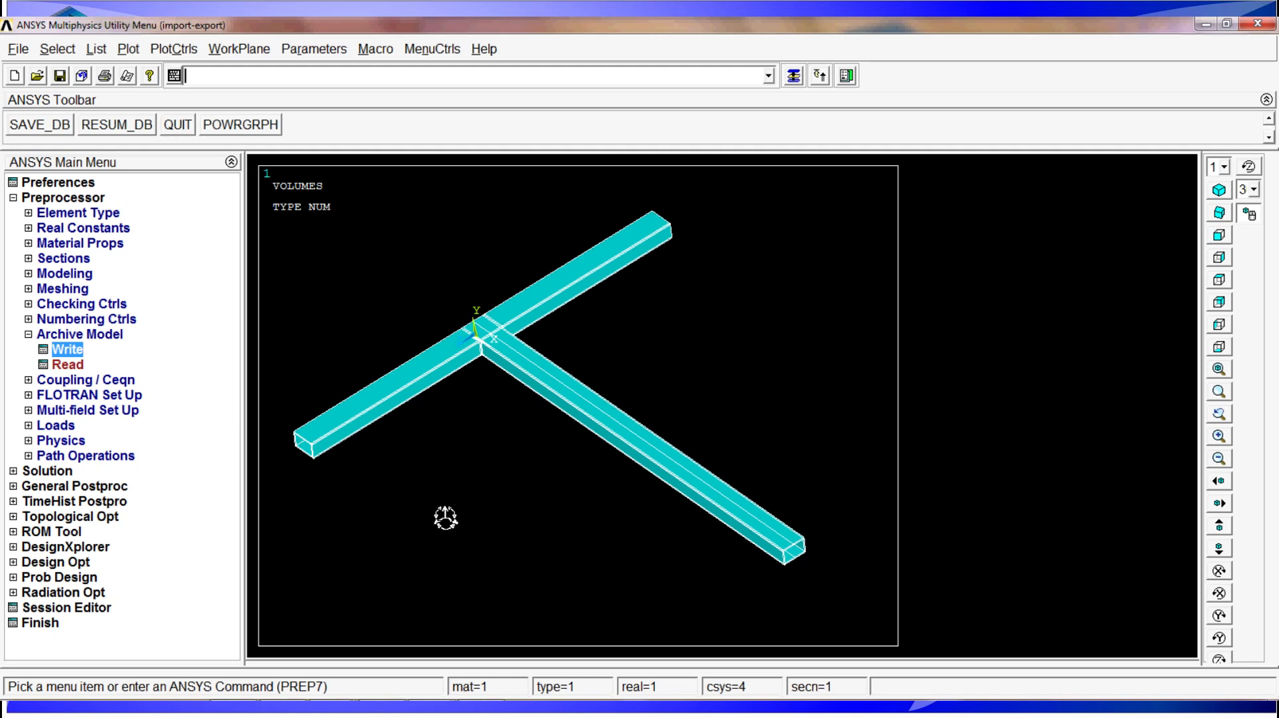
mouse_move(301, 277)
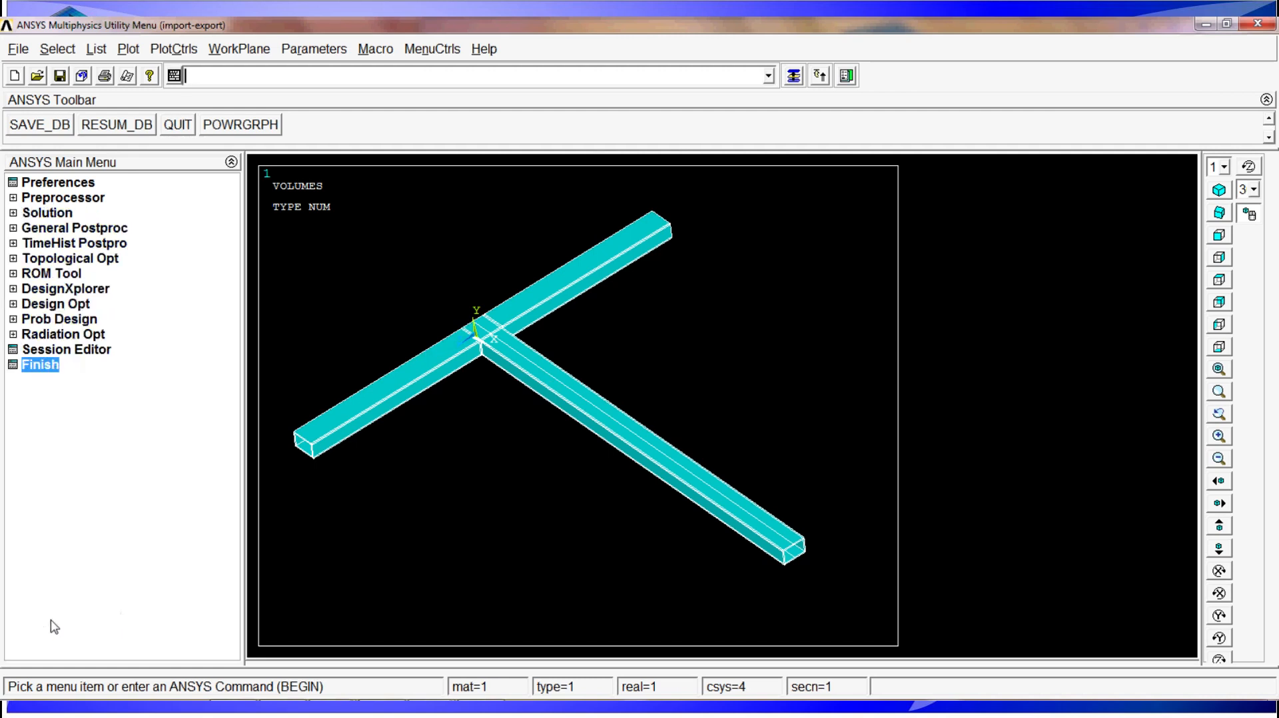
mouse_move(265, 22)
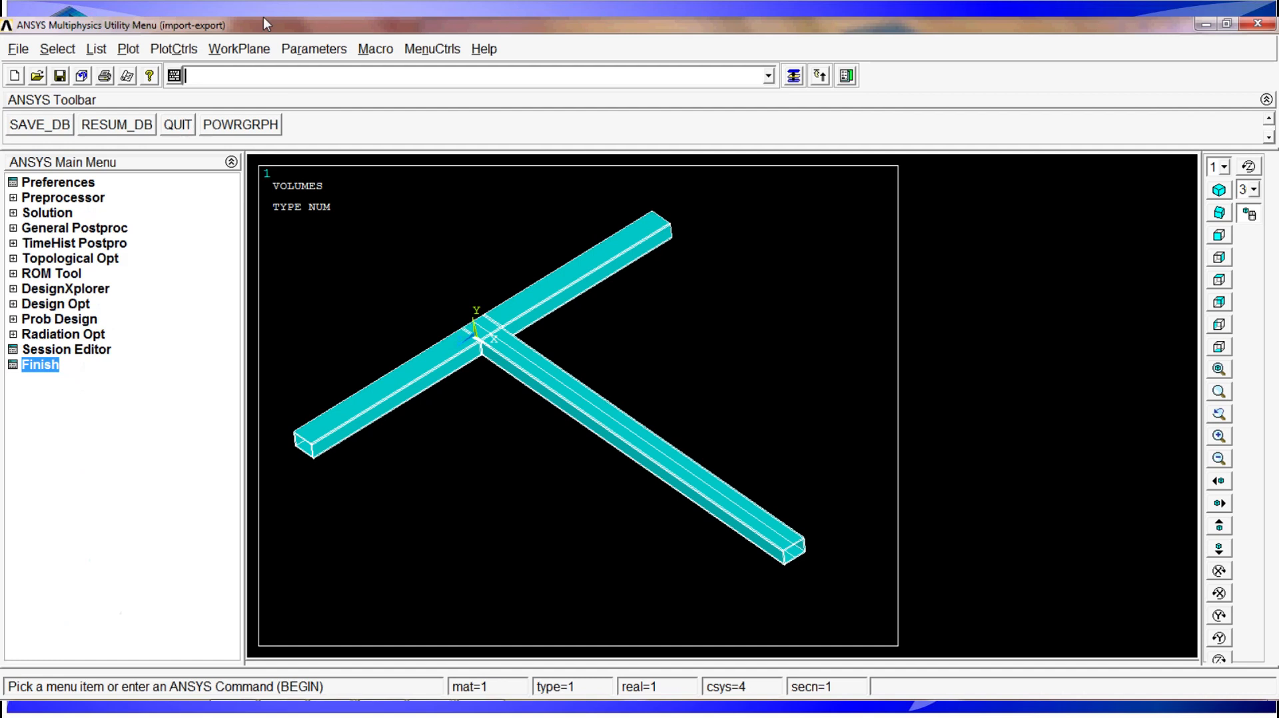
mouse_move(298, 90)
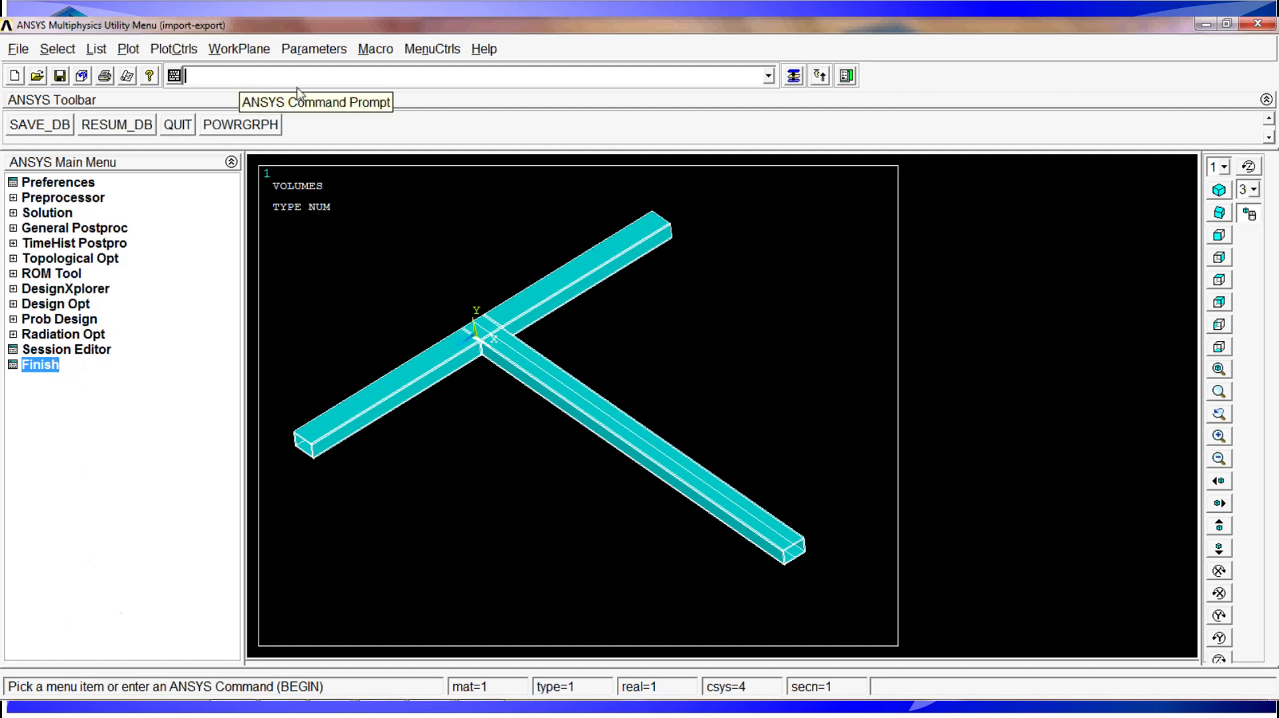
- Enter the /CLEAR command at the prompt to start clearing the database
type("/d")
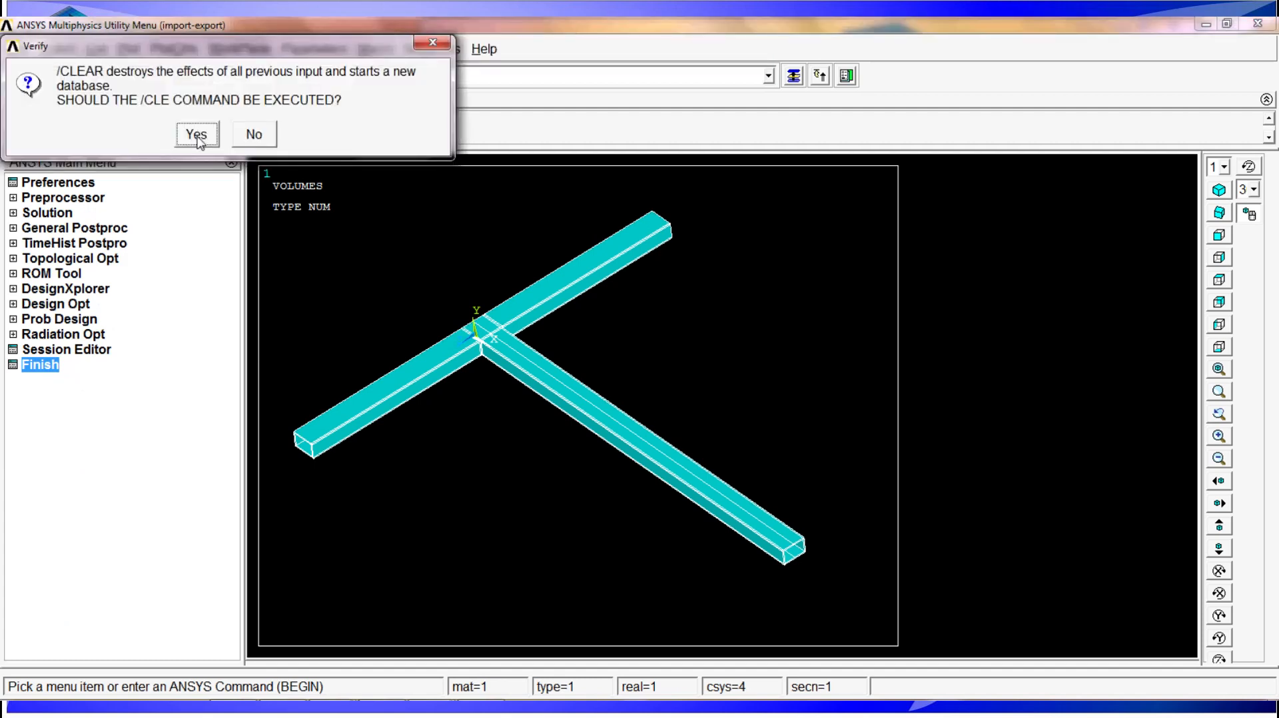
- Confirm /CLEAR, then list lines and volumes and plot nodes to verify they're gone
left_click(195, 134)
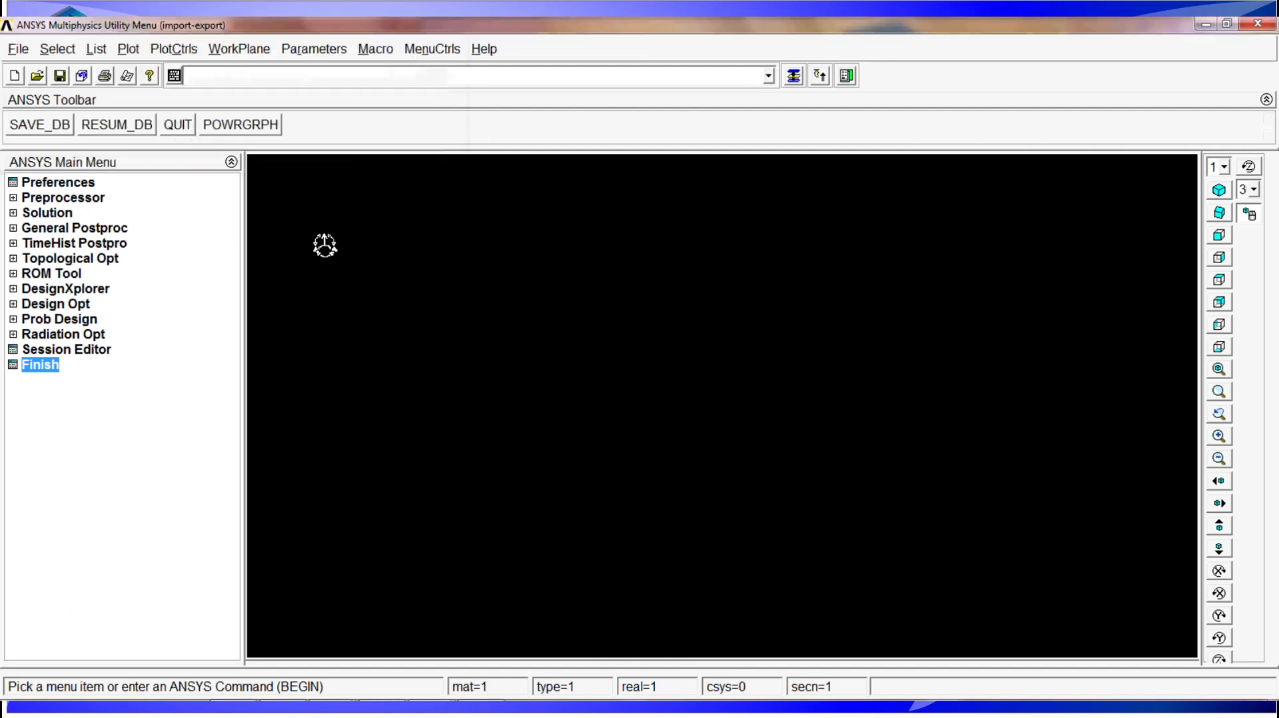
left_click(95, 49)
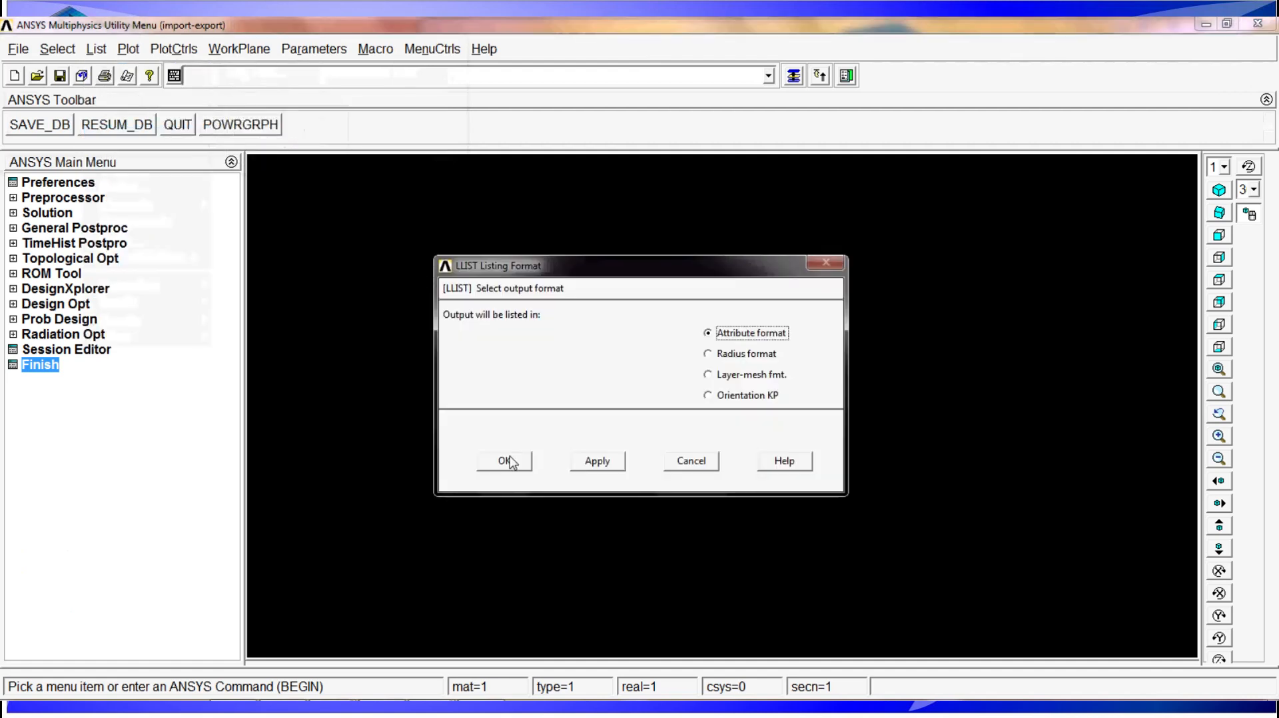
left_click(504, 460)
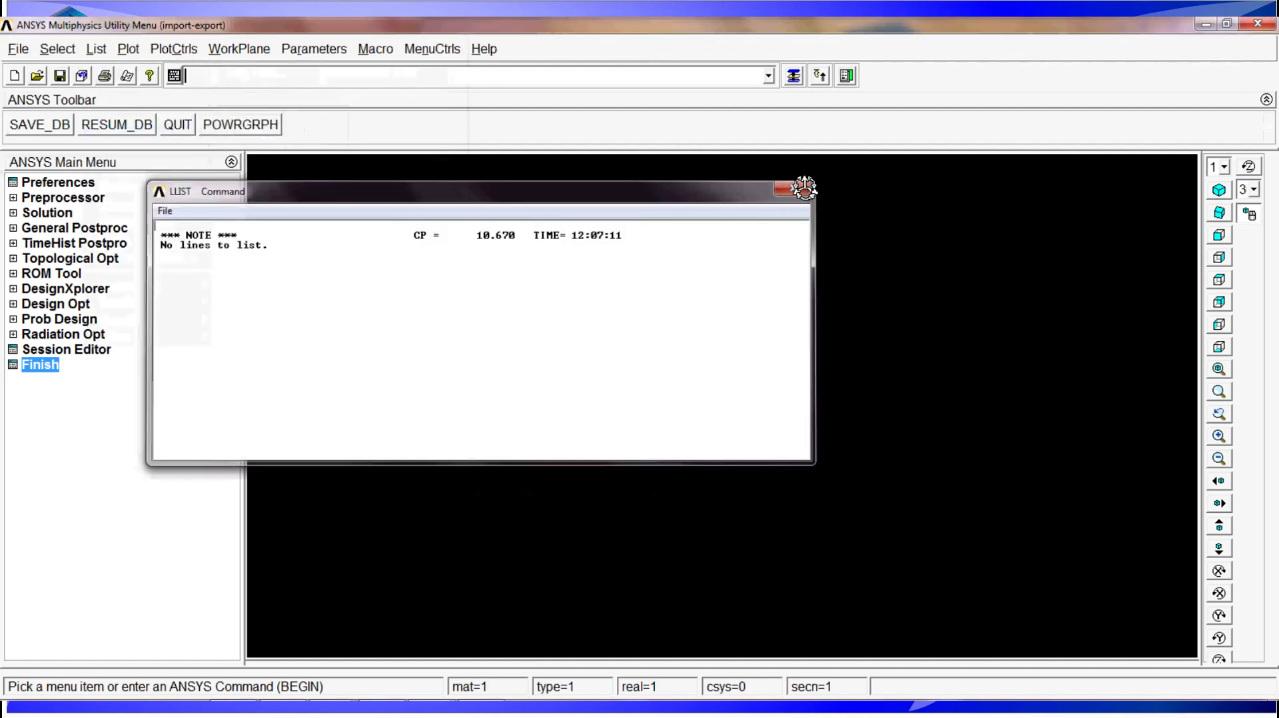
left_click(95, 49)
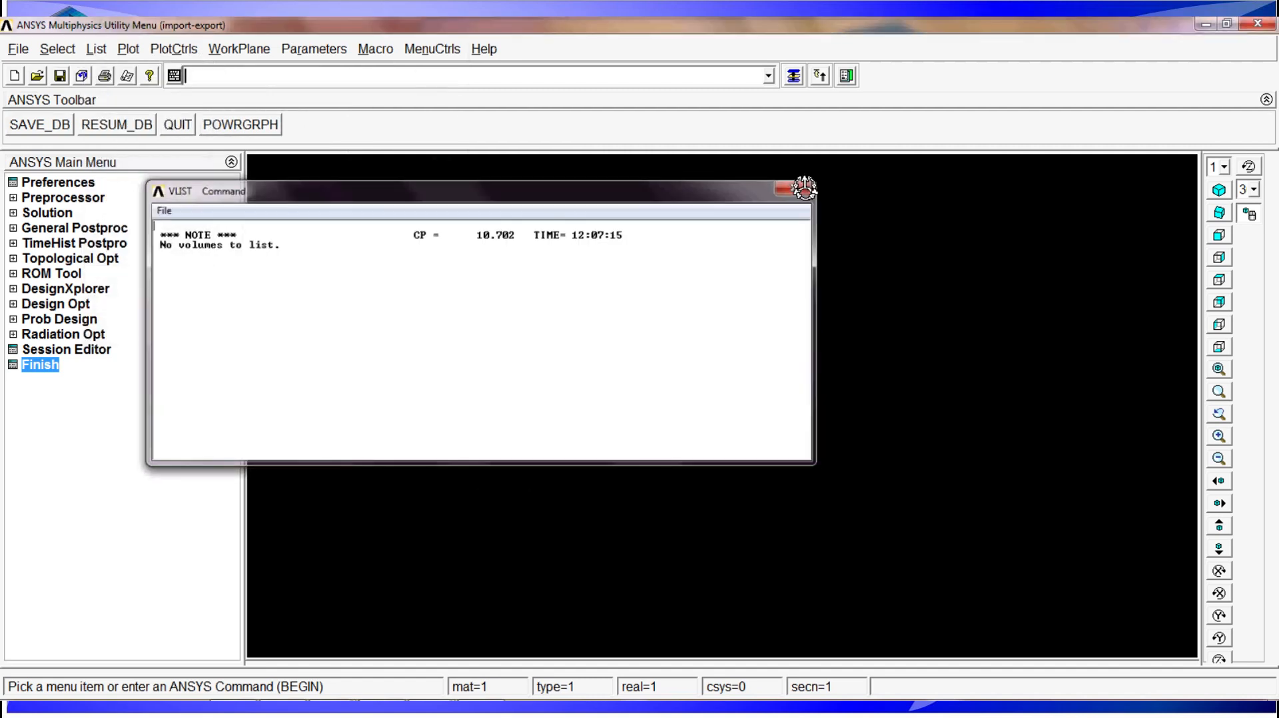
left_click(803, 188)
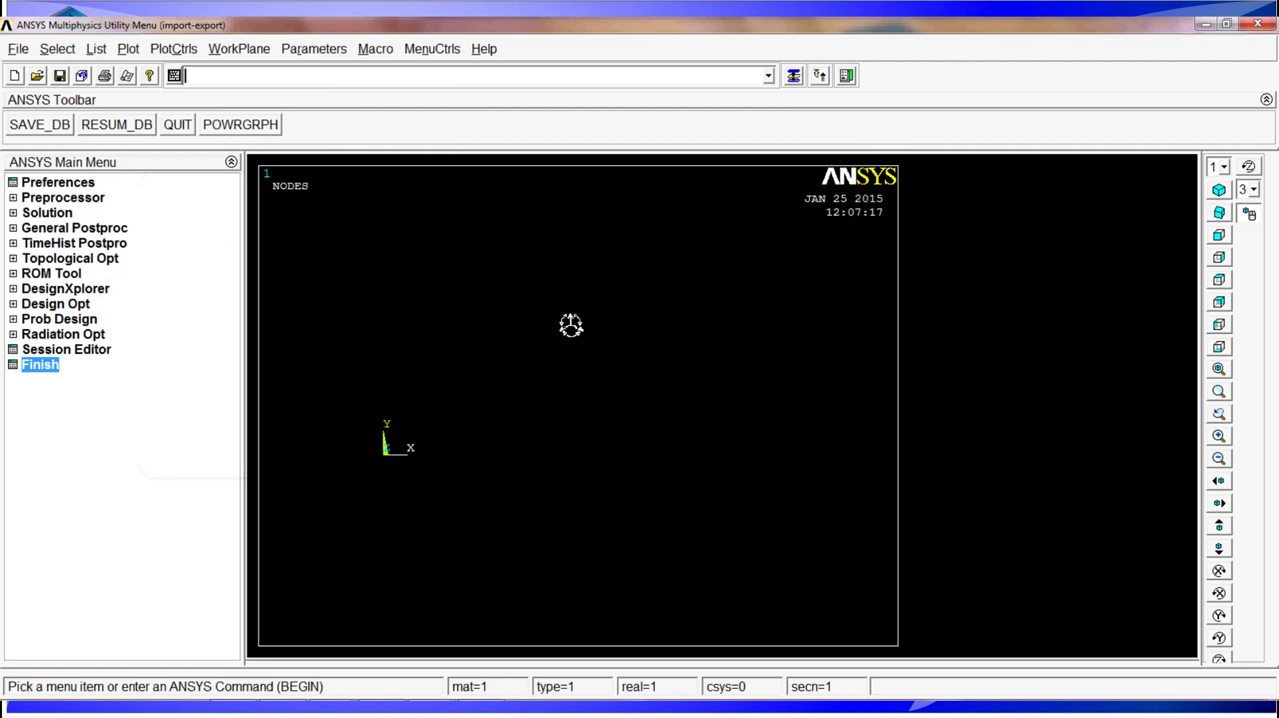
mouse_move(86, 206)
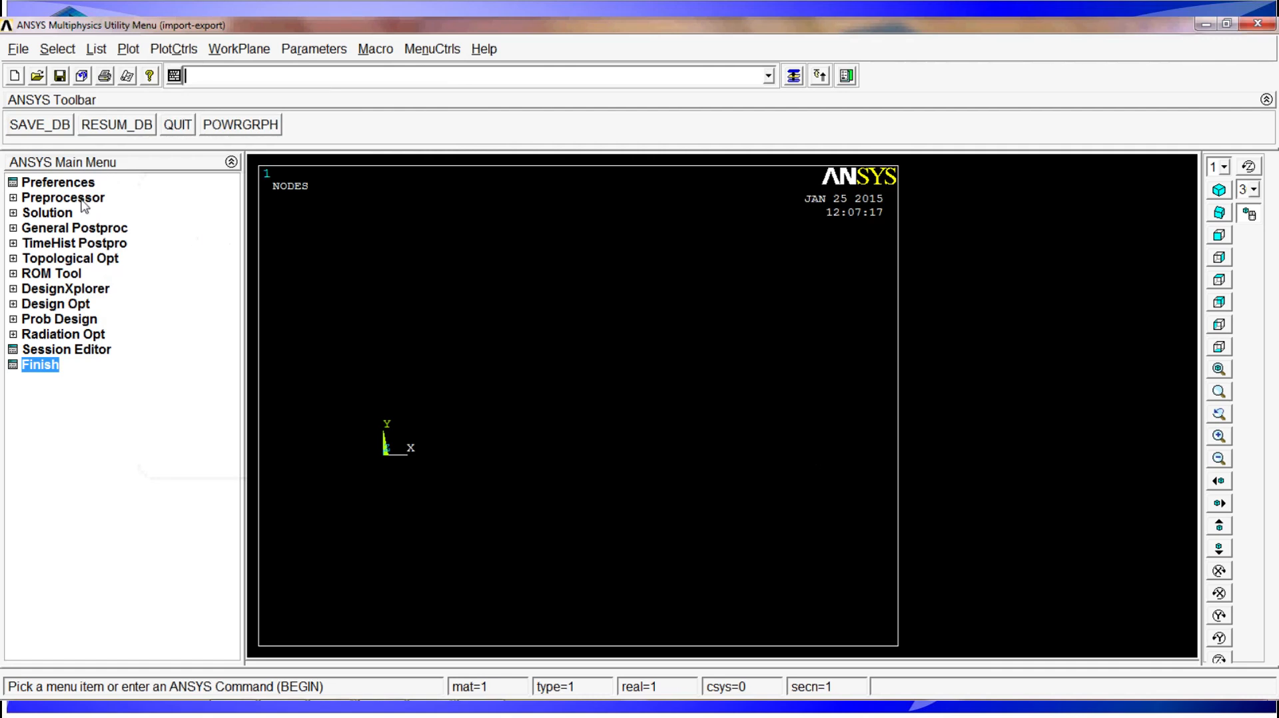
- Read back import-export.cdb and import-export.iges as ALL FE and IGES, accepting the *DIM prompt
left_click(63, 197)
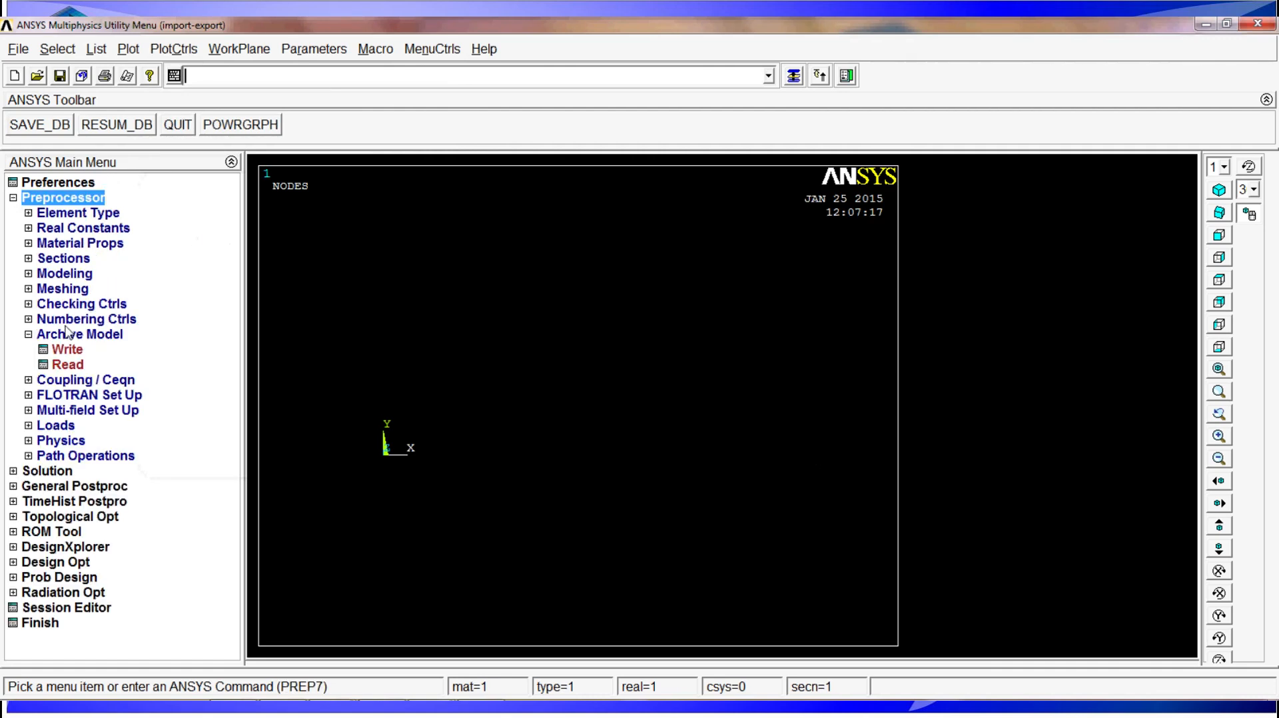
left_click(68, 365)
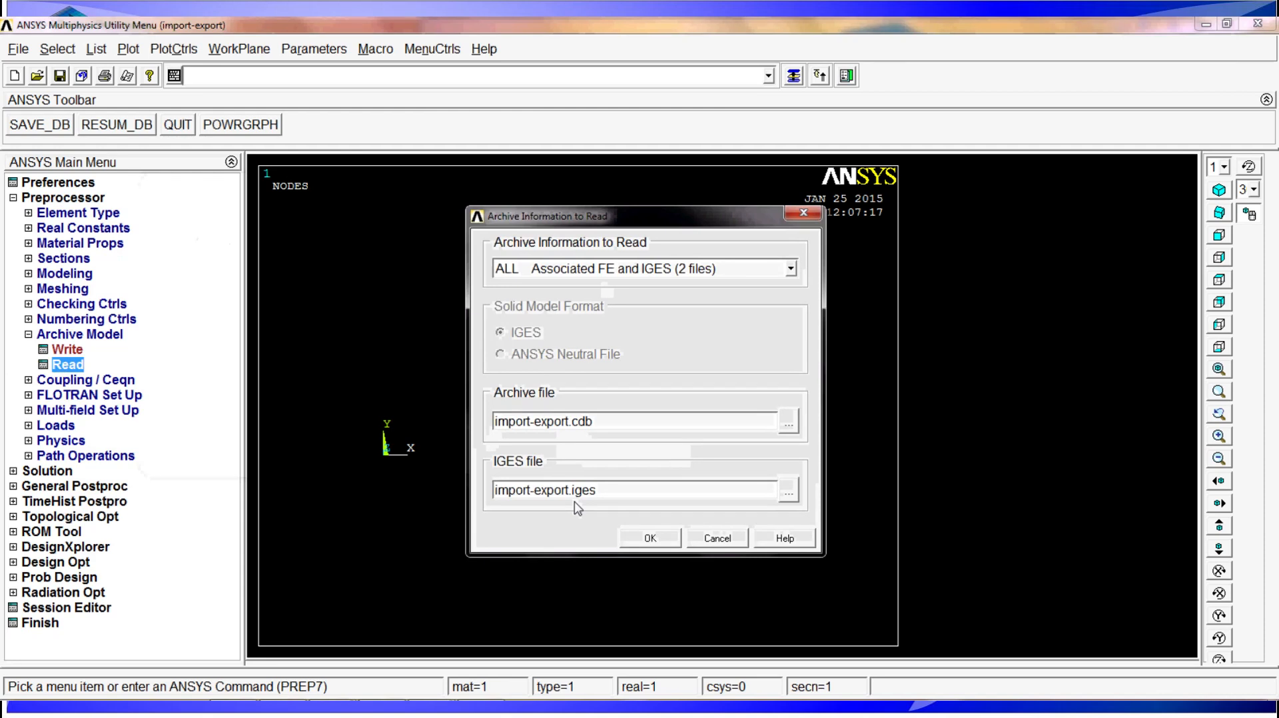
left_click(787, 268)
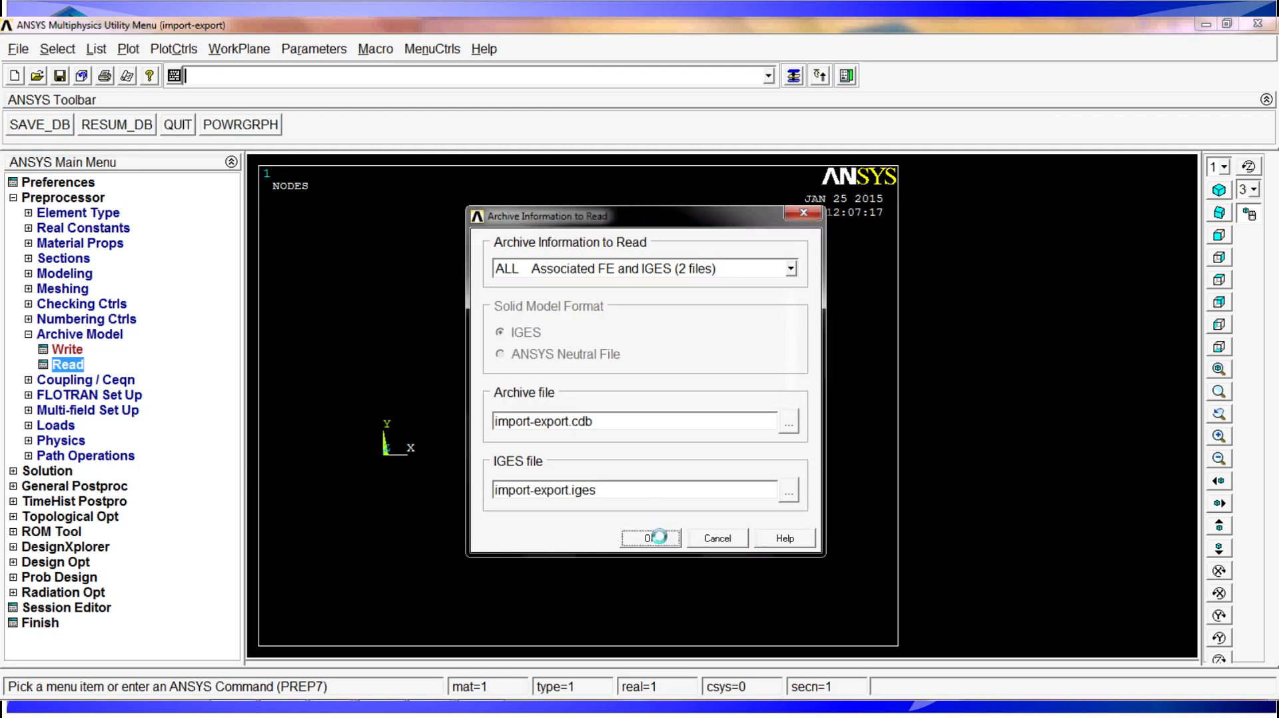
left_click(644, 537)
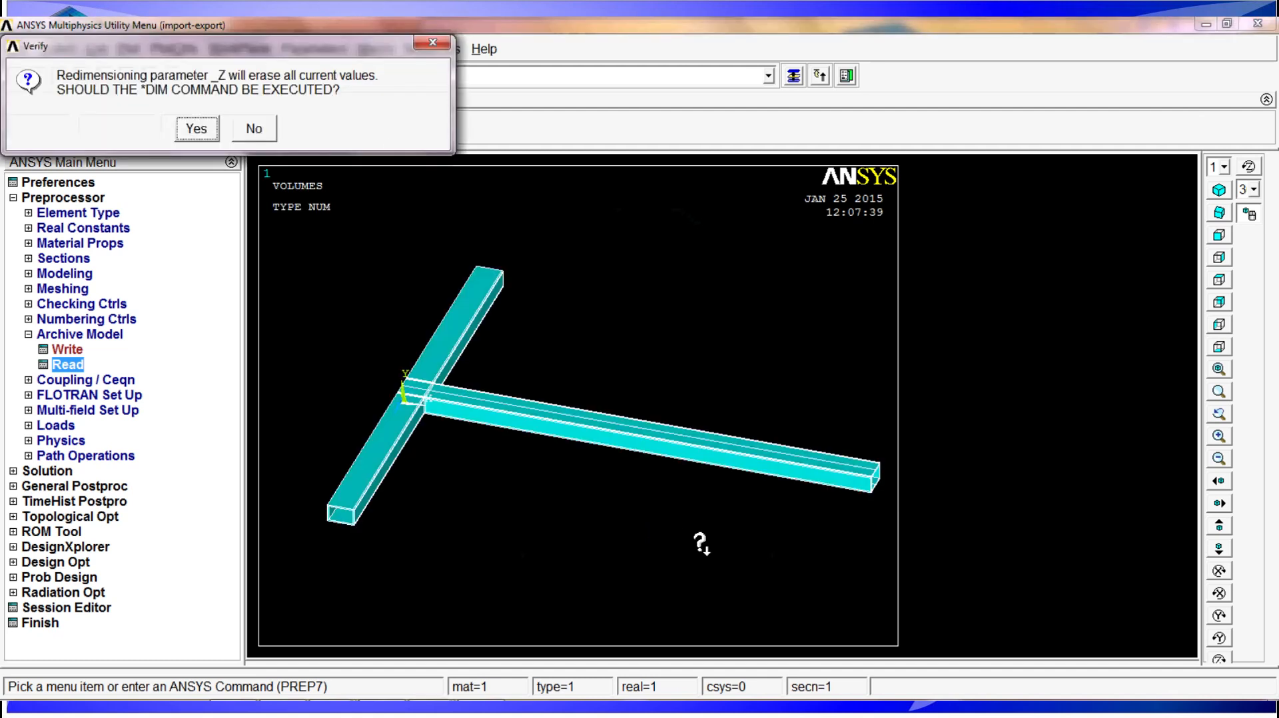
mouse_move(248, 97)
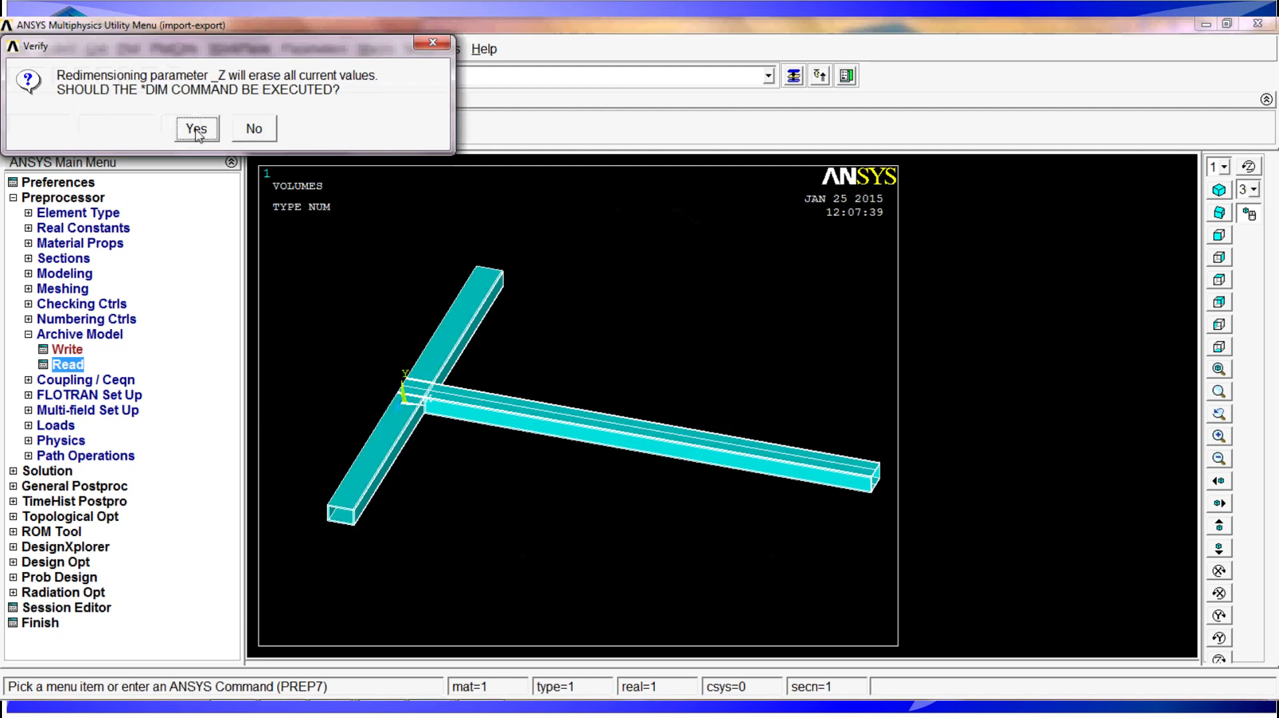
left_click(196, 129)
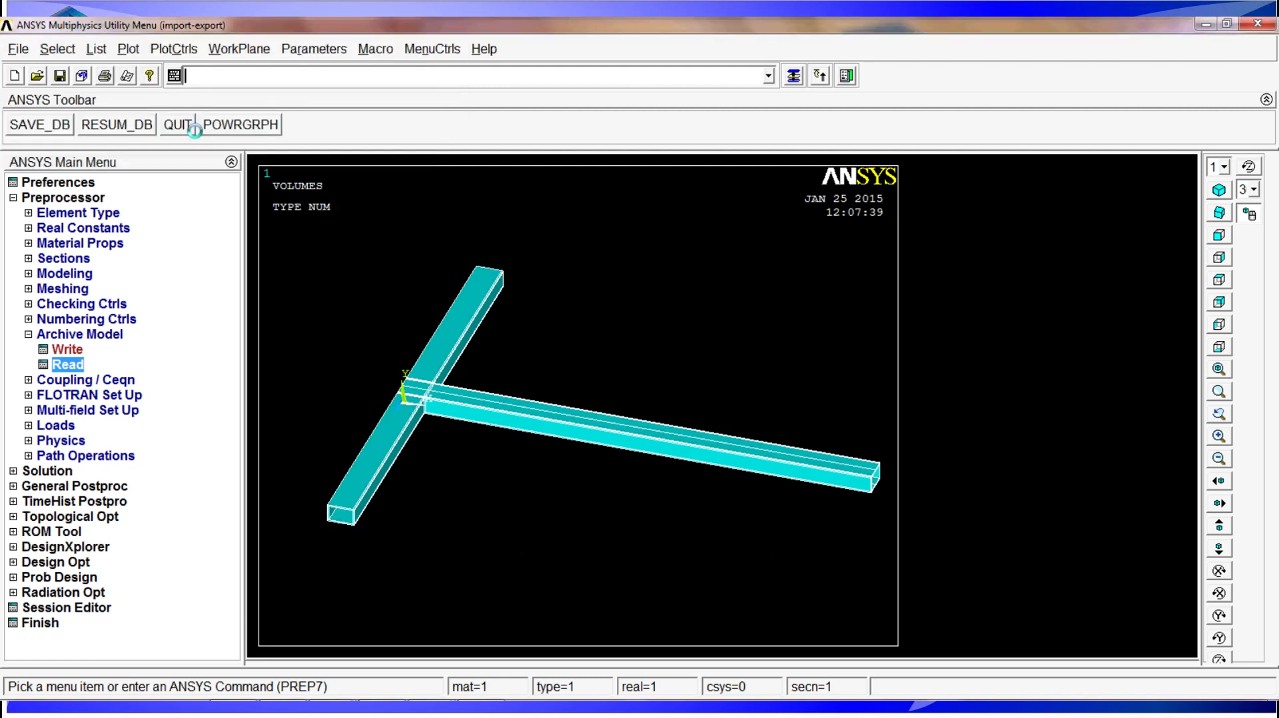
mouse_move(539, 340)
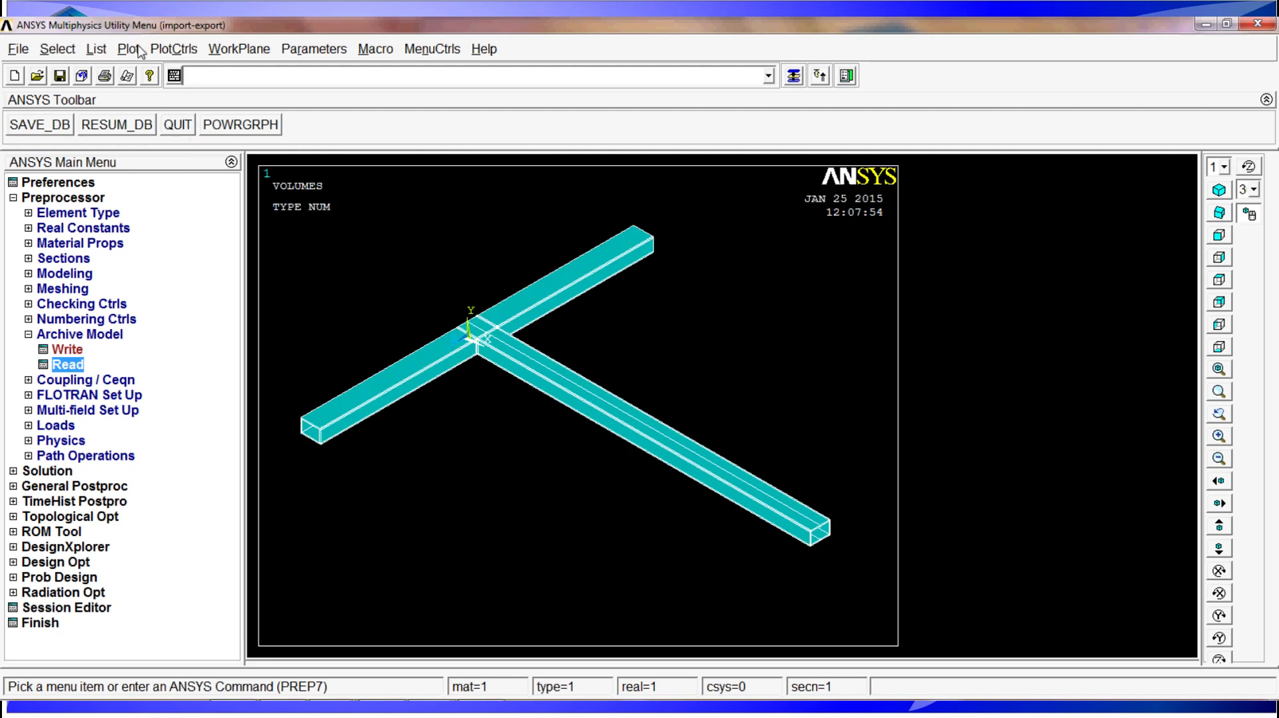
- Plot the restored model's areas with area numbering turned on
left_click(128, 49)
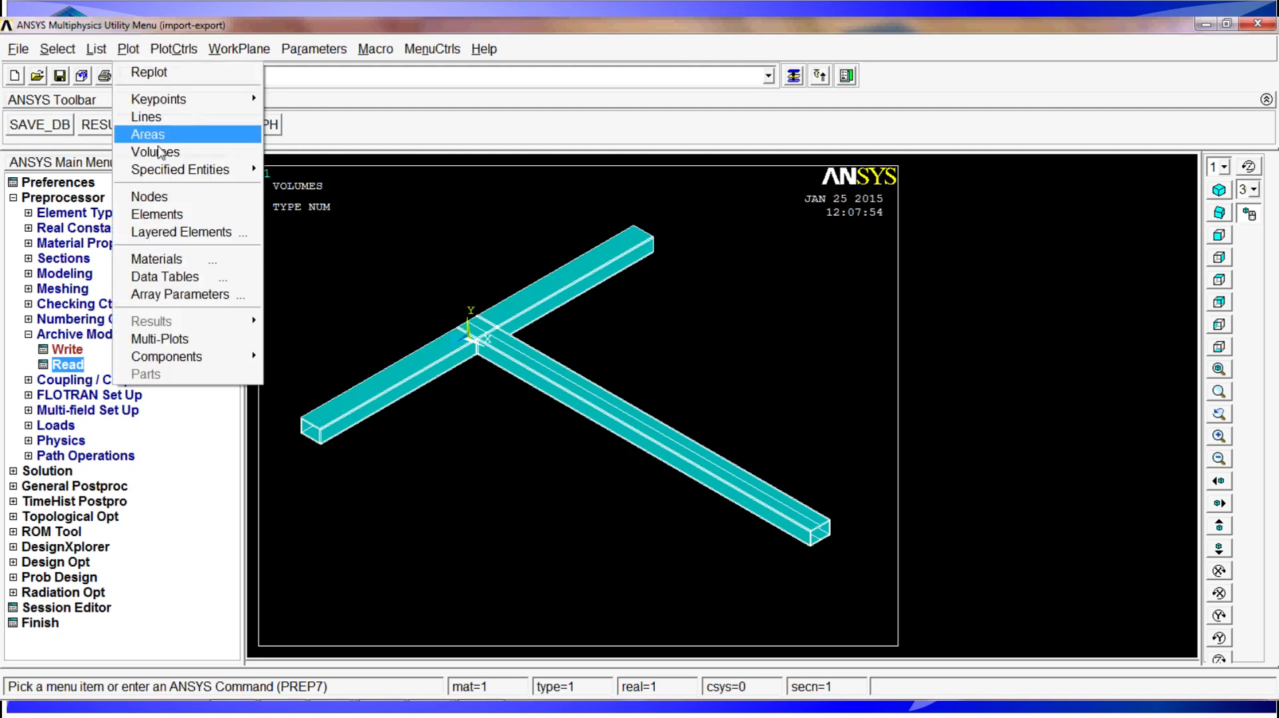
left_click(148, 134)
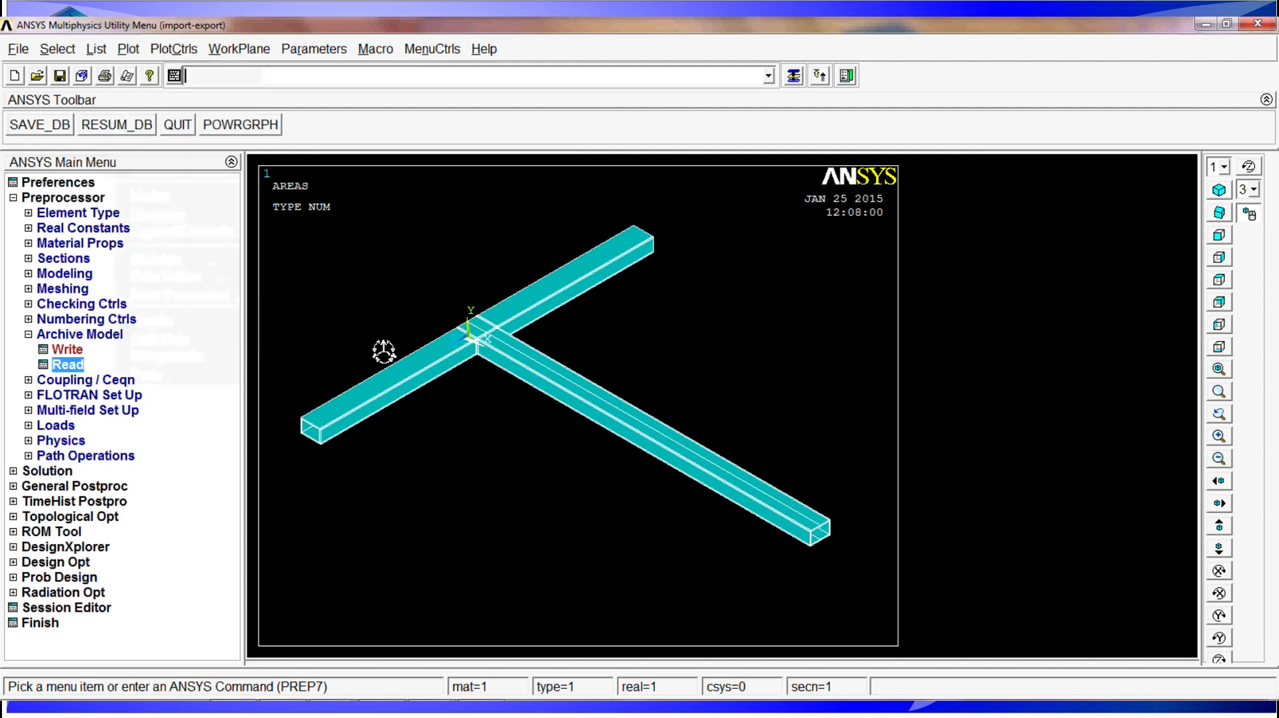
left_click(173, 49)
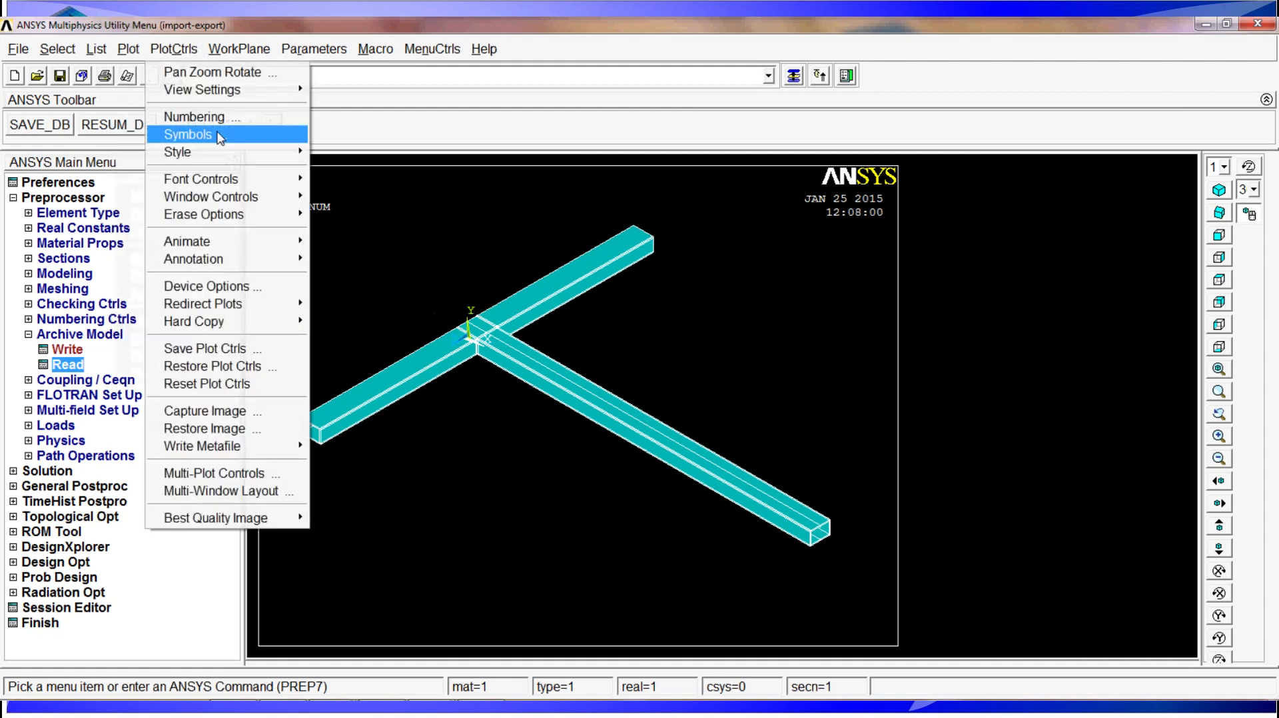
left_click(193, 116)
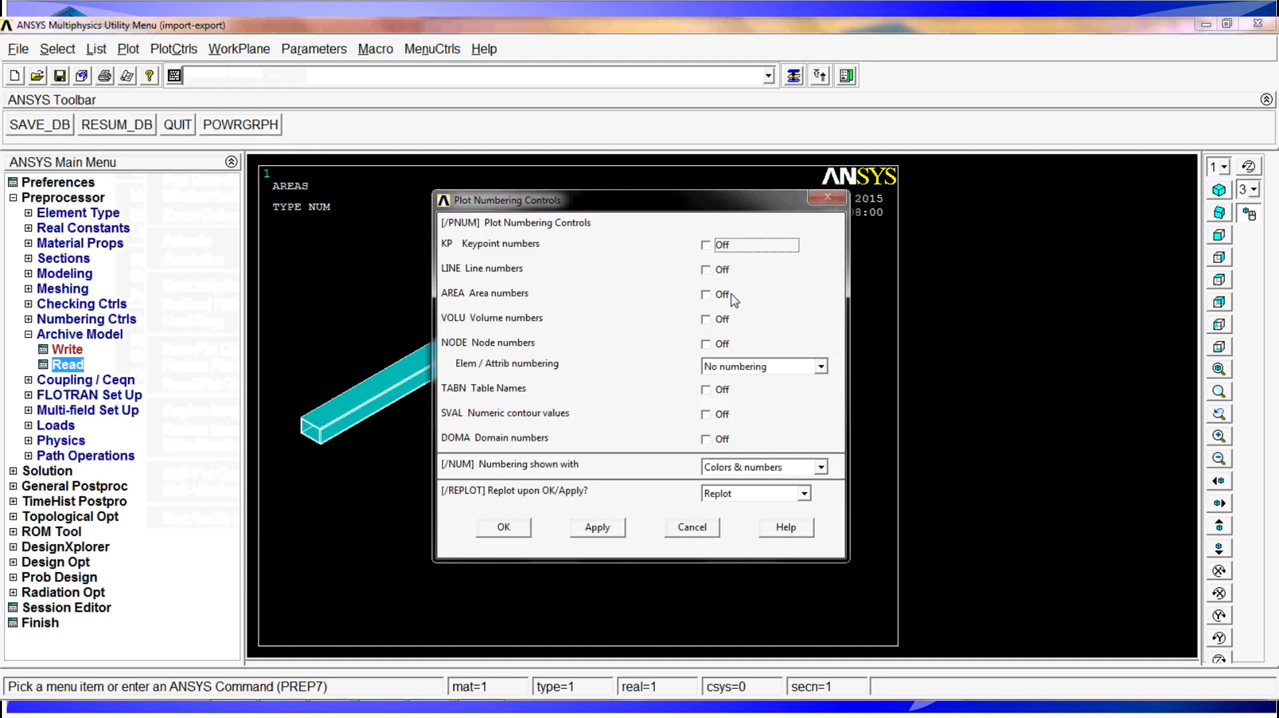
left_click(502, 527)
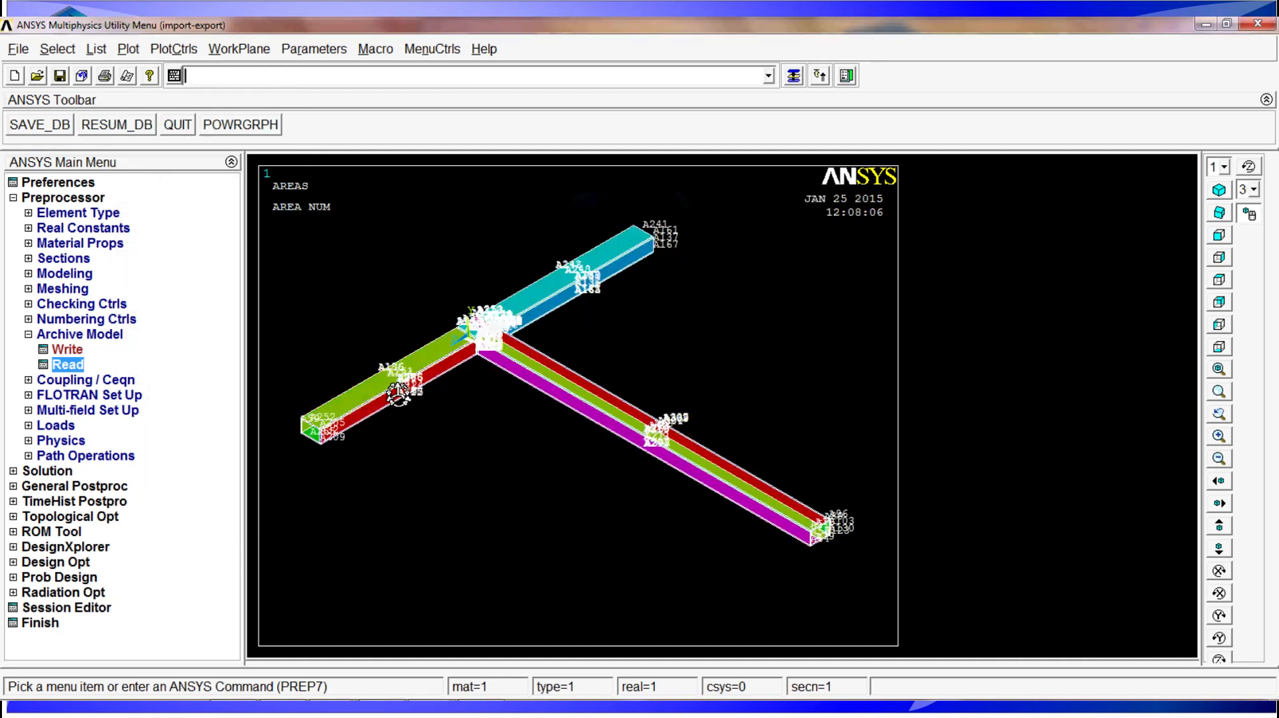
- Change area numbering to show with colours only, without number labels
left_click(173, 49)
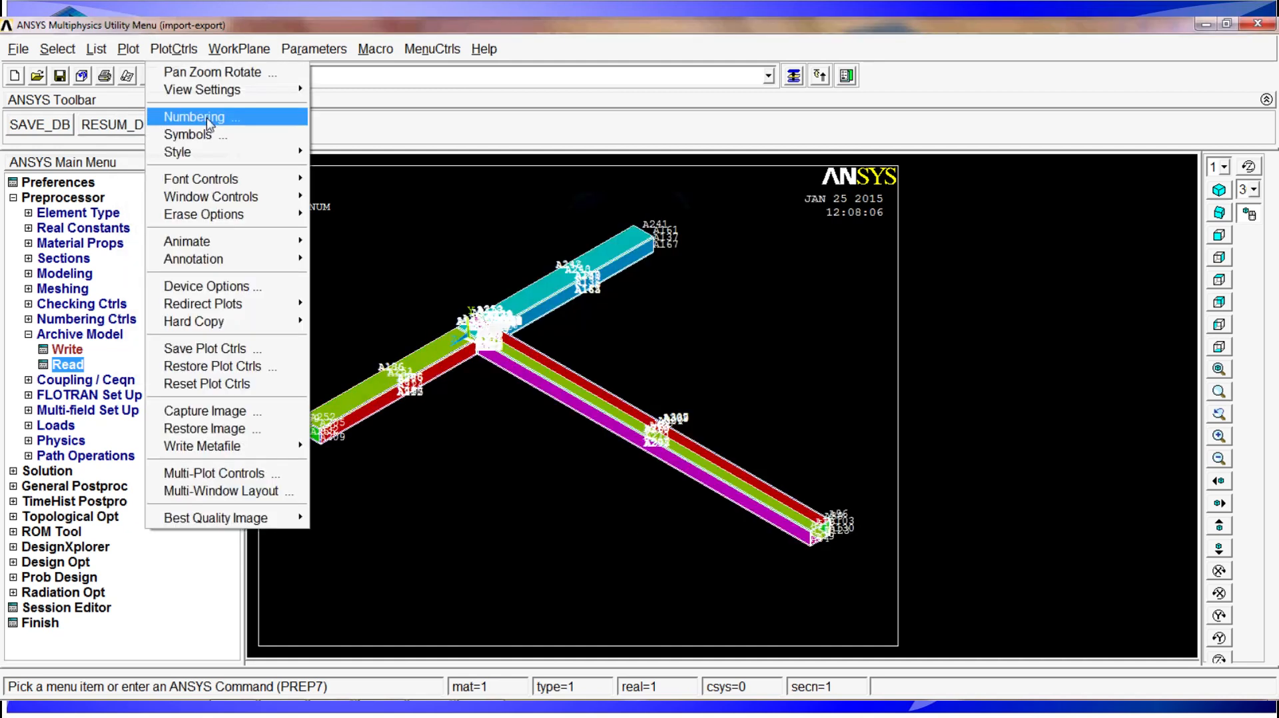
left_click(194, 116)
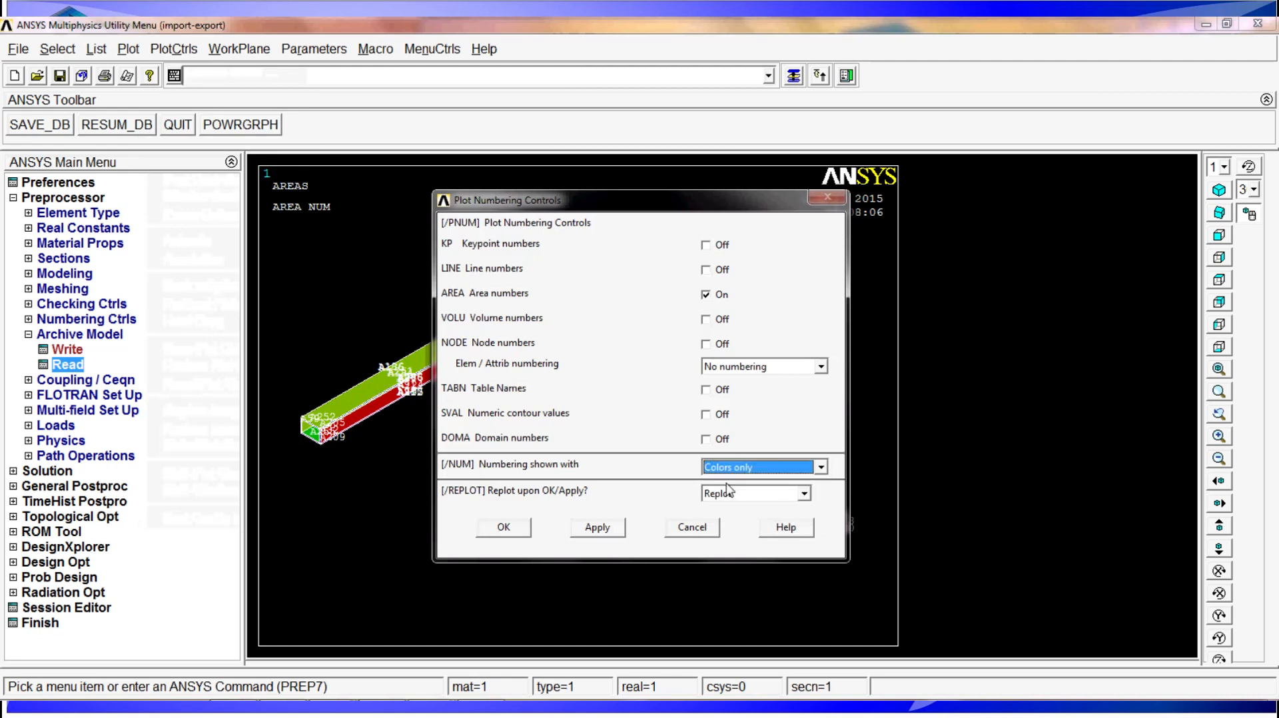
left_click(502, 527)
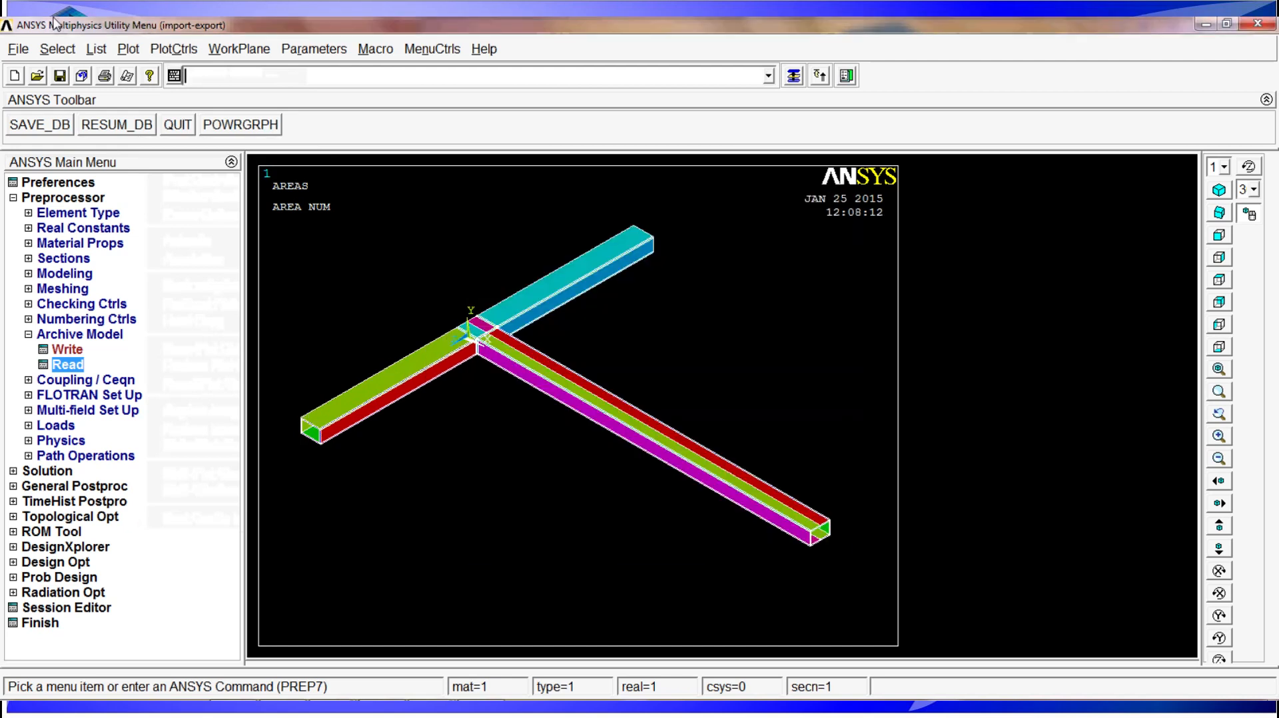
left_click(127, 49)
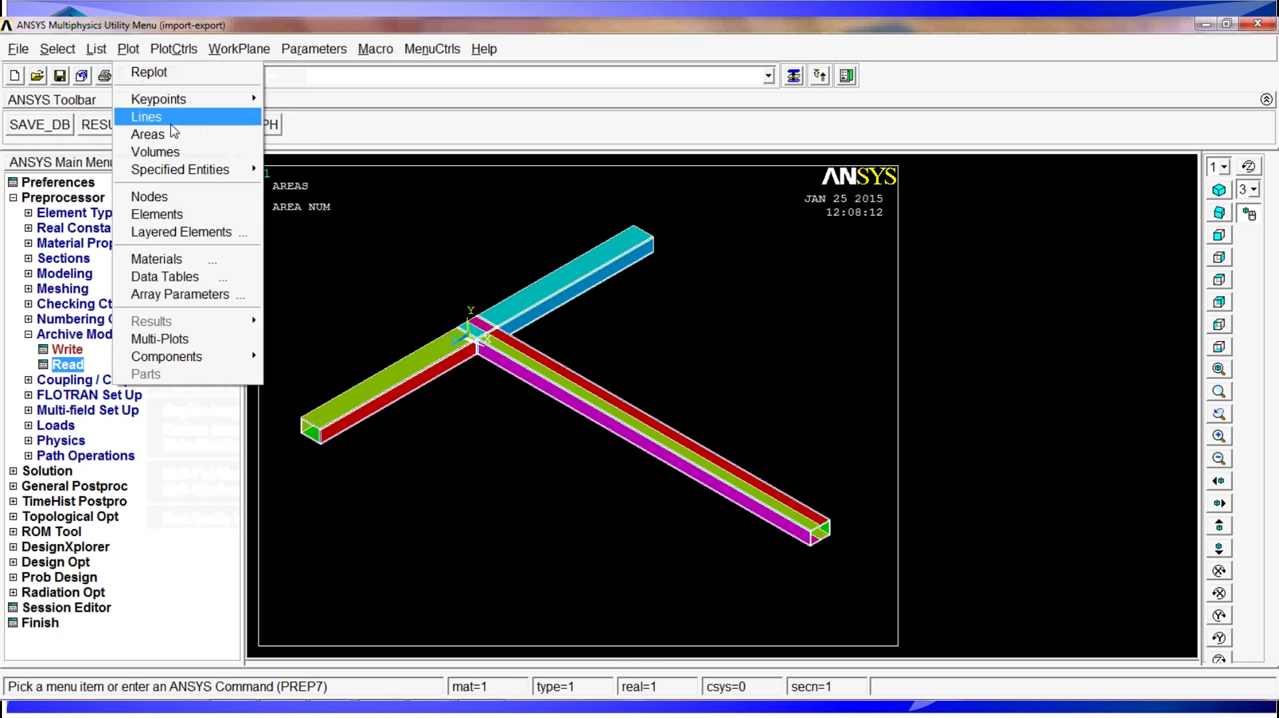
- Plot the restored T-beam as lines, keypoints, elements, nodes, then volumes, and fit it to view
left_click(146, 116)
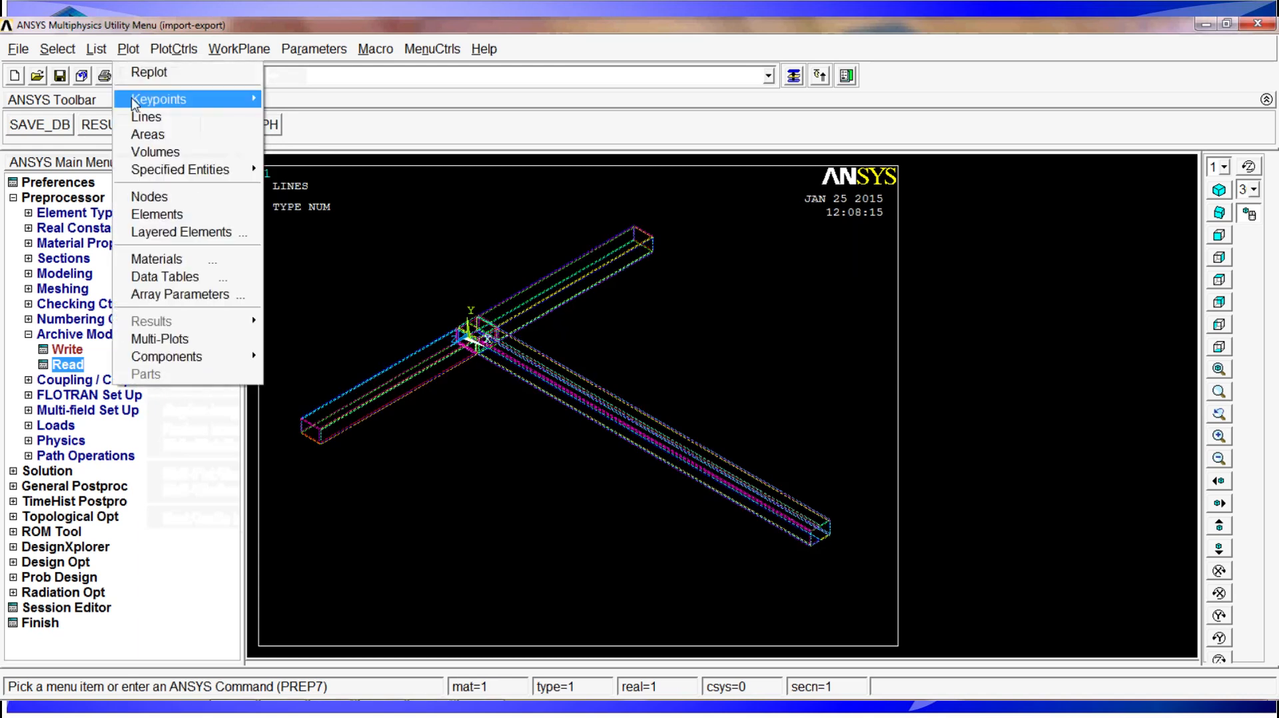
left_click(159, 99)
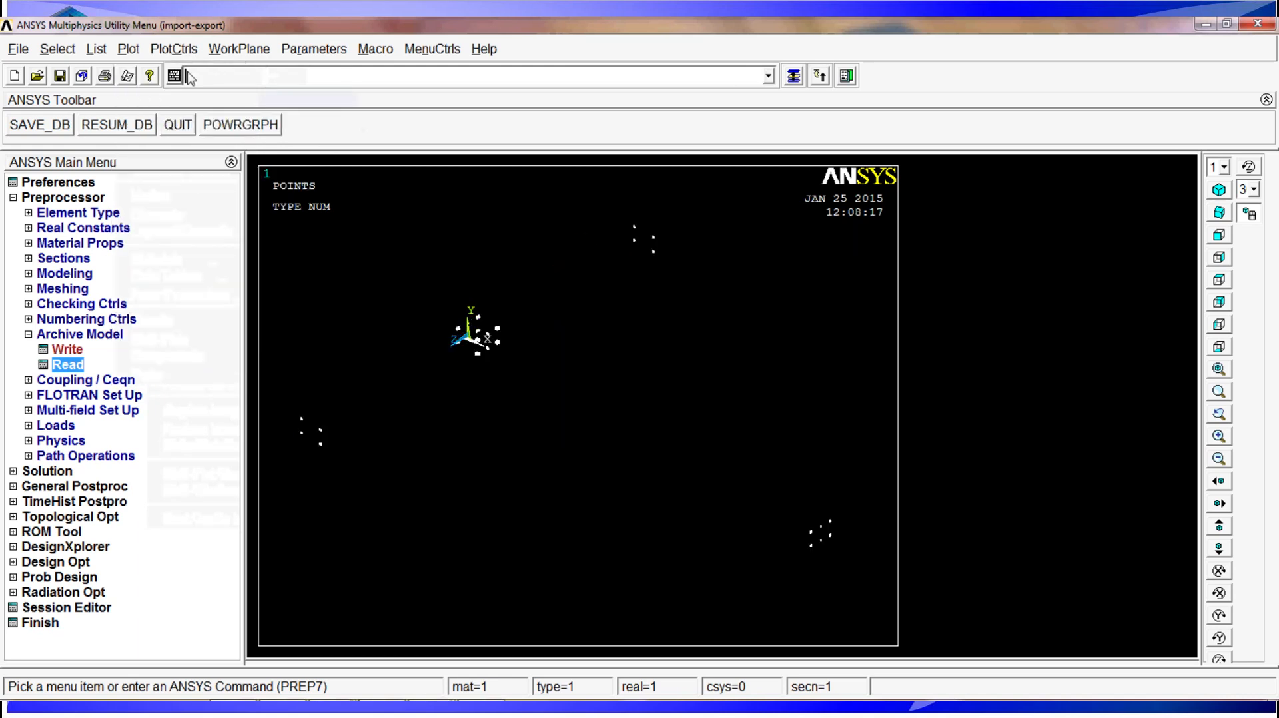
left_click(69, 365)
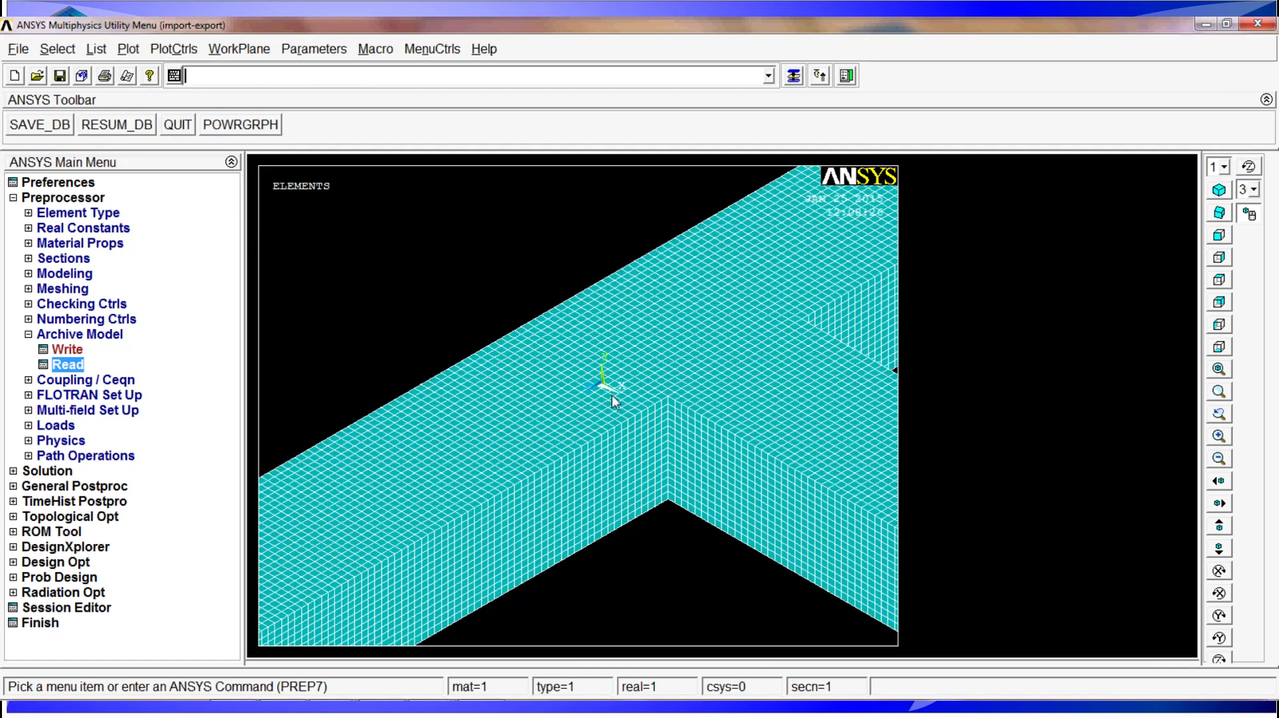
left_click(128, 50)
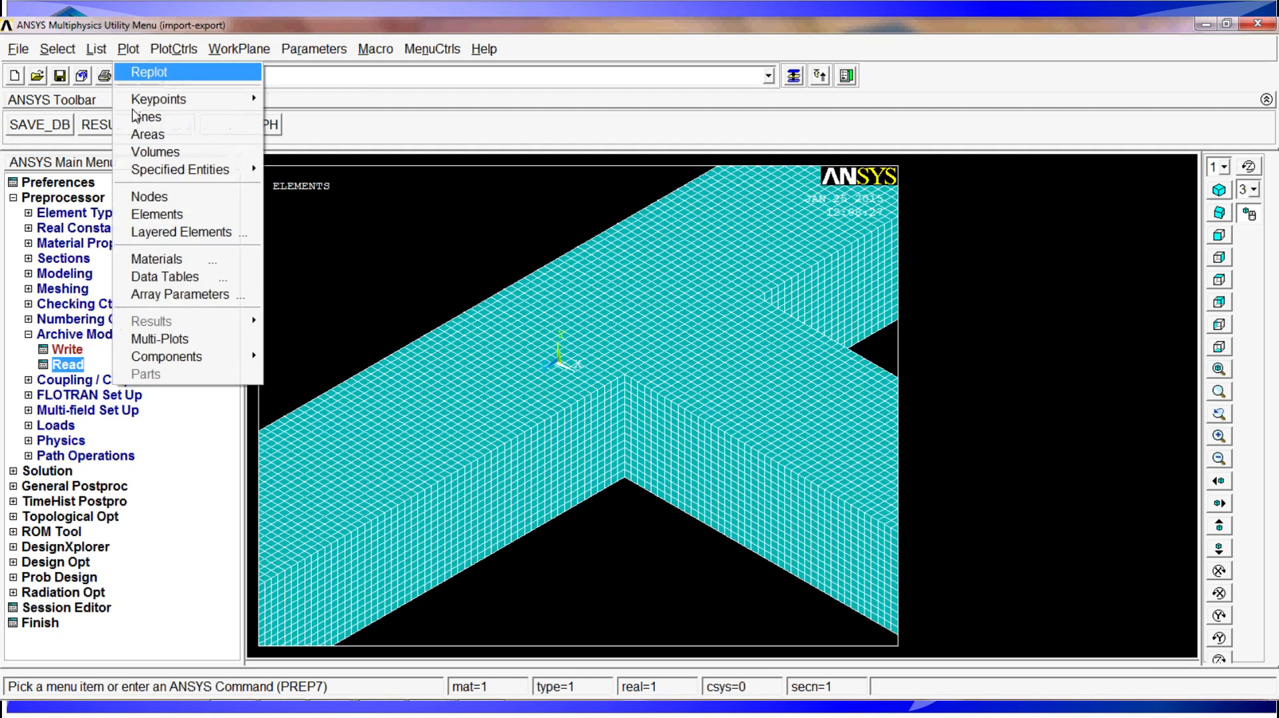
left_click(149, 196)
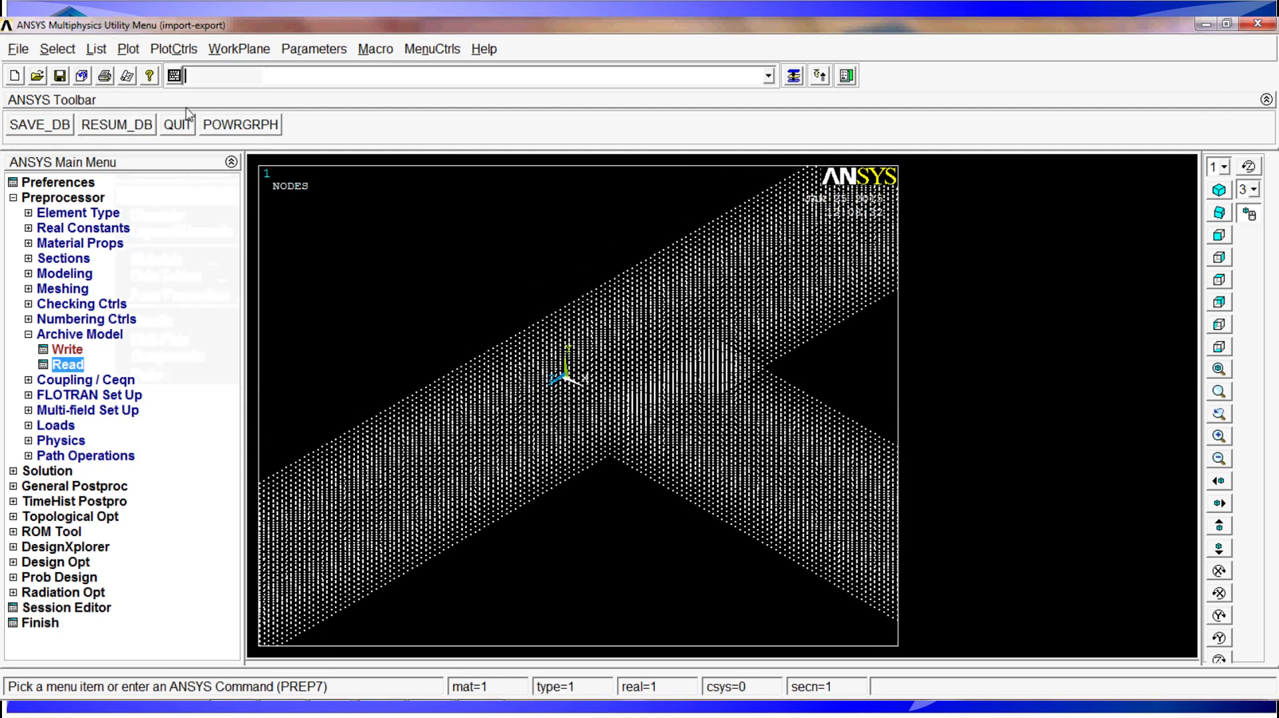
left_click(128, 49)
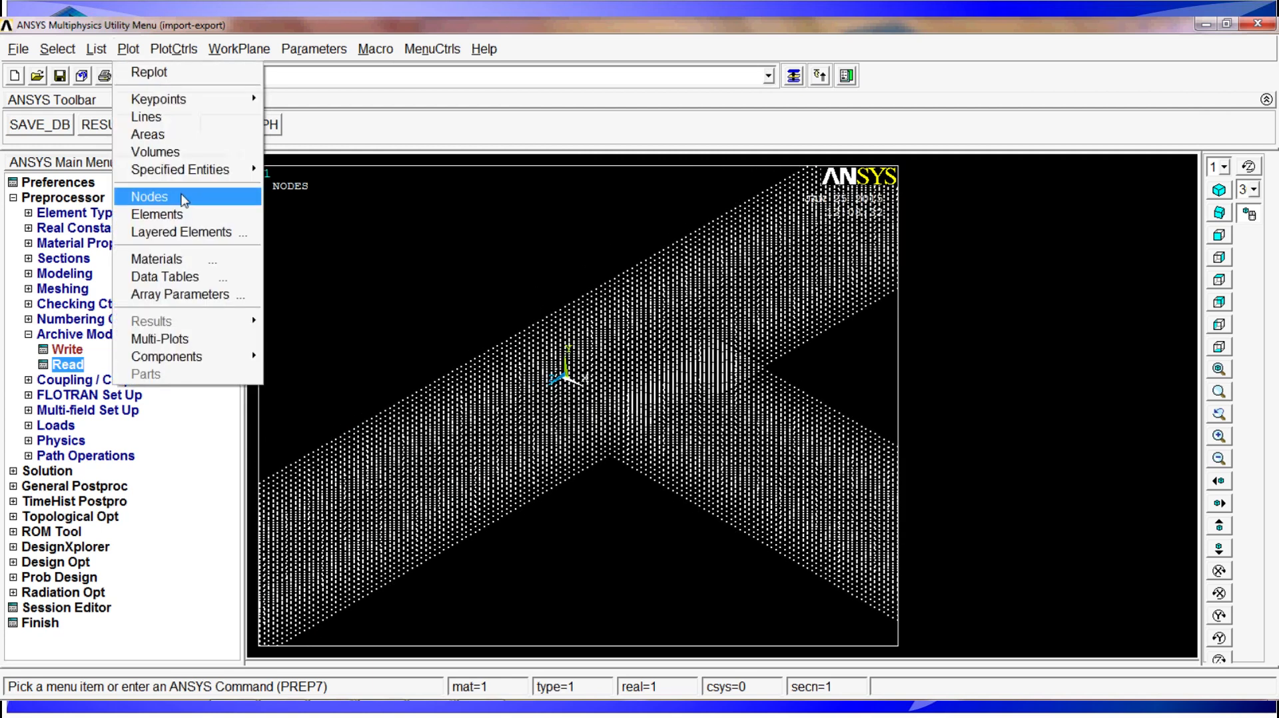
mouse_move(155, 152)
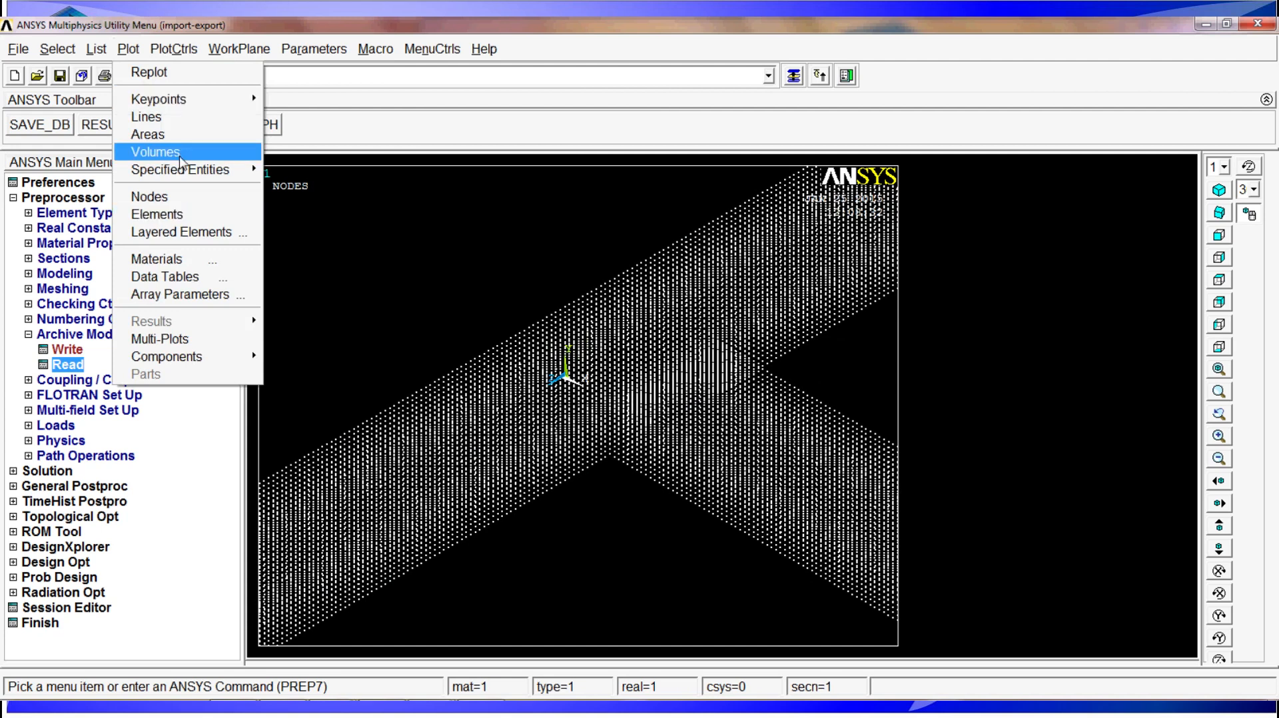
left_click(154, 151)
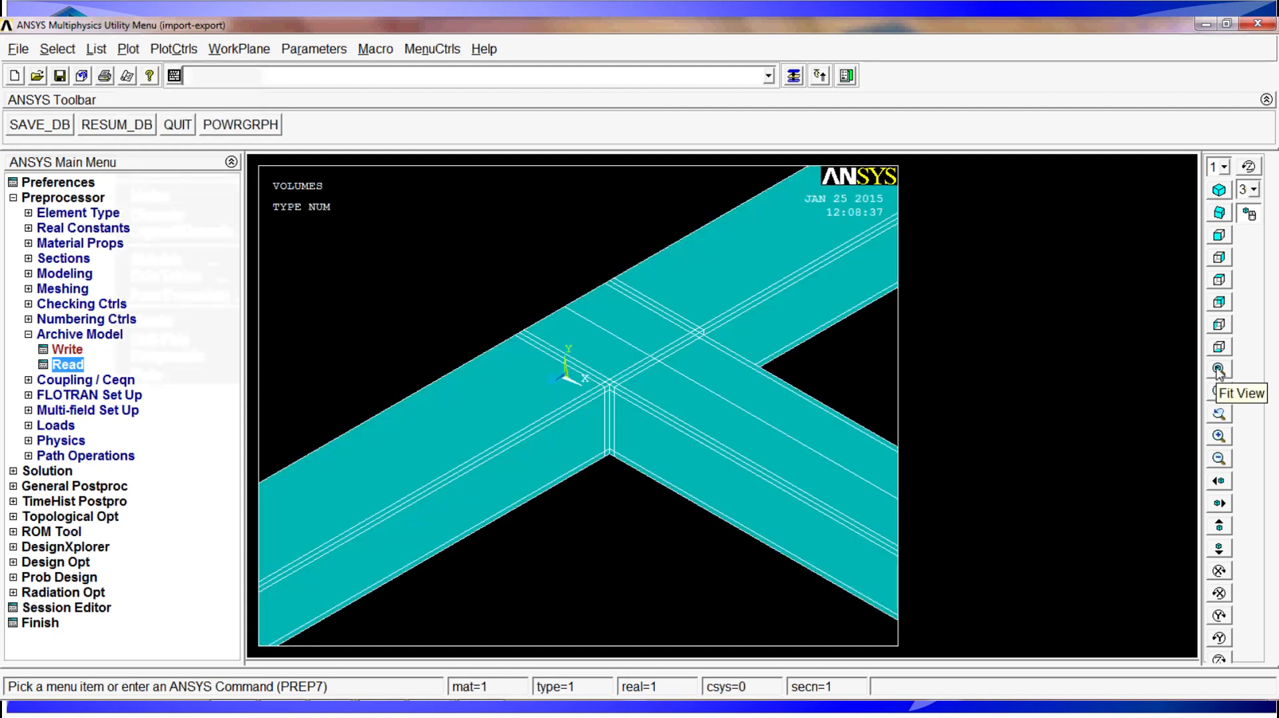
left_click(1218, 369)
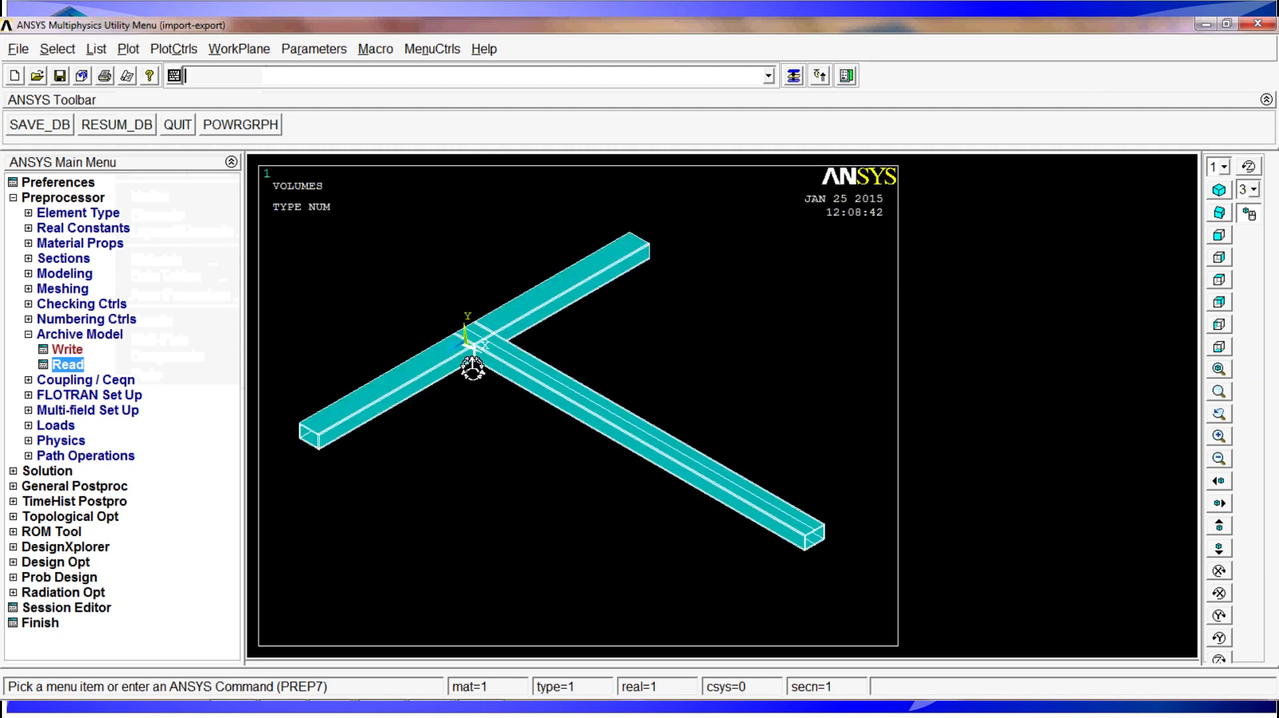
mouse_move(769, 453)
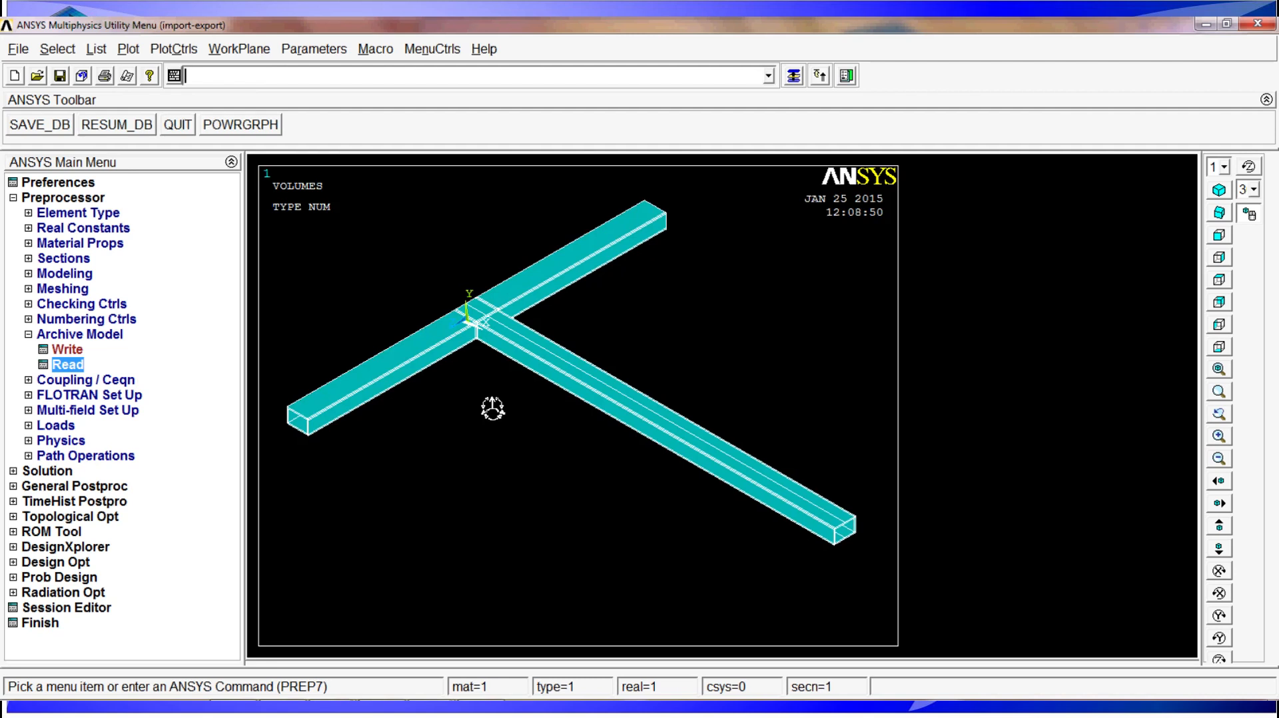
mouse_move(487, 419)
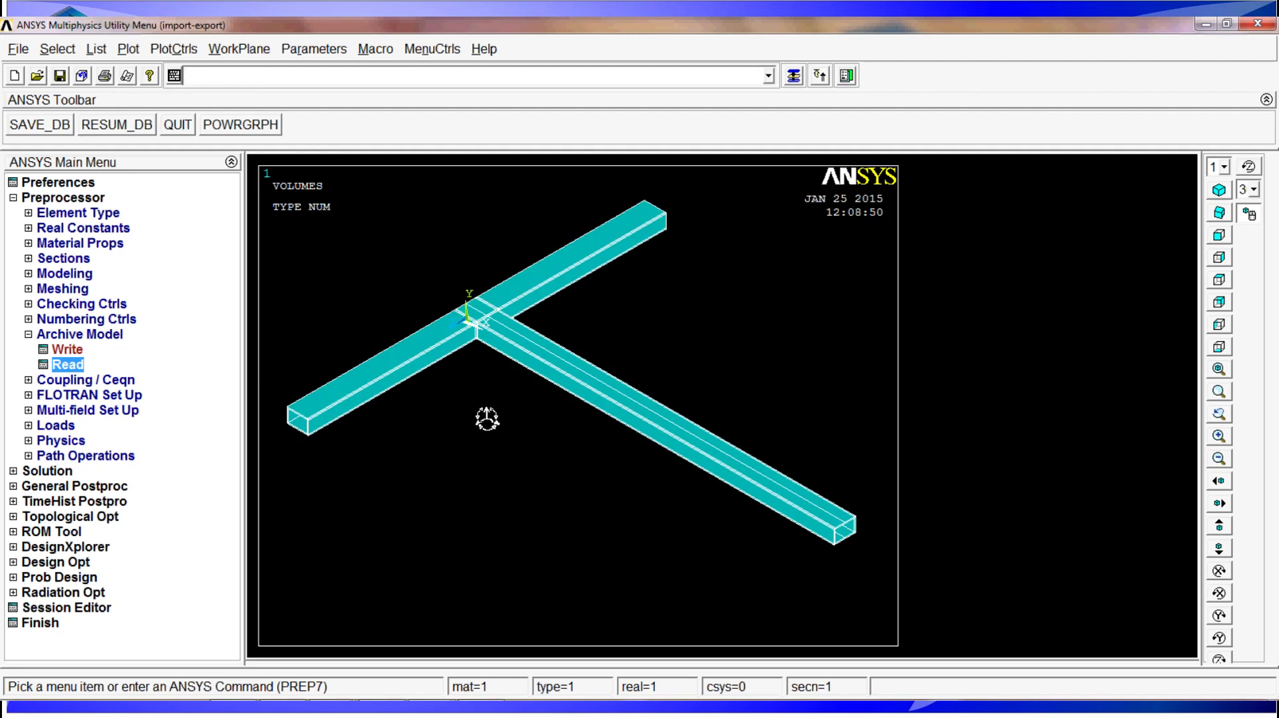
mouse_move(231, 534)
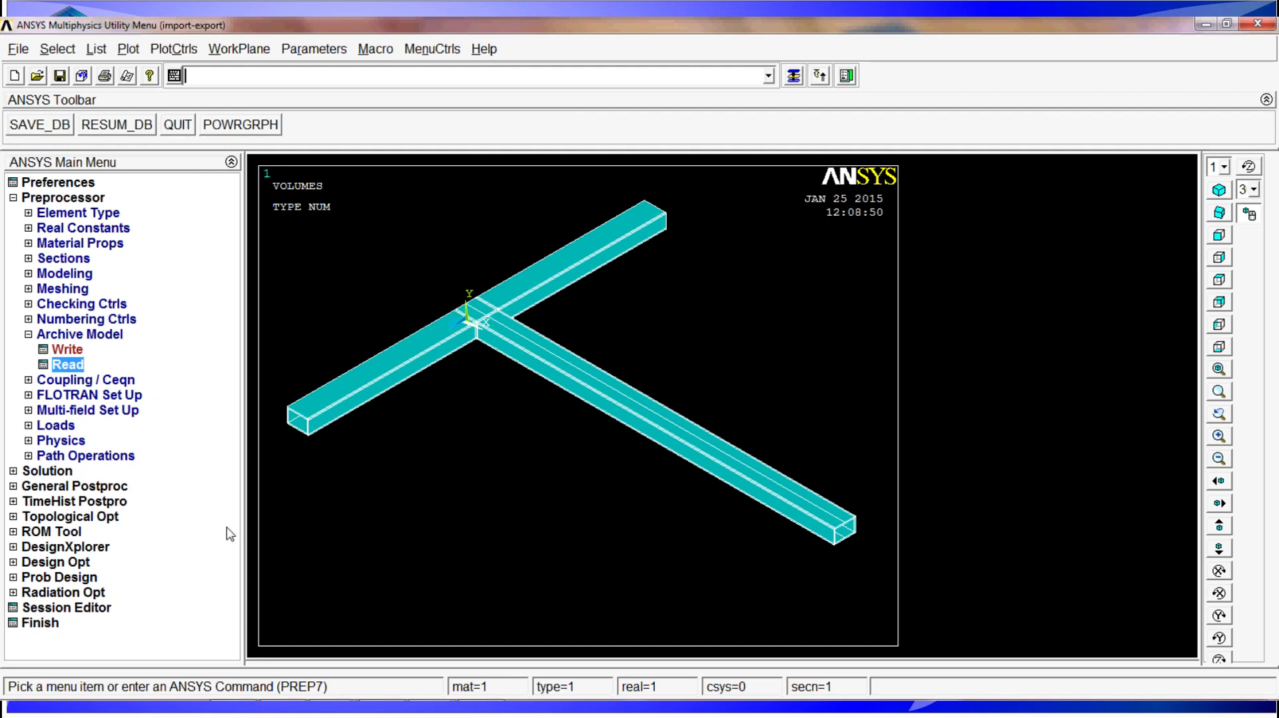
mouse_move(533, 530)
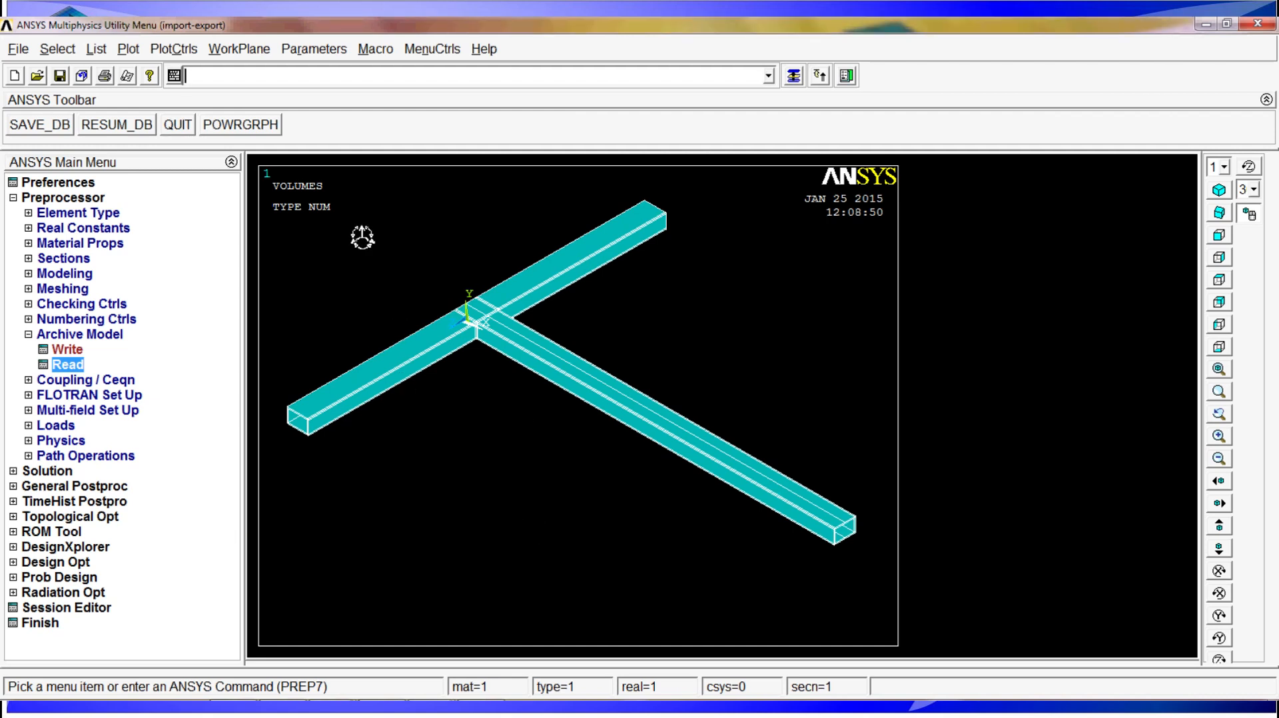
- Open the Exit from ANSYS dialog with the QUIT button on the ANSYS Toolbar
left_click(177, 124)
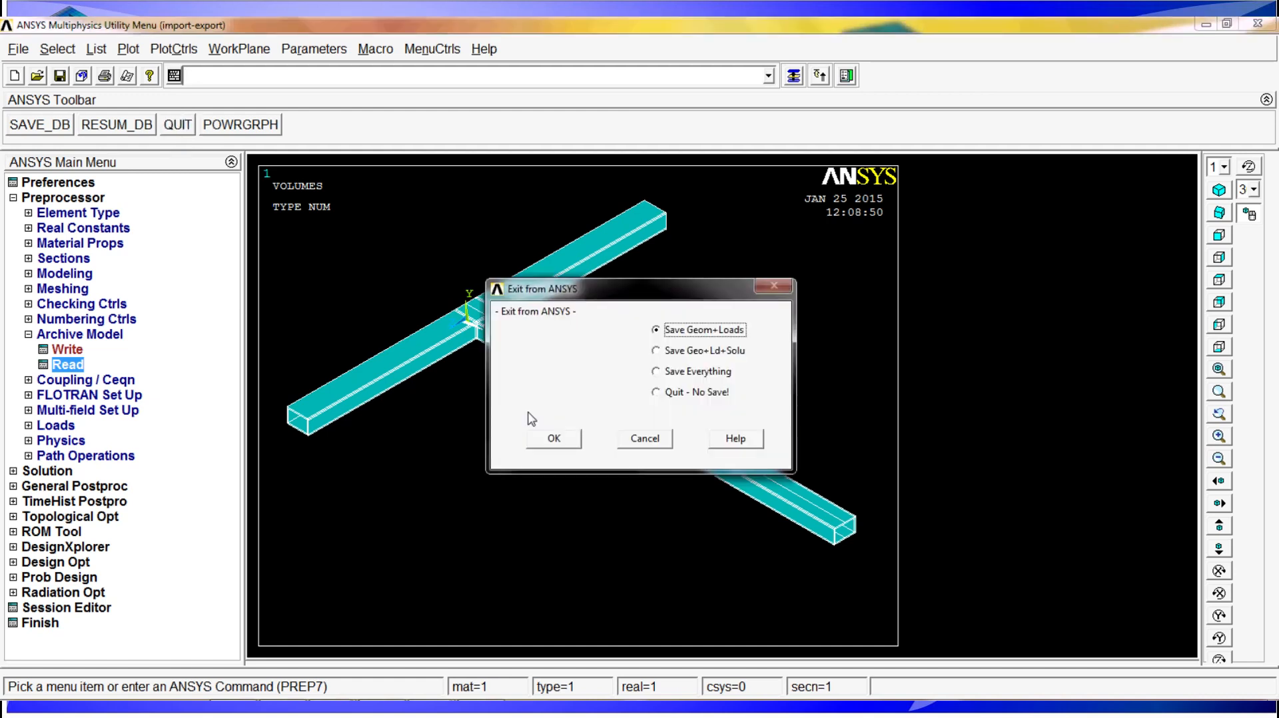